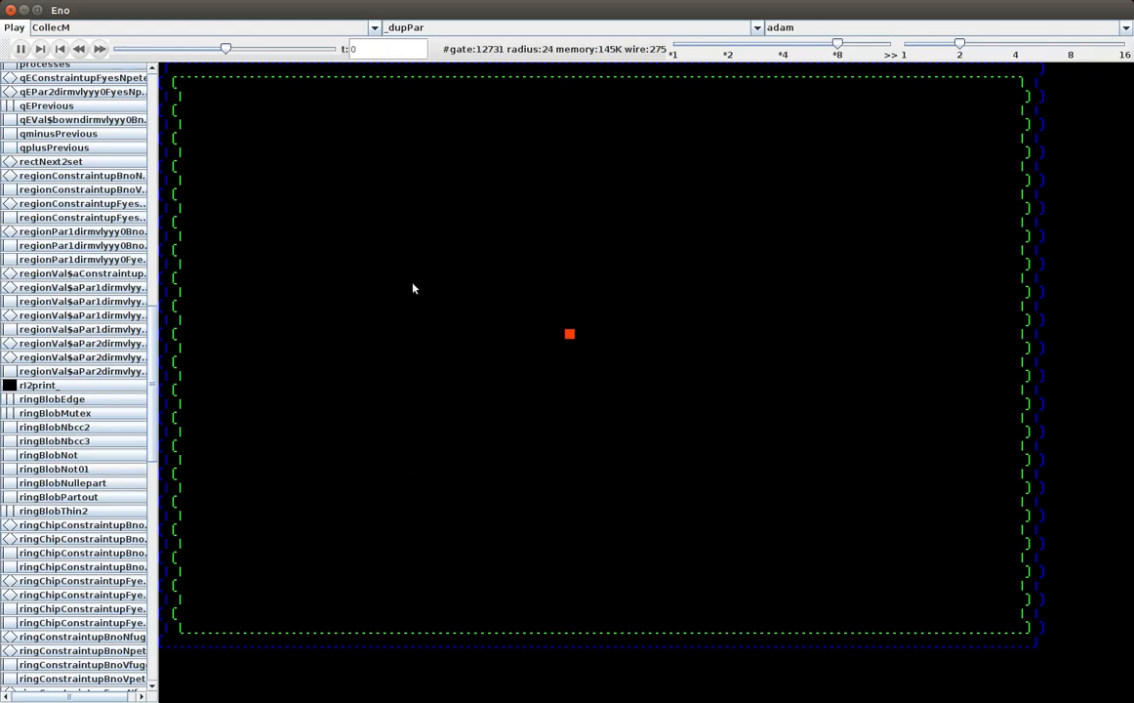
pyautogui.moveTo(569, 339)
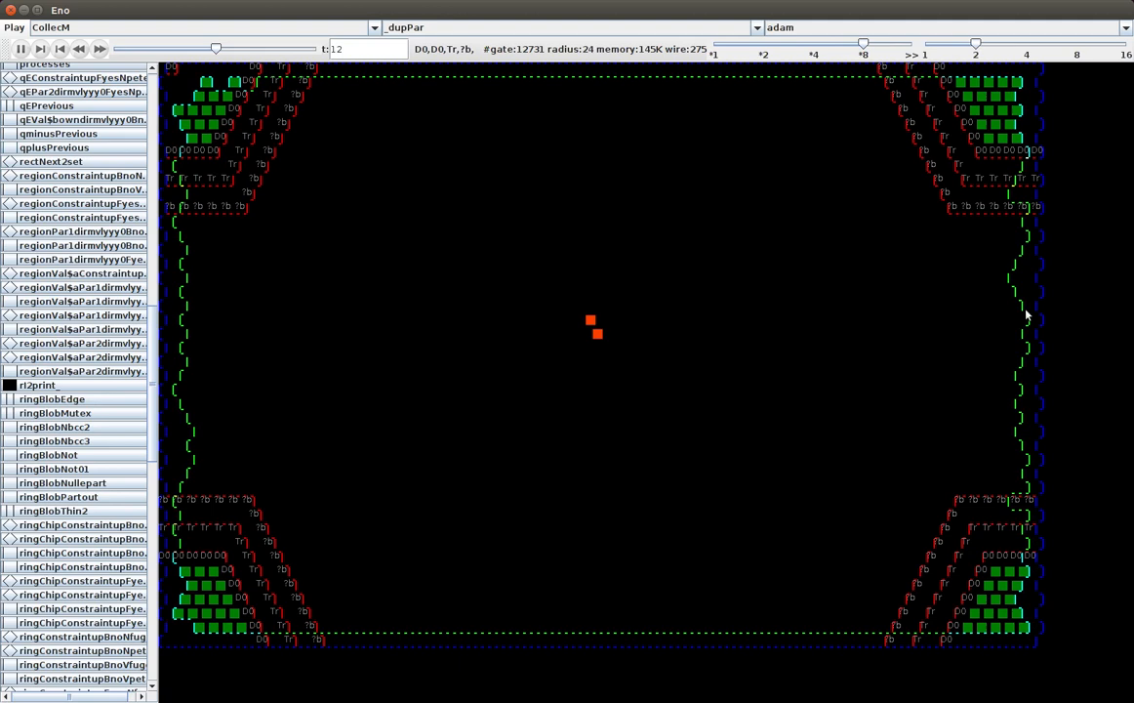
pyautogui.moveTo(246, 466)
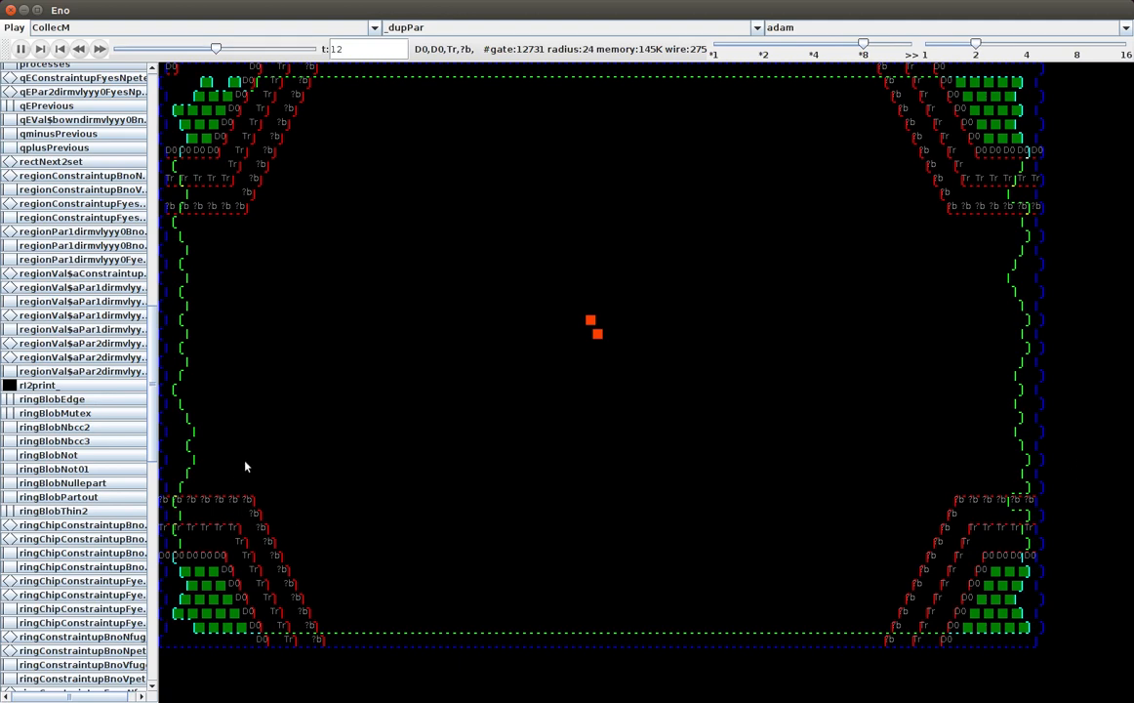
pyautogui.moveTo(255, 477)
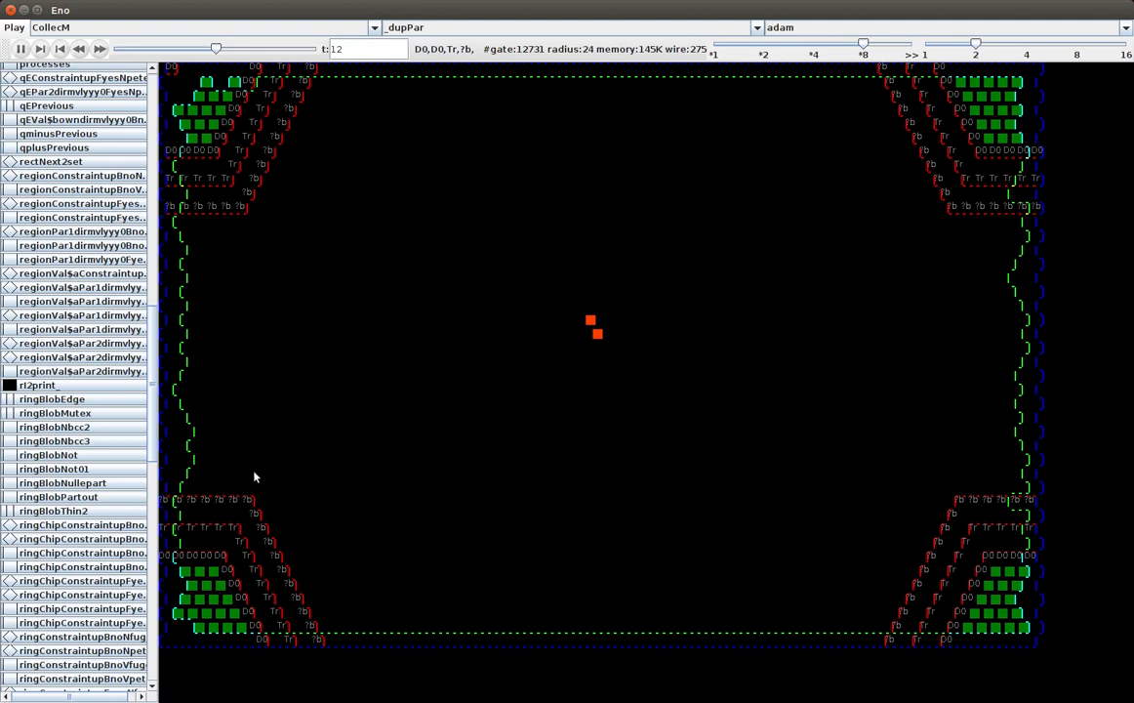
pyautogui.moveTo(208, 509)
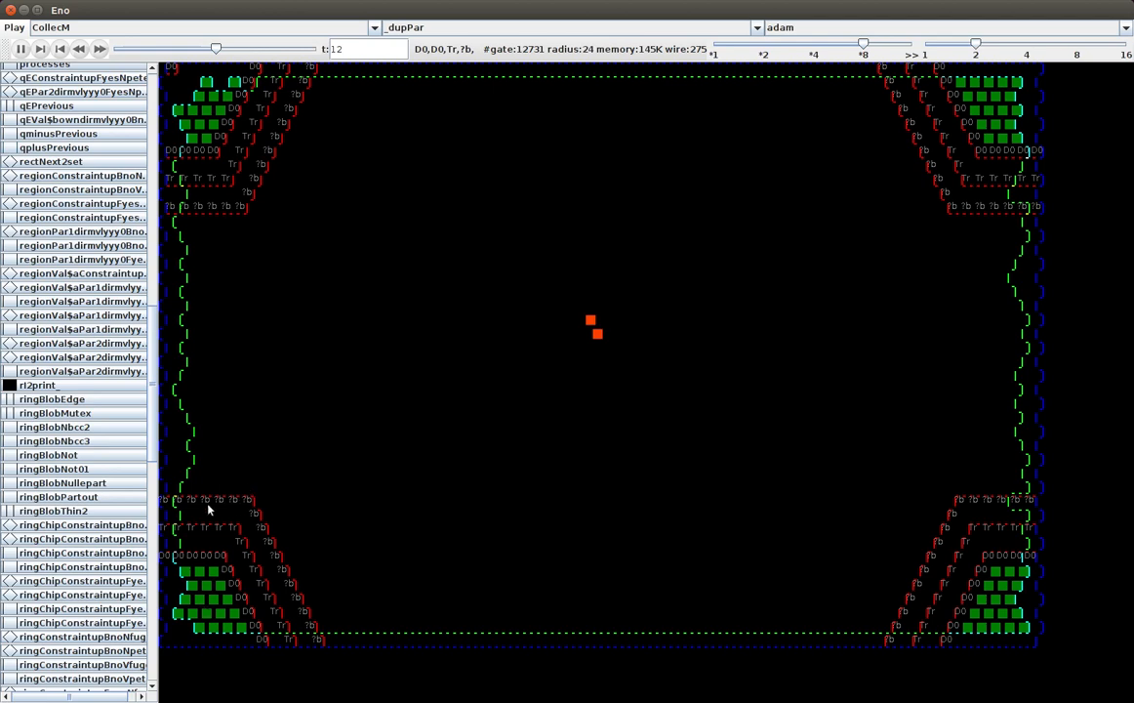
pyautogui.moveTo(439, 125)
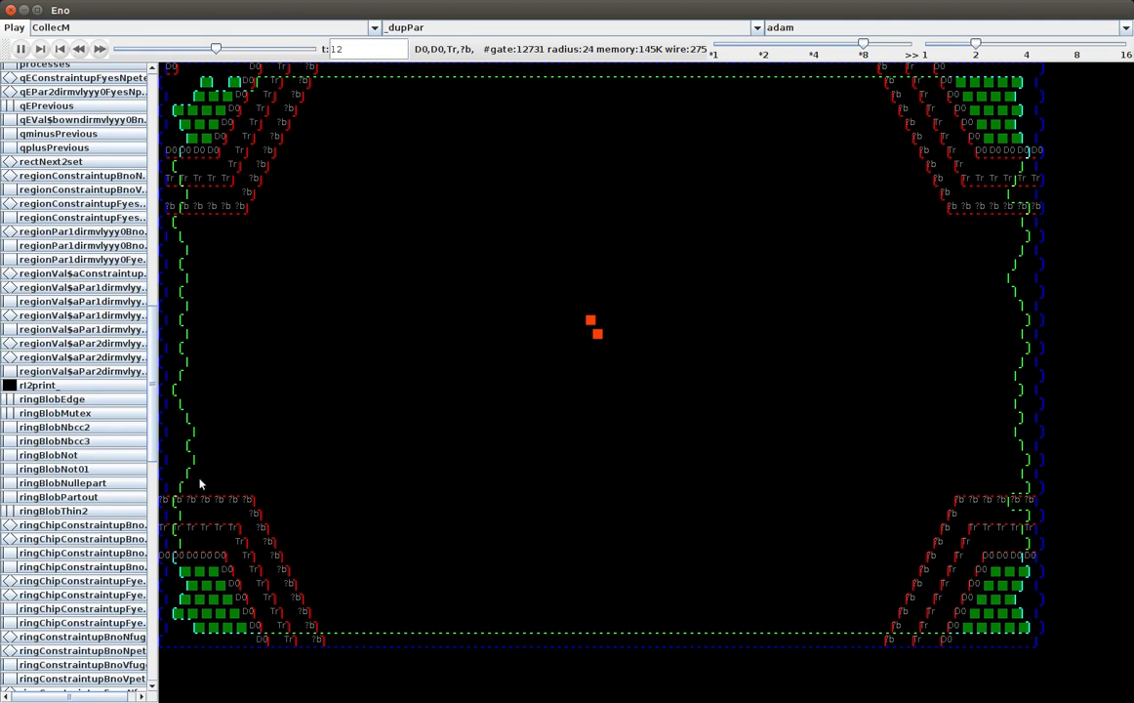
pyautogui.moveTo(205, 468)
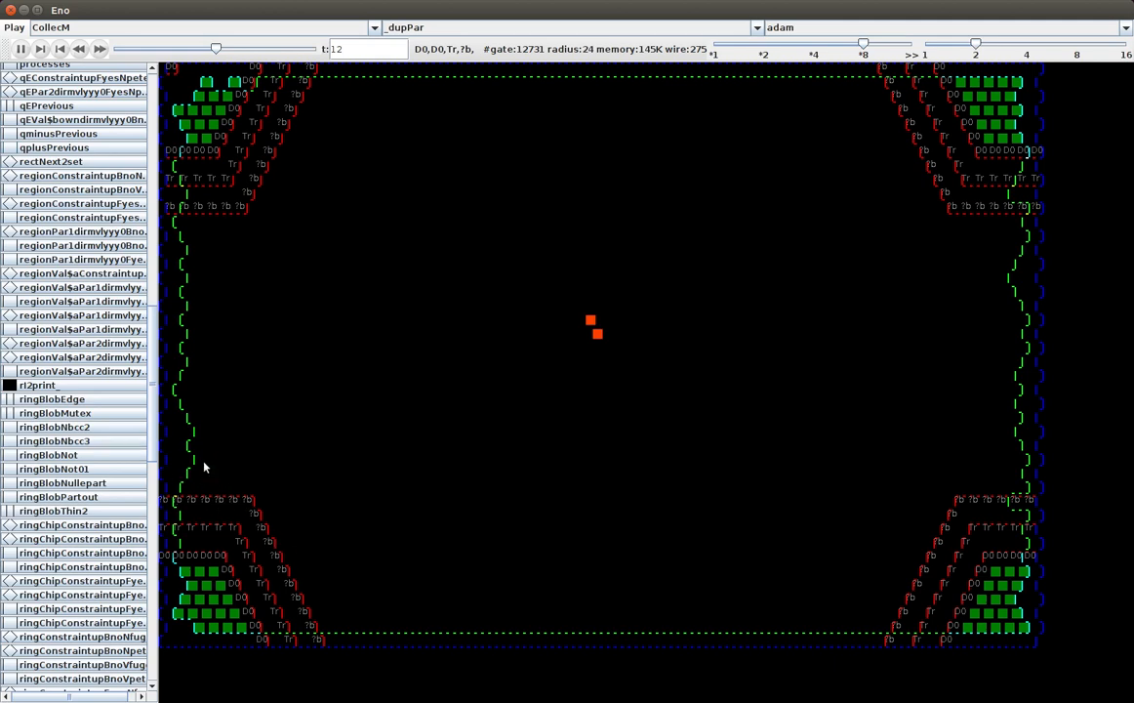
pyautogui.moveTo(360, 398)
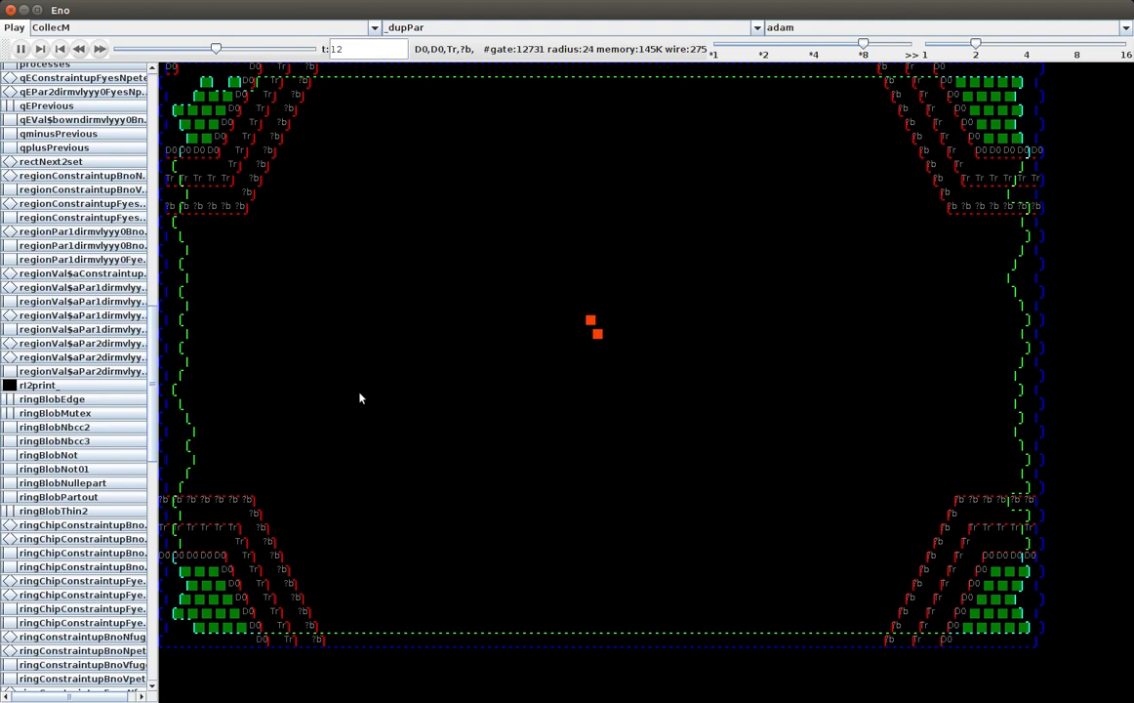
pyautogui.moveTo(414, 474)
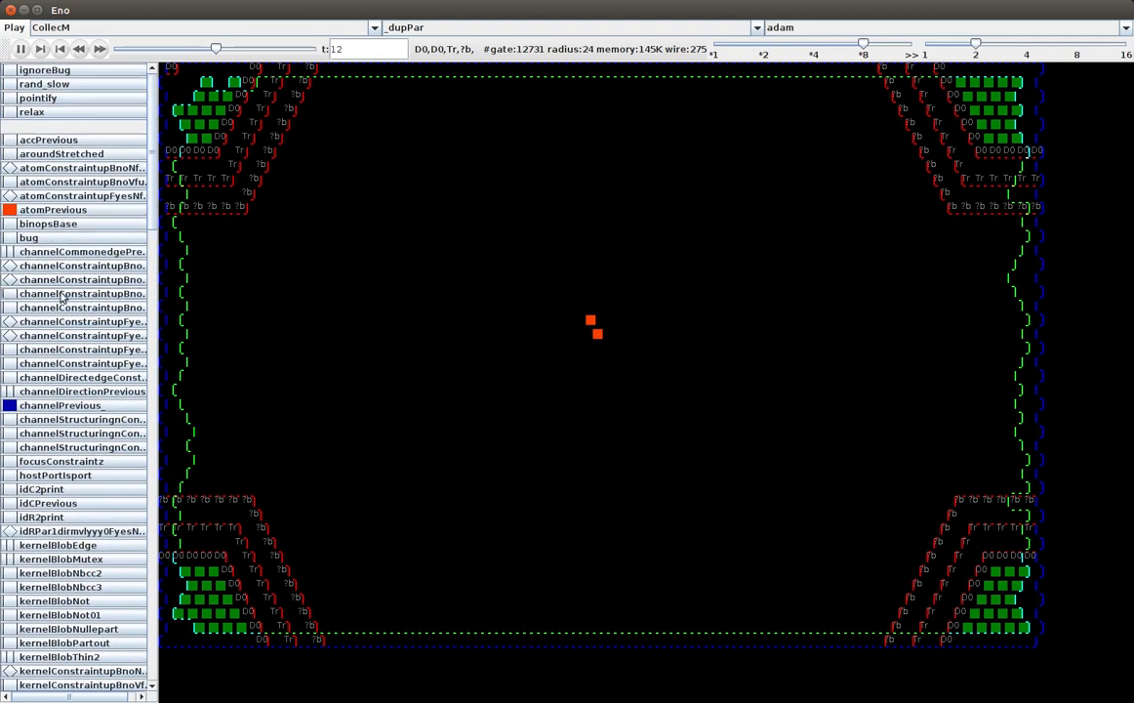
# Scroll the layer list down to reach the idR2print and ringPrevious layers.
pyautogui.scroll(-3)
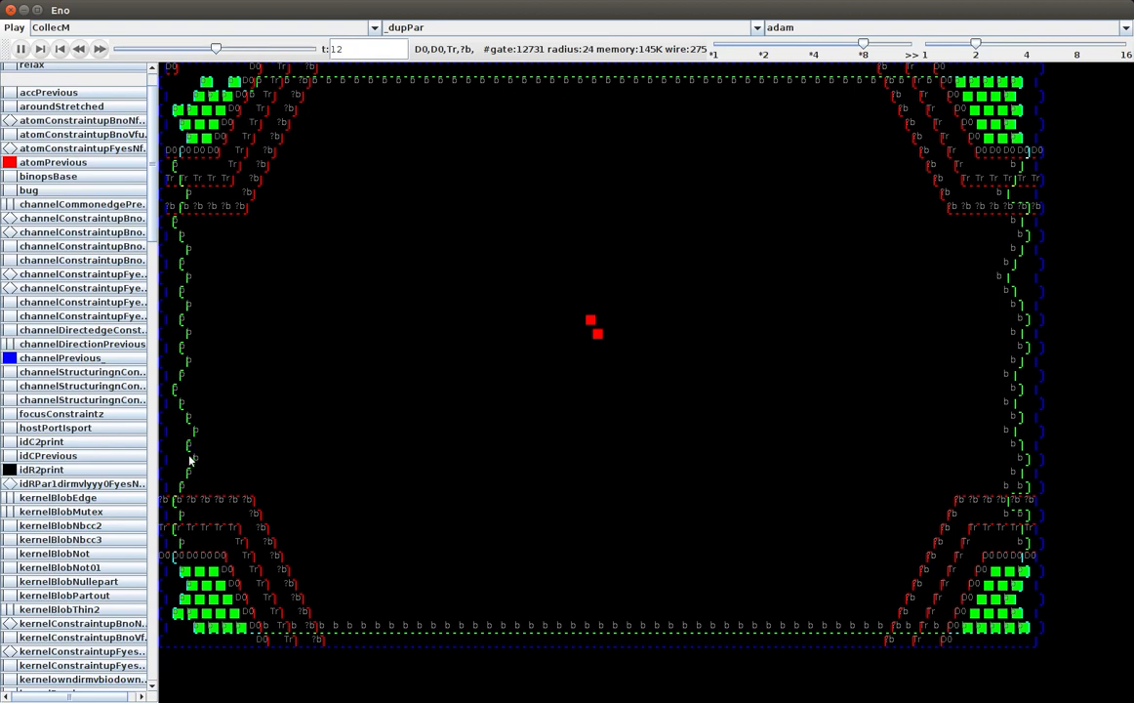
pyautogui.moveTo(166, 374)
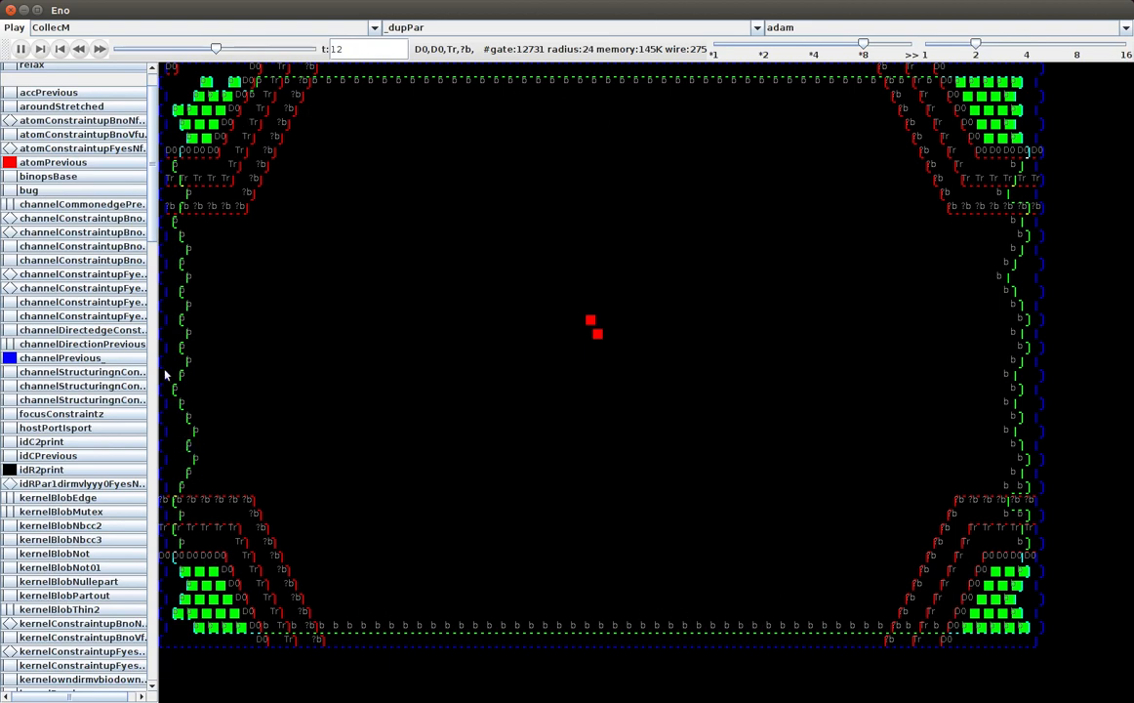
pyautogui.moveTo(191, 193)
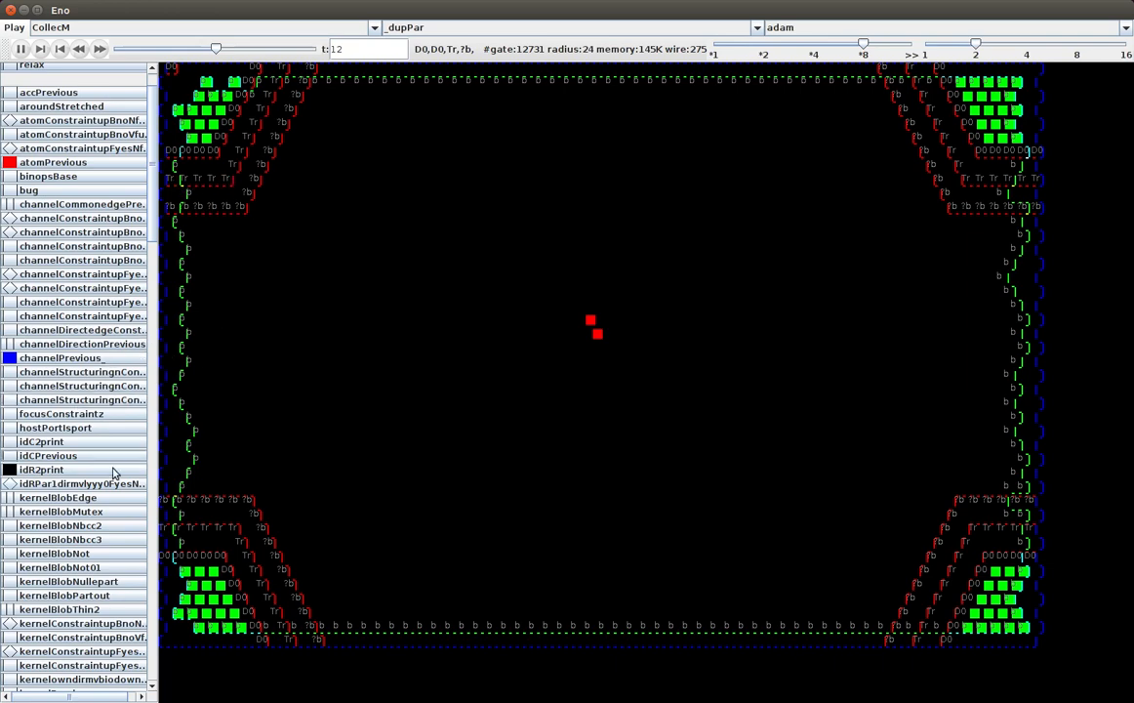
pyautogui.scroll(-3)
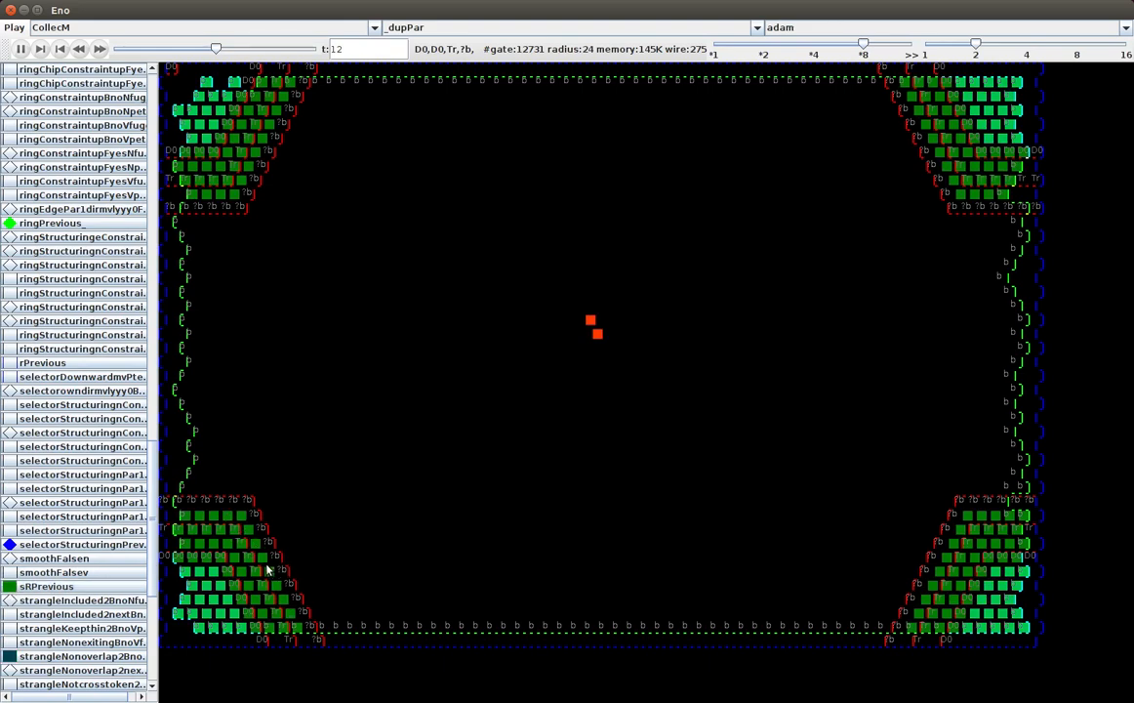
# Hide the sRPrevious overlay and show the rPrevious layer in blue.
pyautogui.click(46, 585)
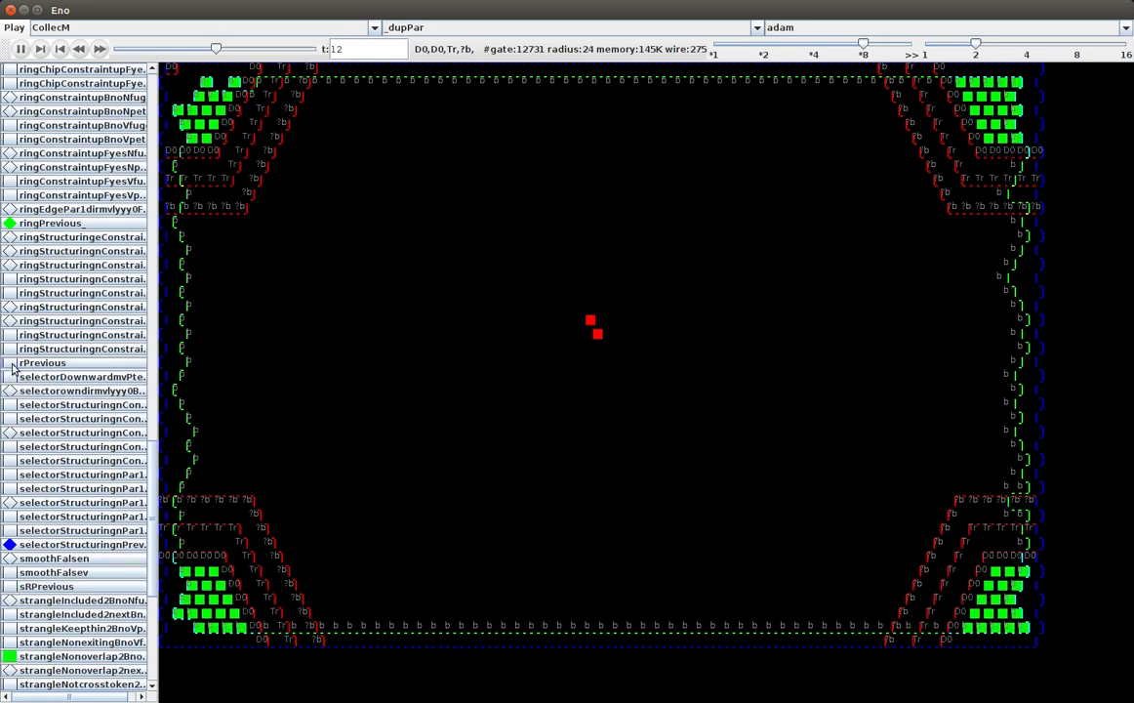
pyautogui.click(43, 362)
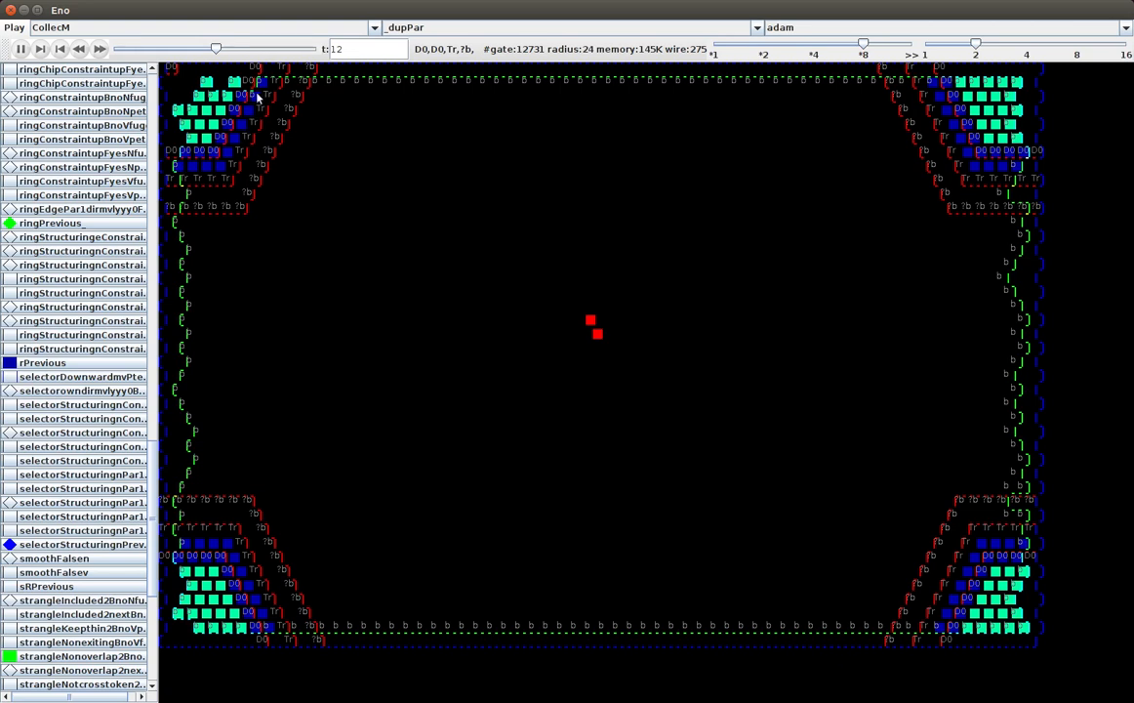
pyautogui.moveTo(215, 163)
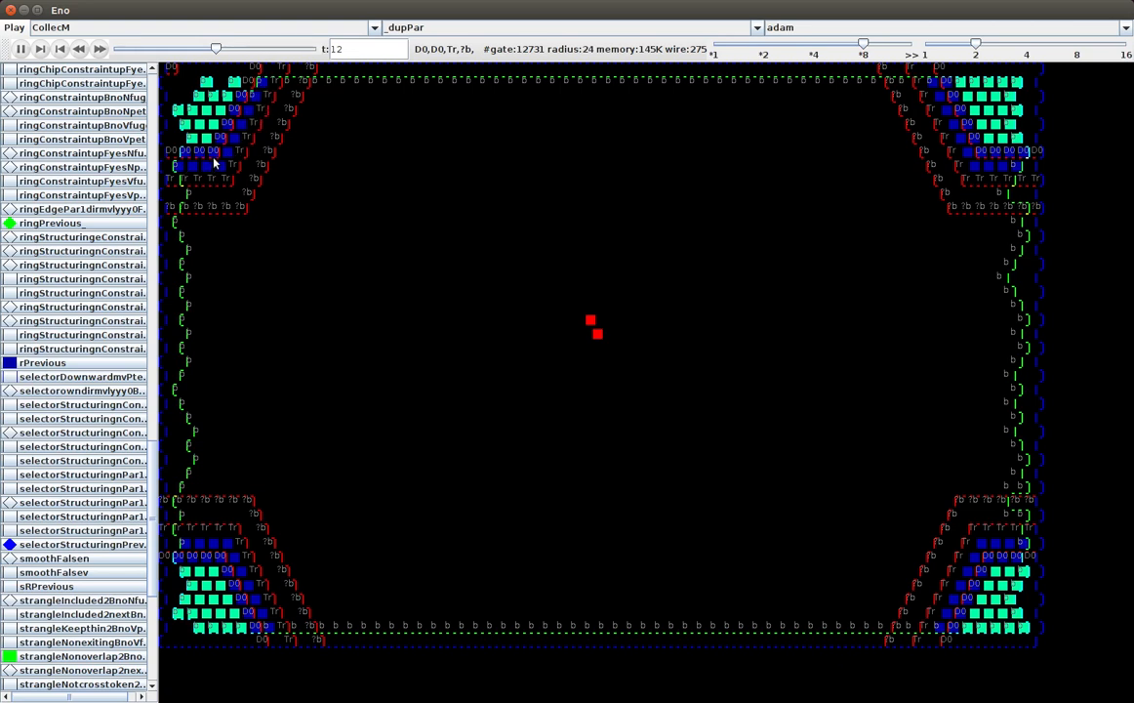
pyautogui.moveTo(440, 74)
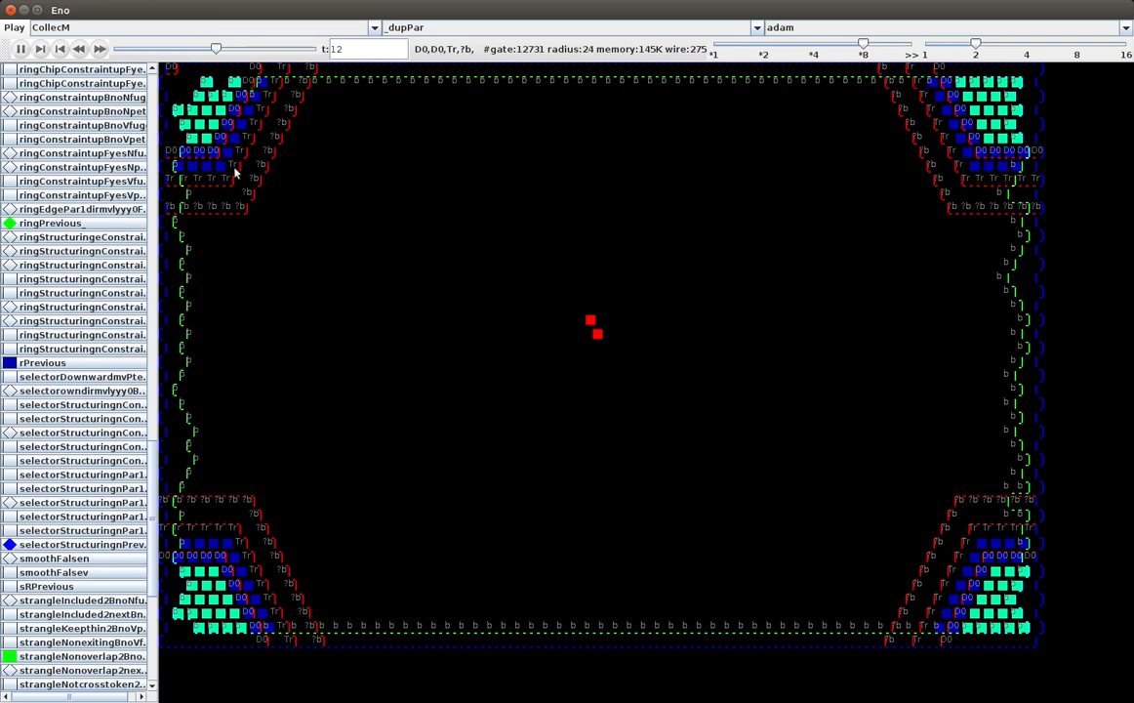
pyautogui.moveTo(298, 256)
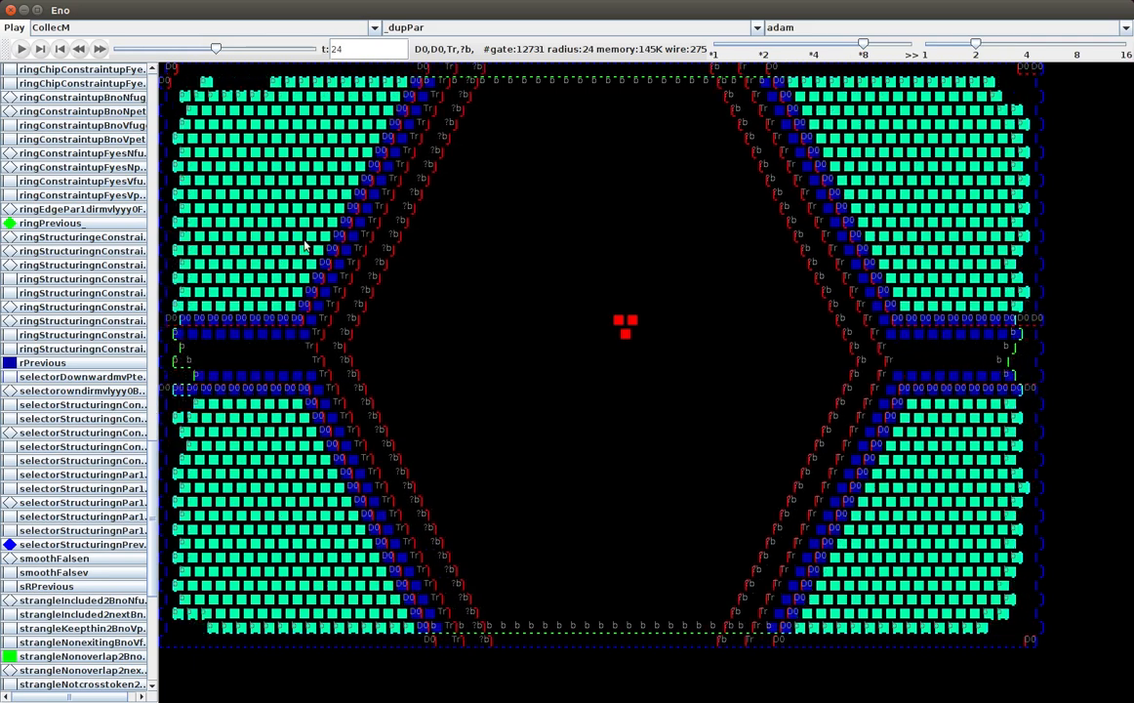
# Resume the automaton from step 24 toward step 56.
pyautogui.click(17, 48)
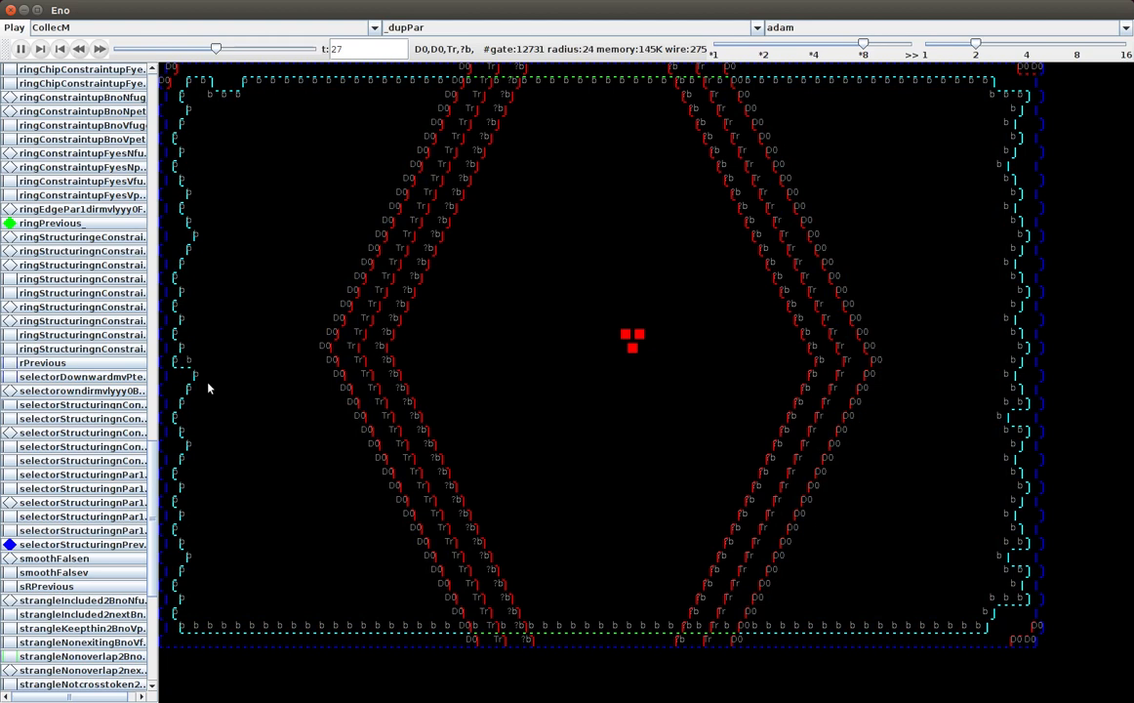
pyautogui.moveTo(203, 293)
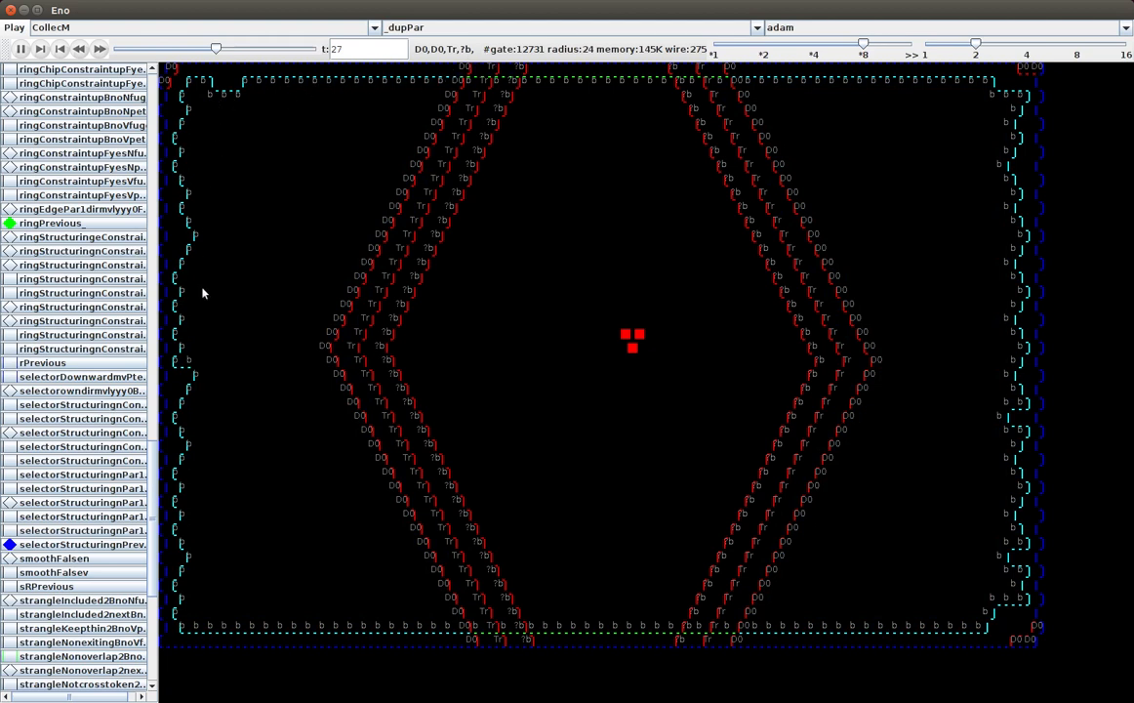
pyautogui.moveTo(994, 224)
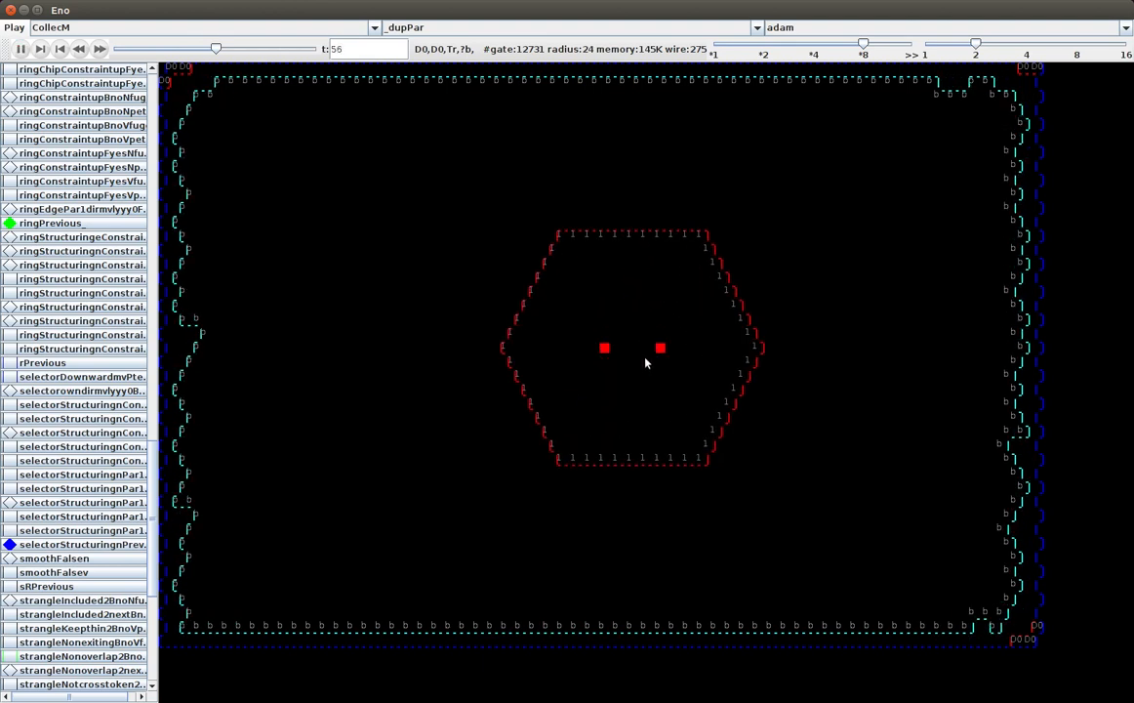
pyautogui.moveTo(571, 338)
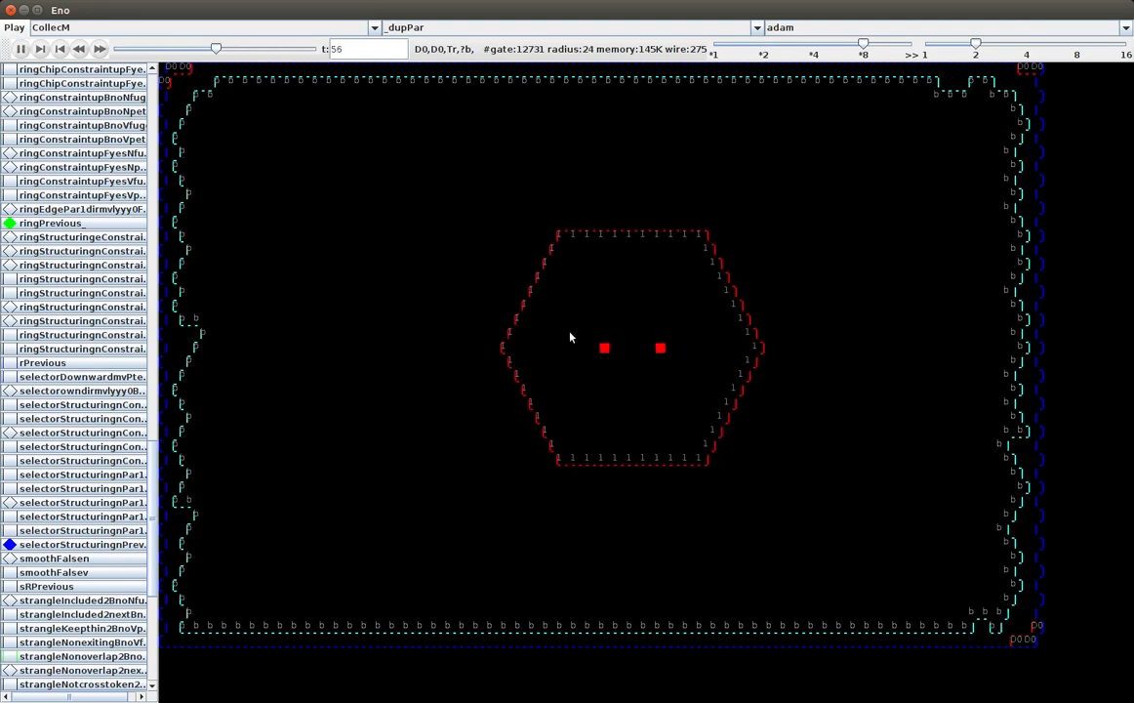
pyautogui.moveTo(627, 101)
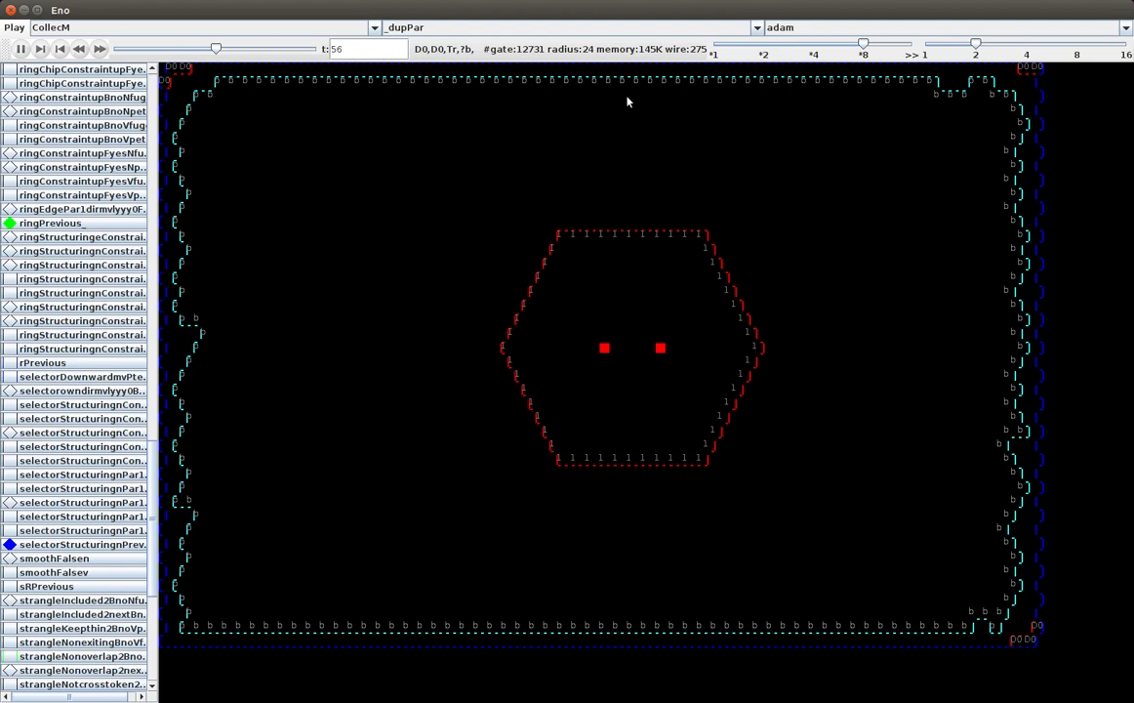
pyautogui.click(41, 49)
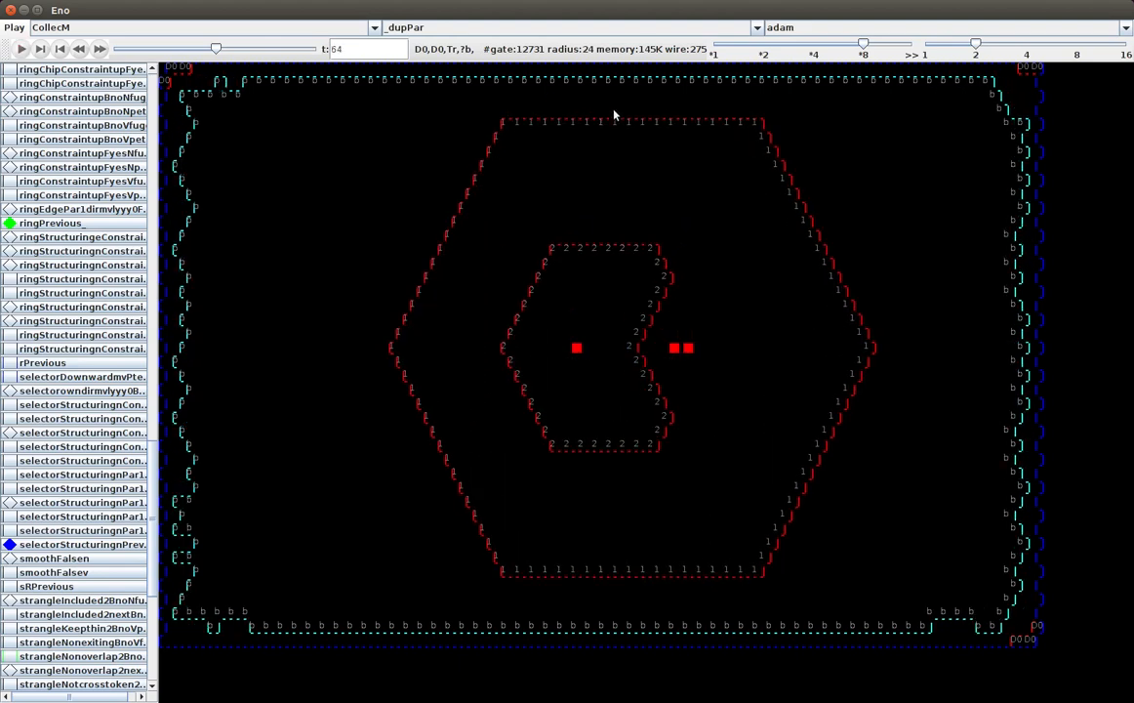
pyautogui.click(20, 49)
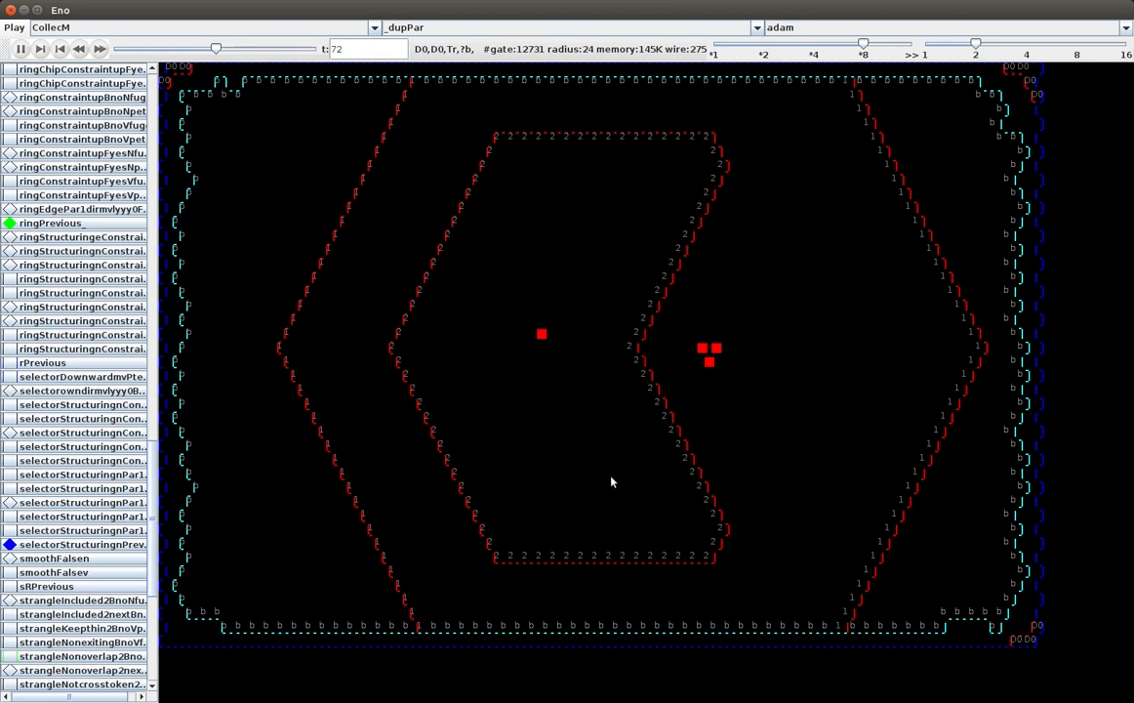
pyautogui.moveTo(508, 146)
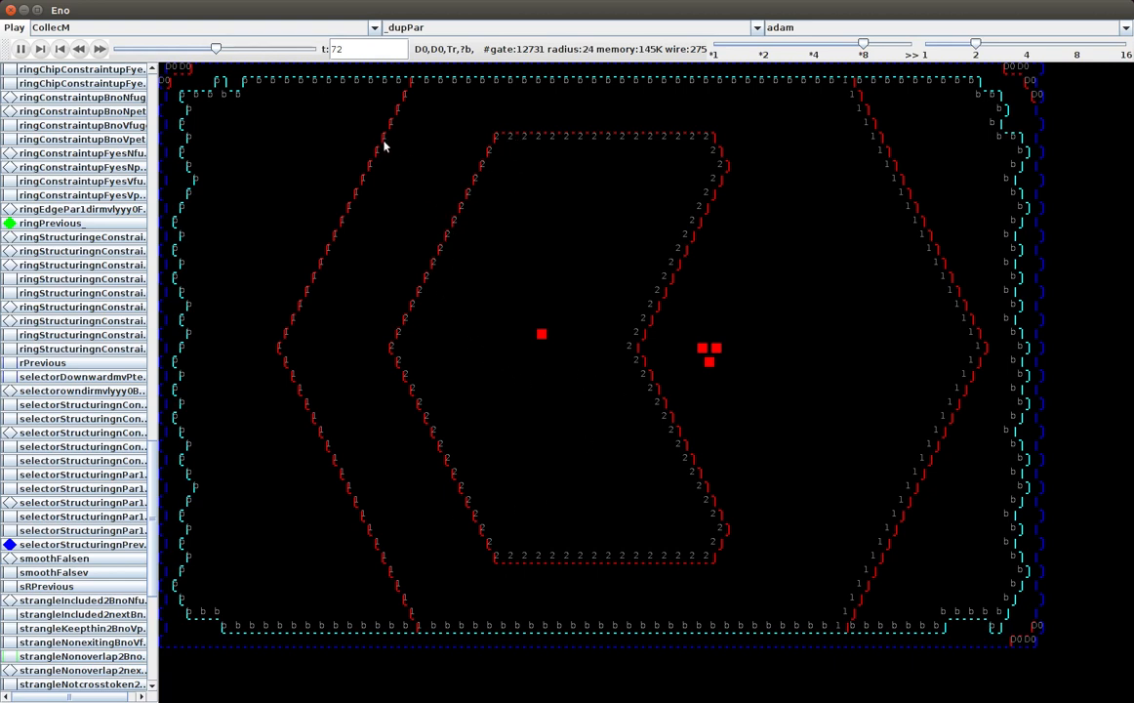
pyautogui.moveTo(449, 234)
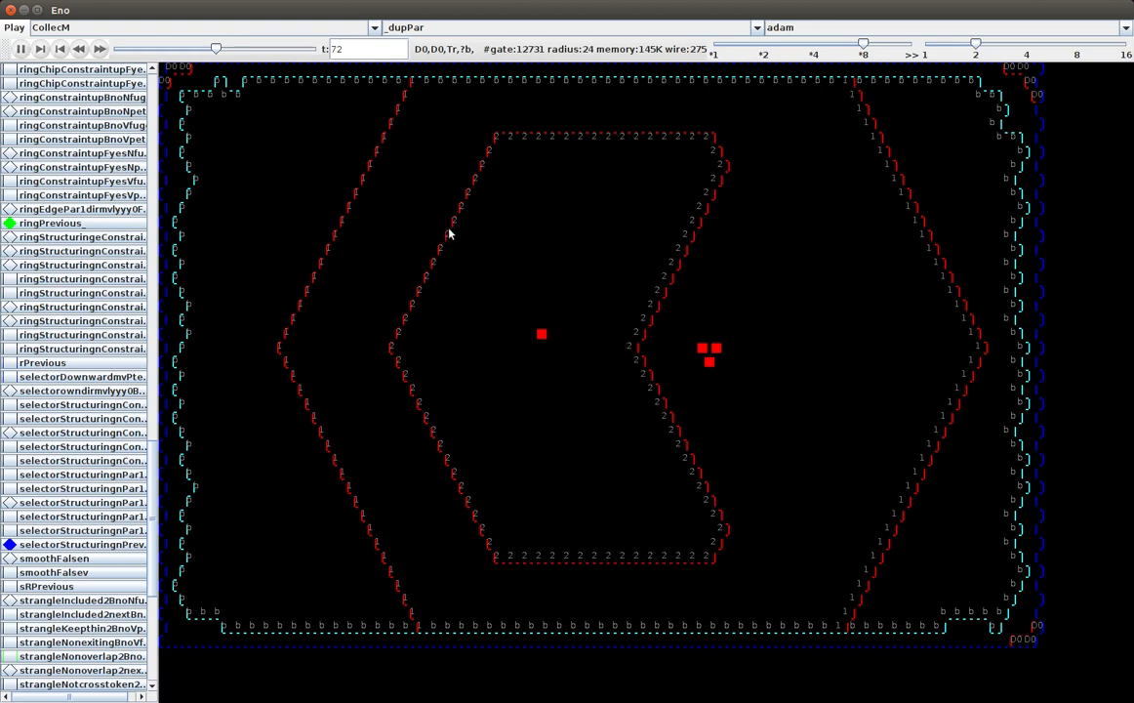
pyautogui.moveTo(364, 185)
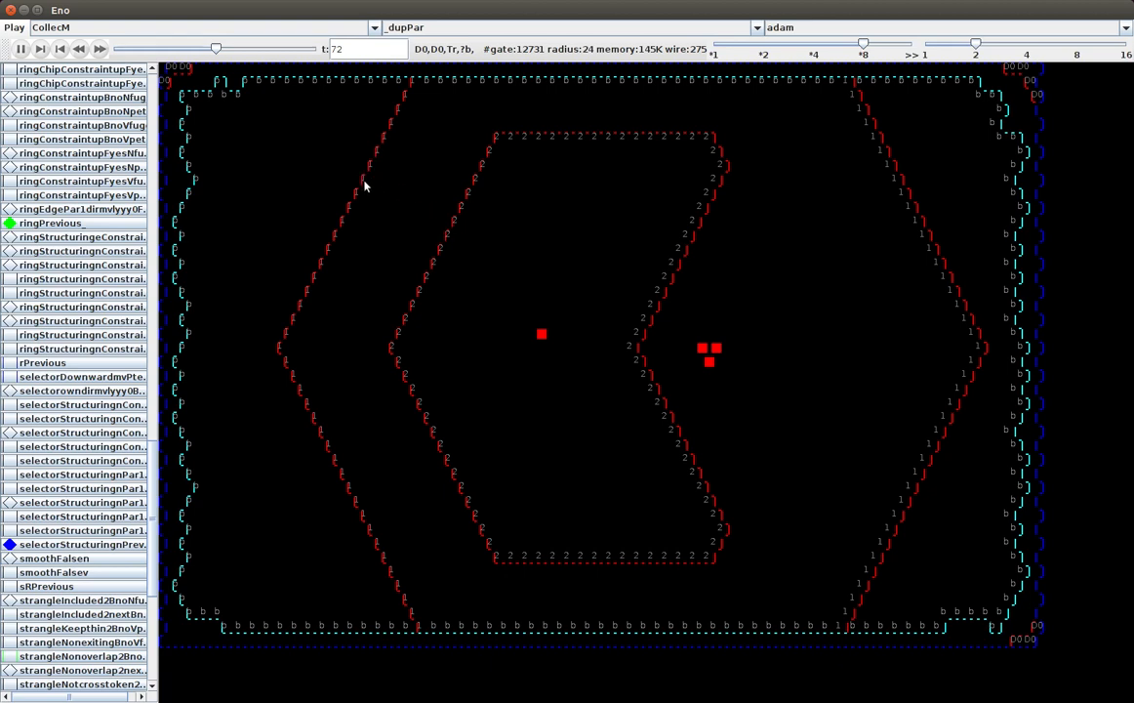
pyautogui.moveTo(656, 410)
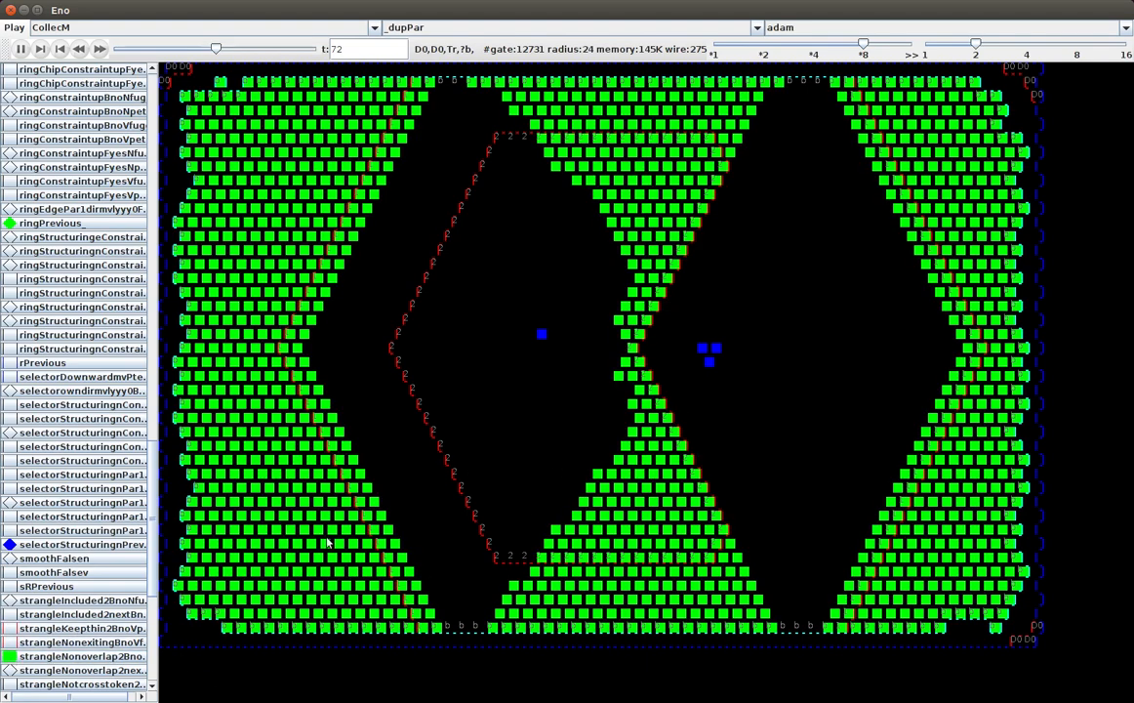
pyautogui.moveTo(436, 224)
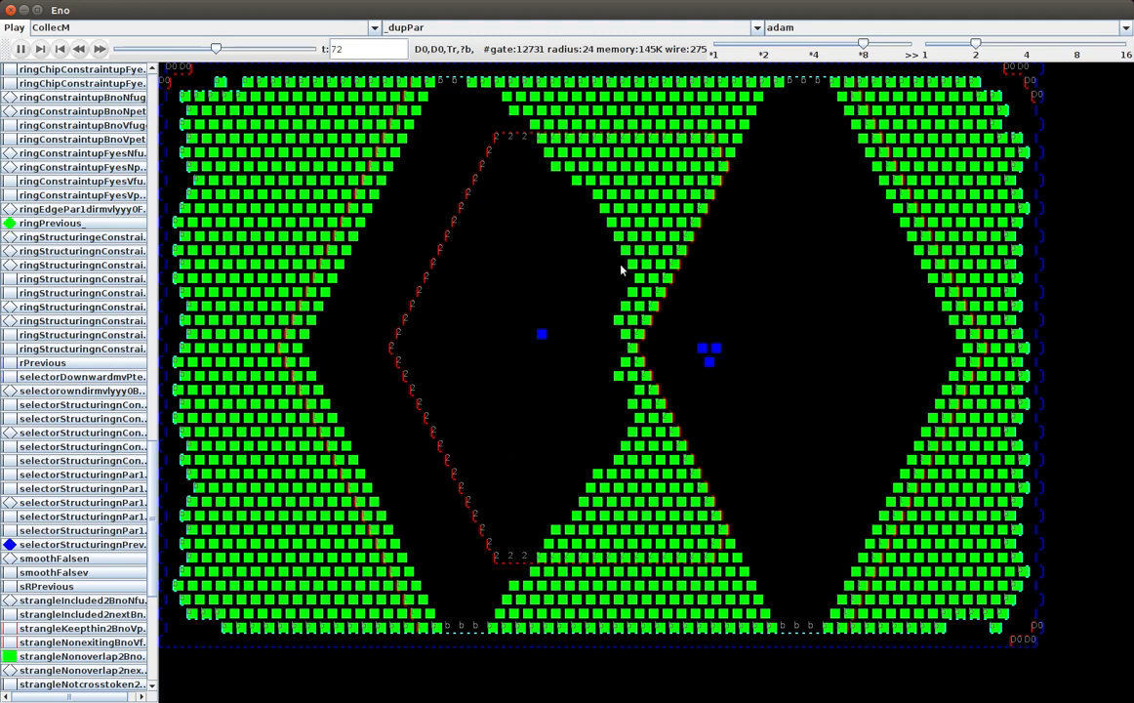
pyautogui.moveTo(649, 332)
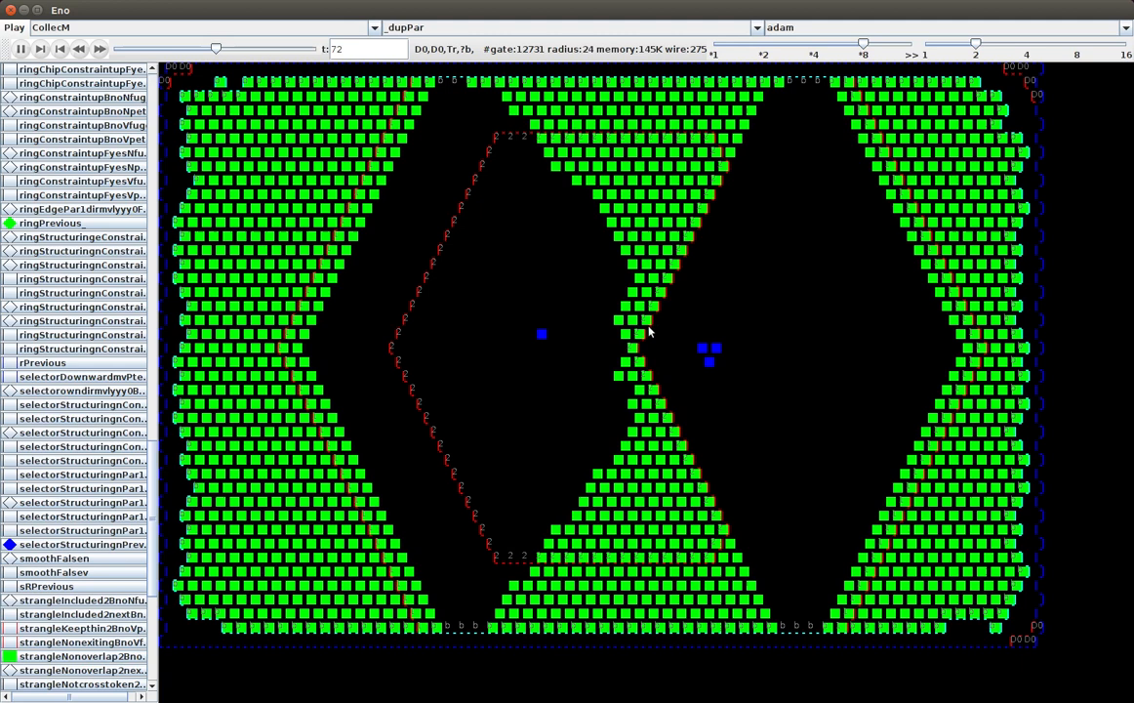
pyautogui.moveTo(659, 348)
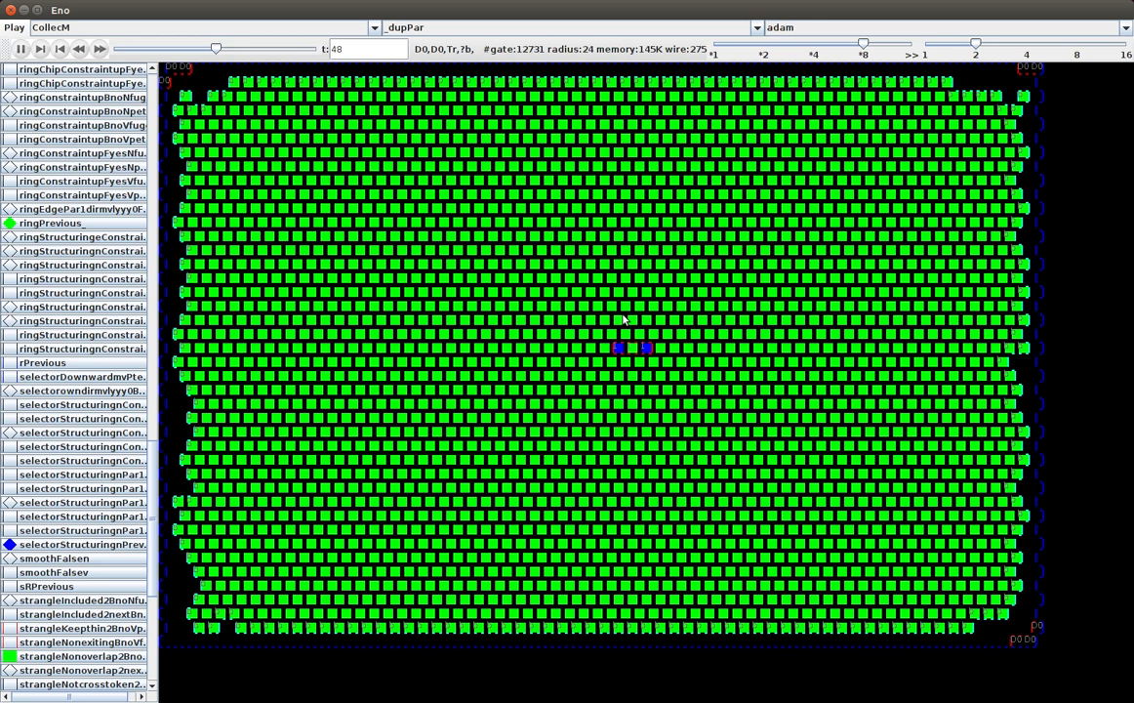
pyautogui.moveTo(151, 429)
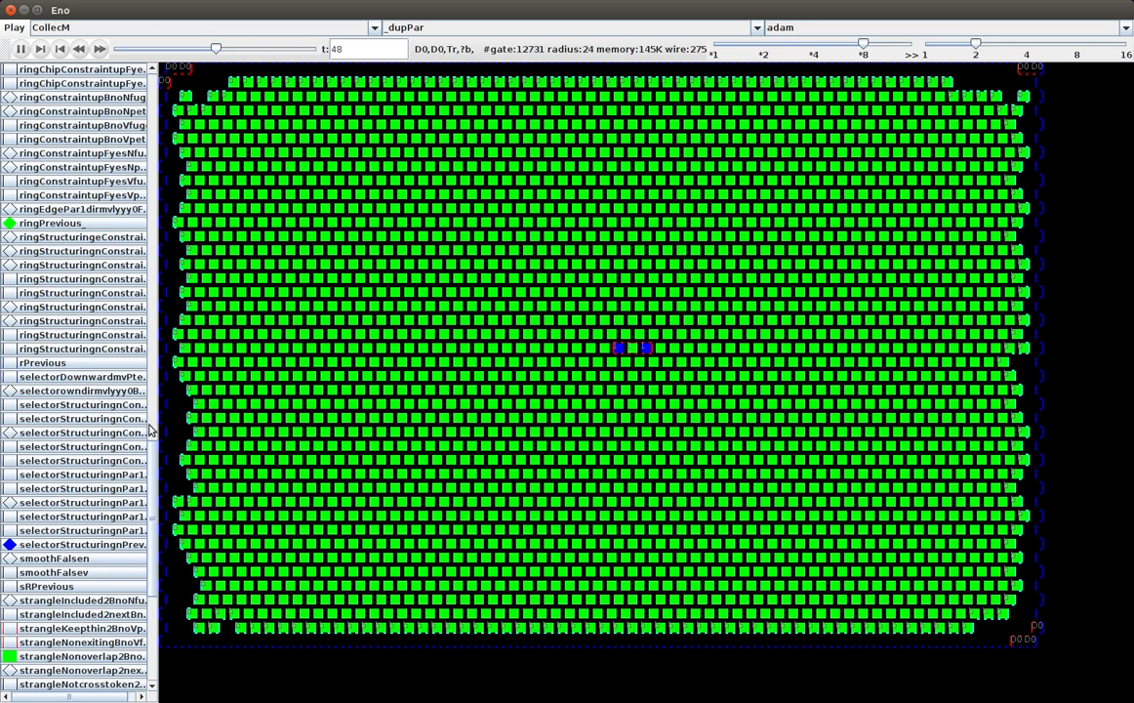
# Scroll the layer list down to the channel layers at step 59.
pyautogui.scroll(-3)
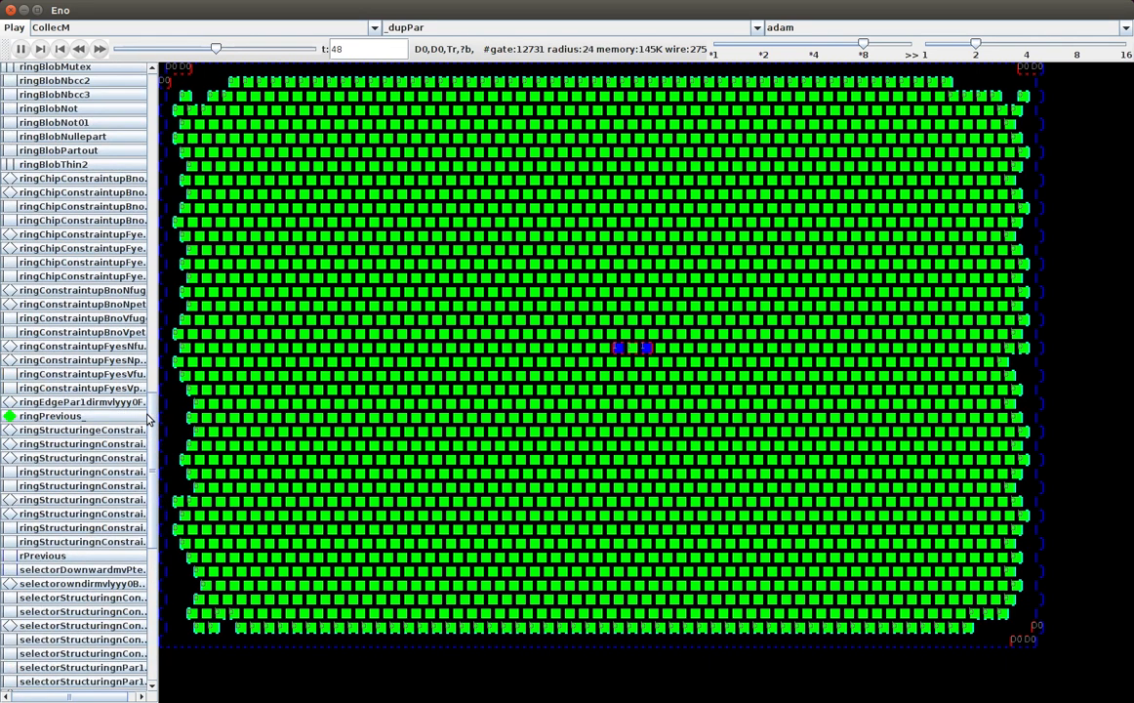
pyautogui.scroll(-3)
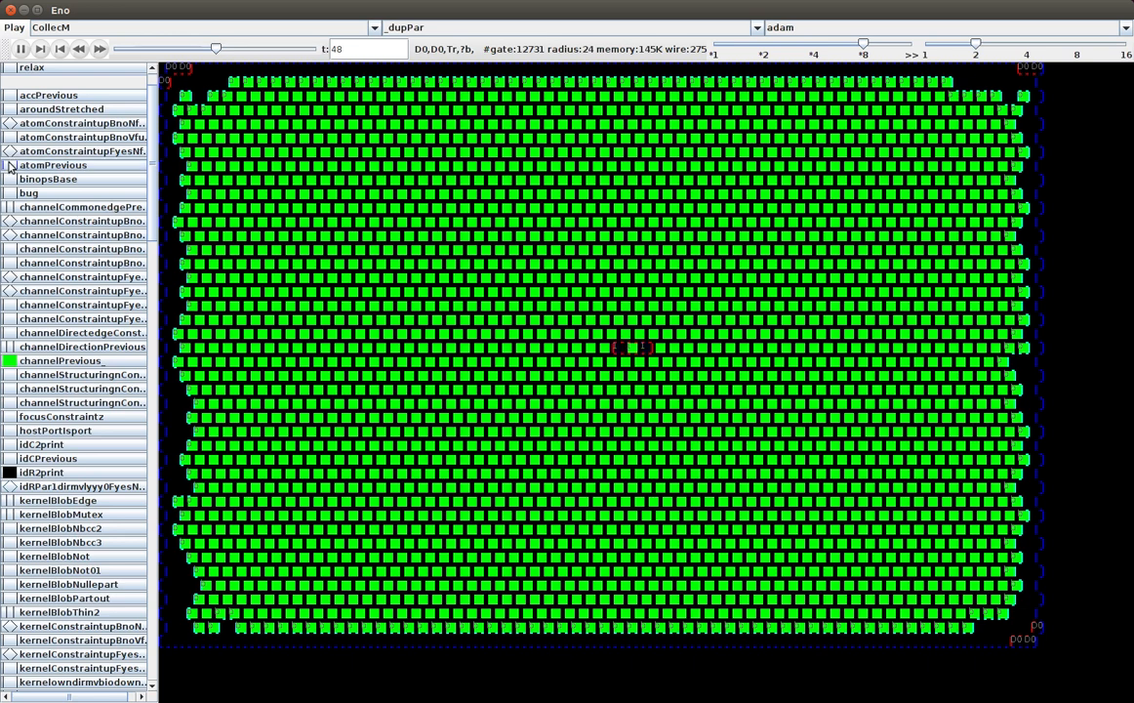
pyautogui.scroll(-3)
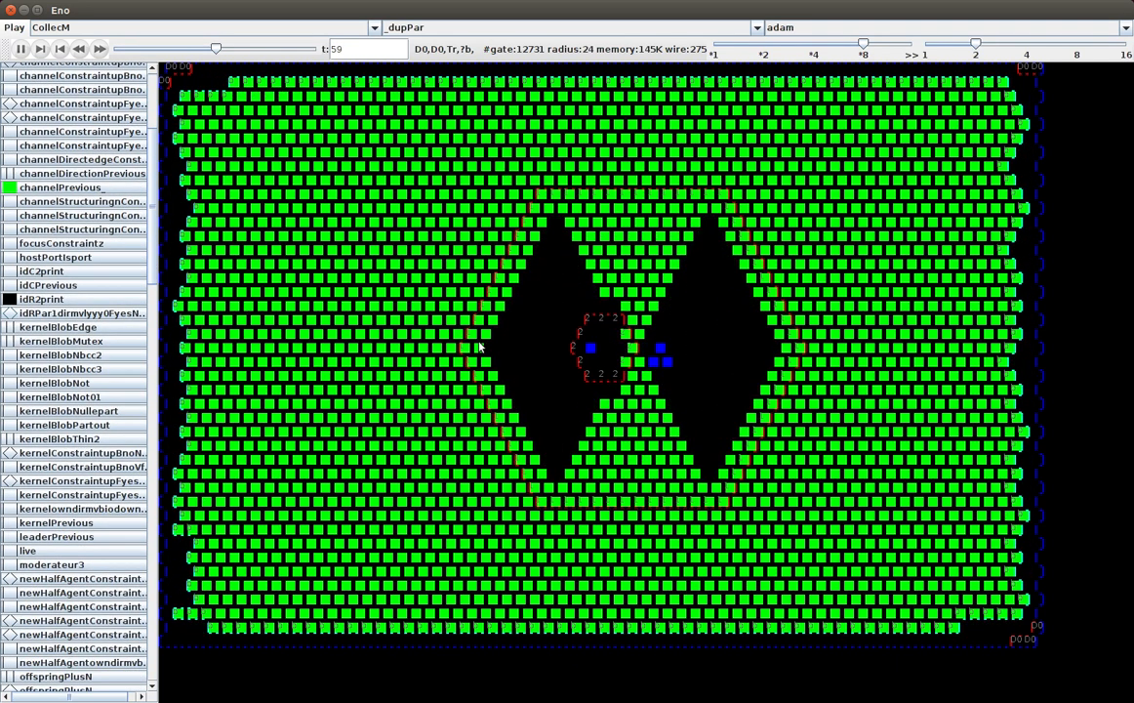
pyautogui.moveTo(595, 338)
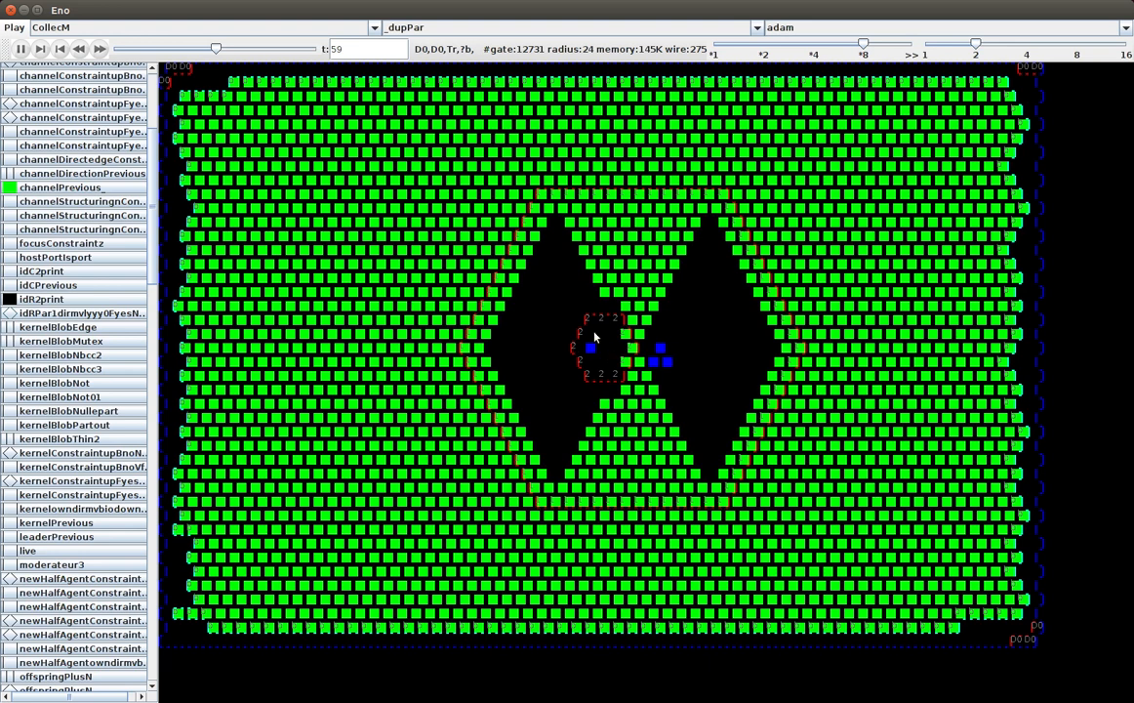
pyautogui.moveTo(599, 331)
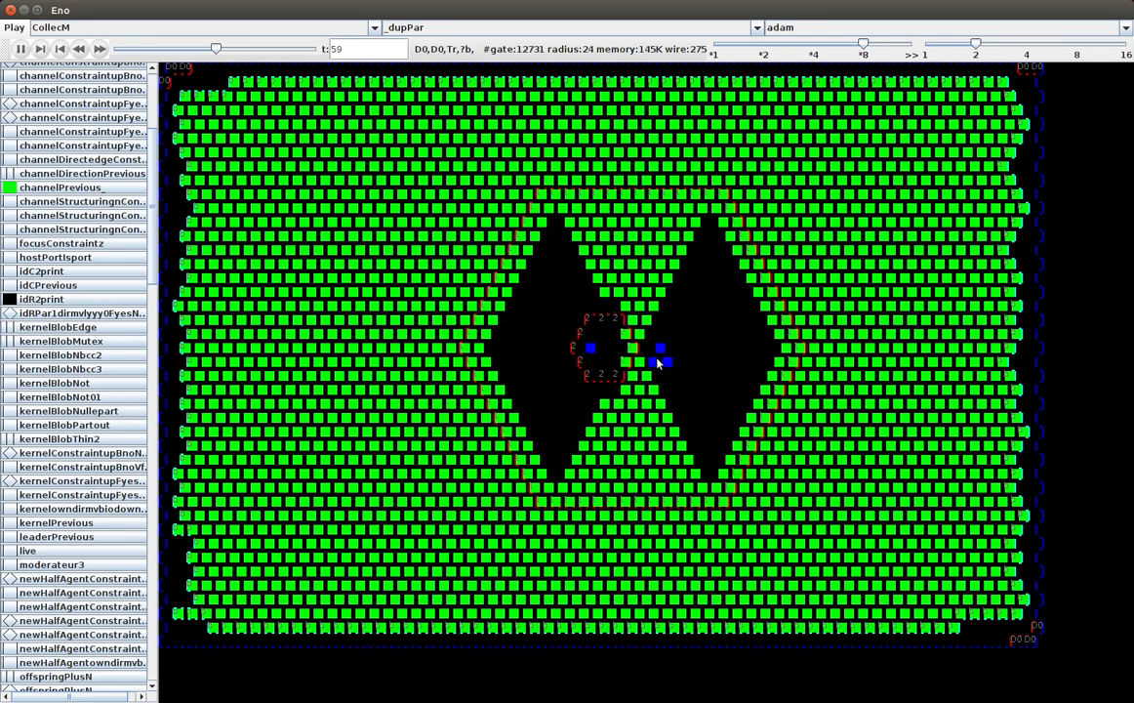
# Play the automaton, pause around step 110, then resume past step 127.
pyautogui.click(18, 49)
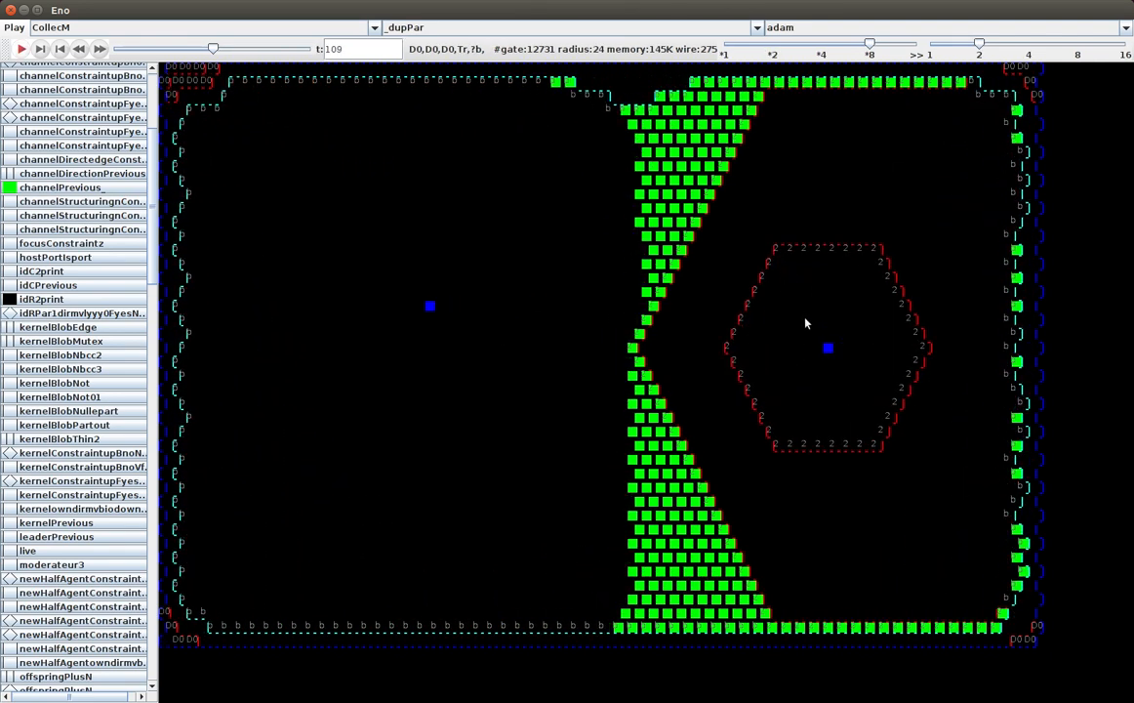
pyautogui.click(20, 49)
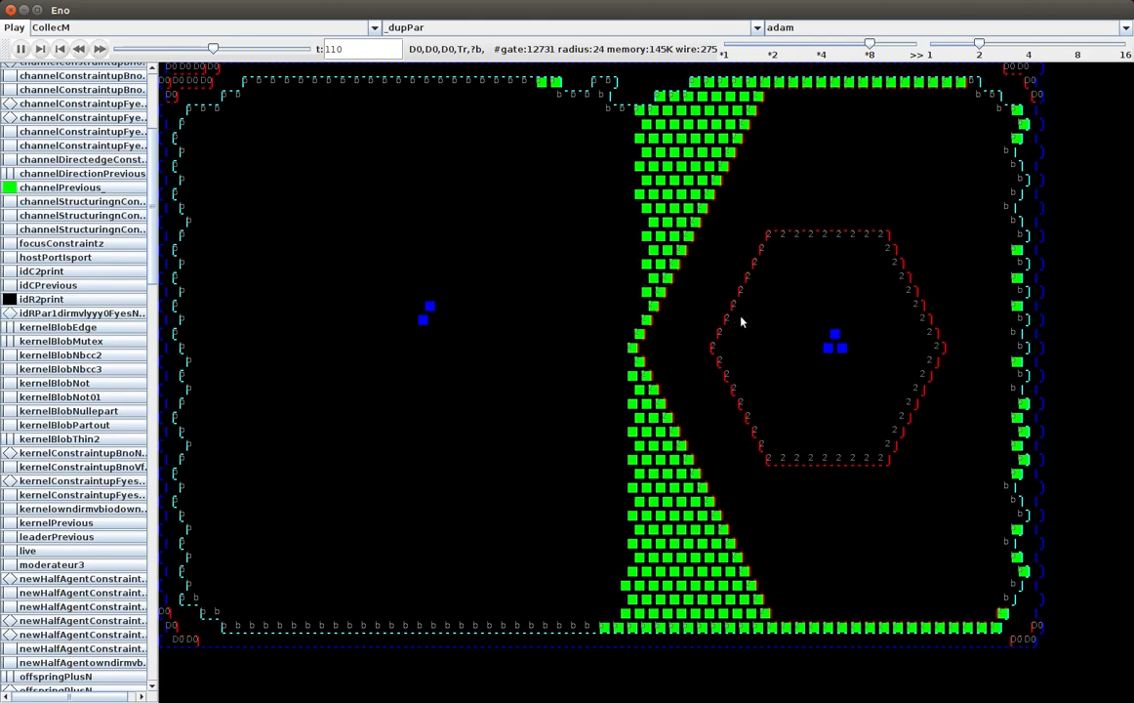
pyautogui.moveTo(757, 295)
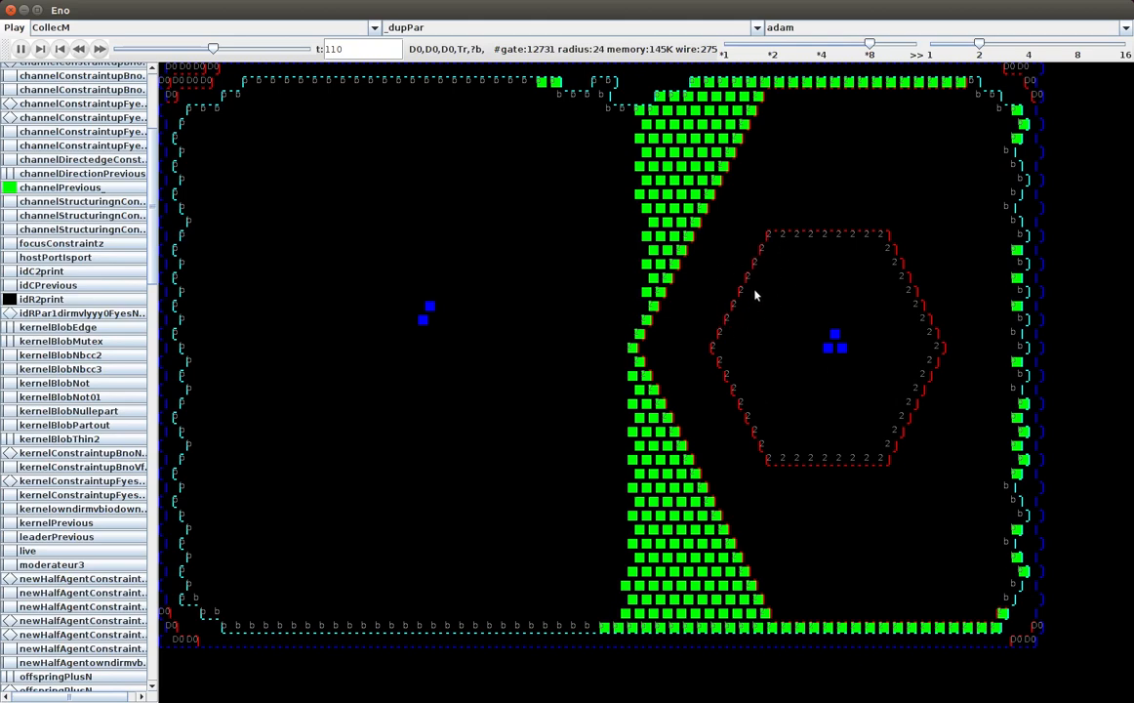
pyautogui.moveTo(771, 287)
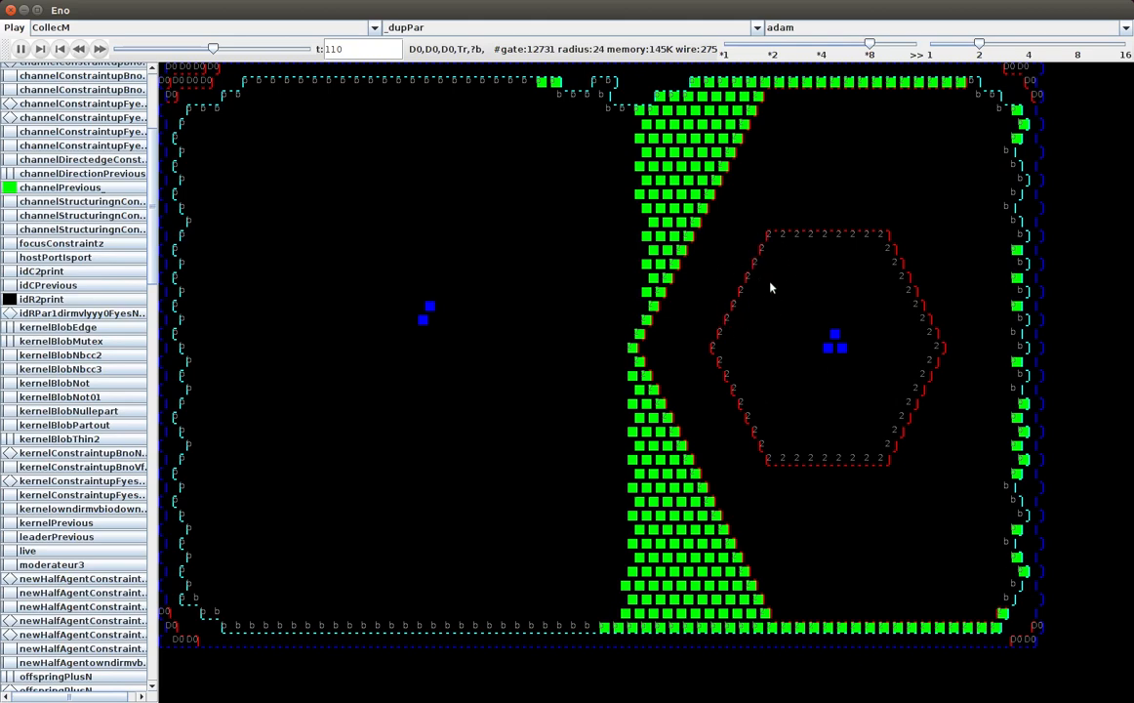
pyautogui.click(41, 49)
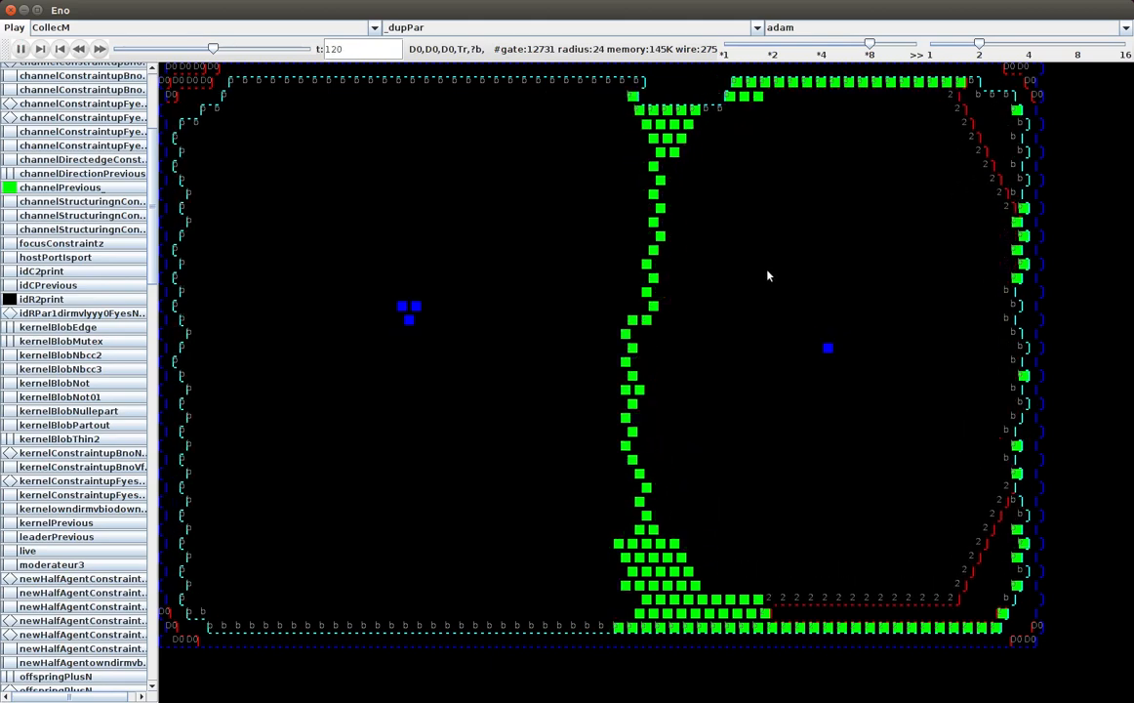
pyautogui.moveTo(730, 234)
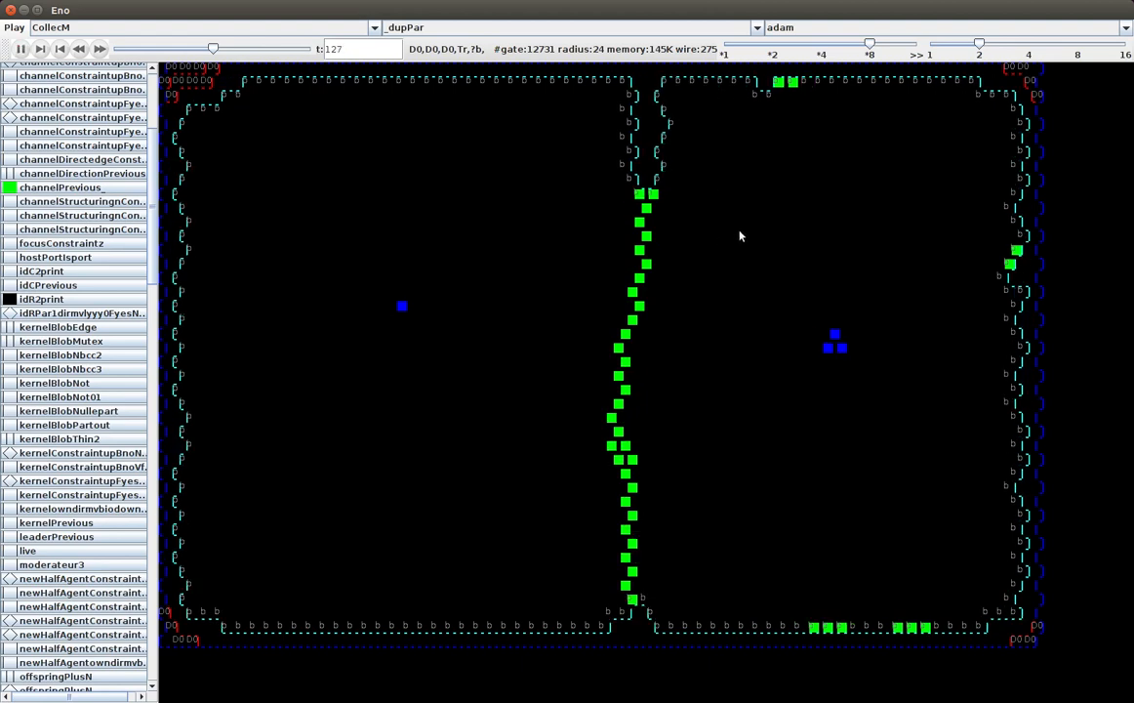
pyautogui.moveTo(645, 178)
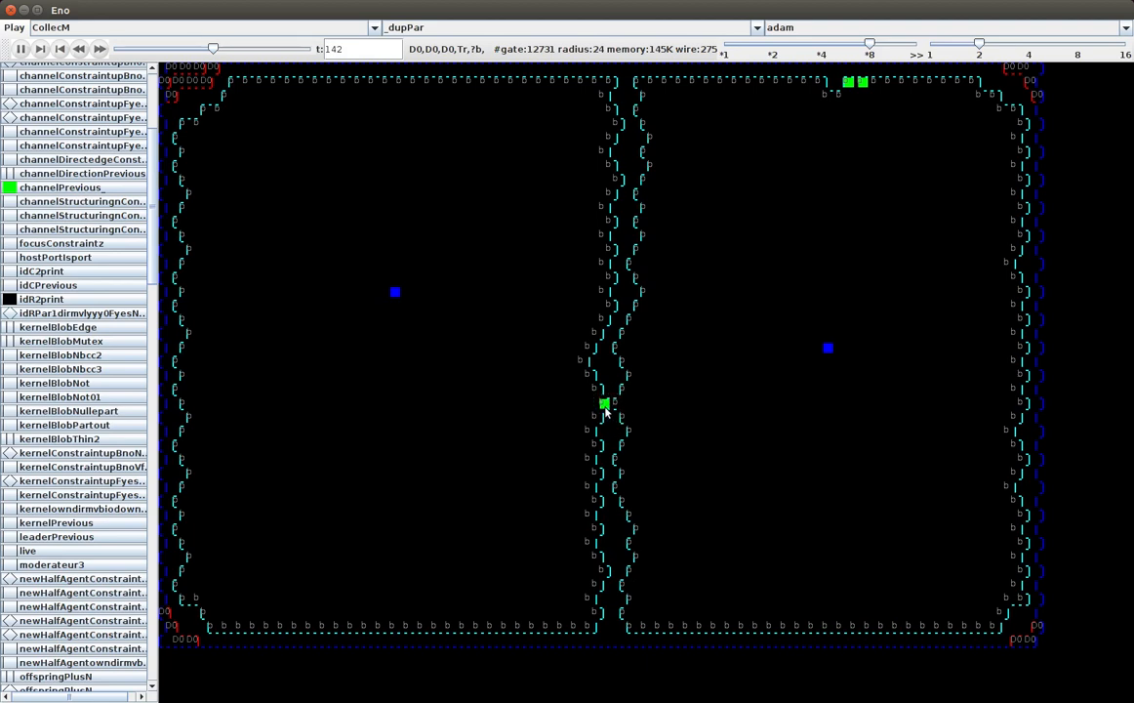
pyautogui.moveTo(610, 408)
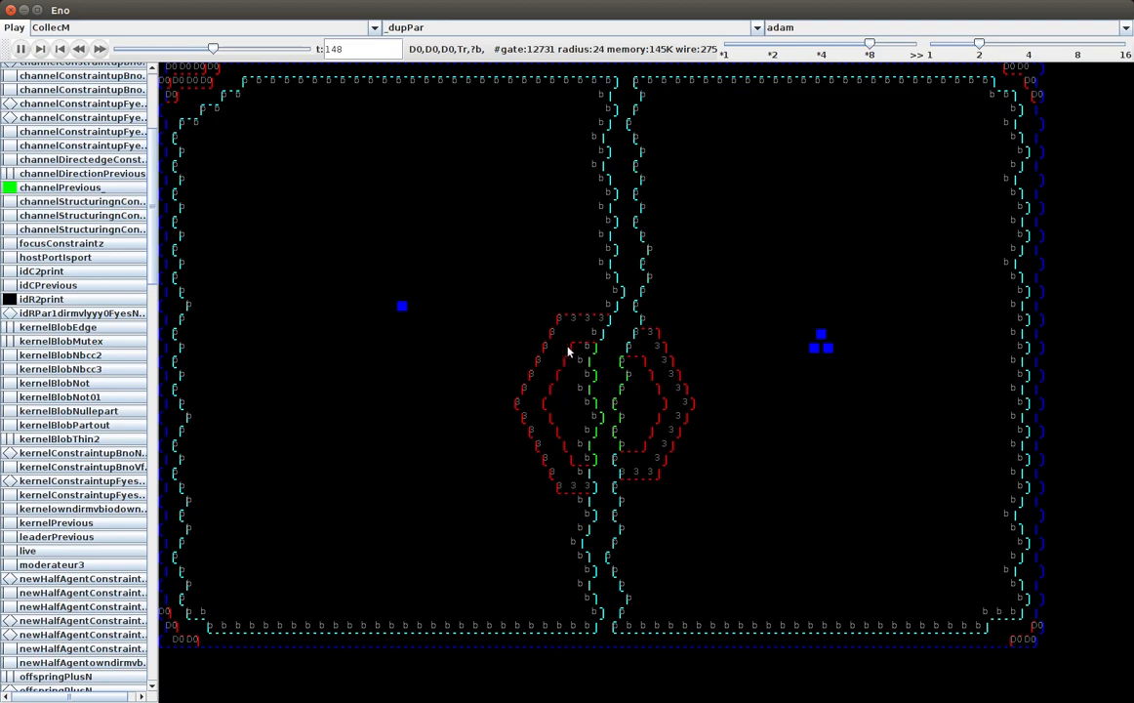
pyautogui.moveTo(613, 412)
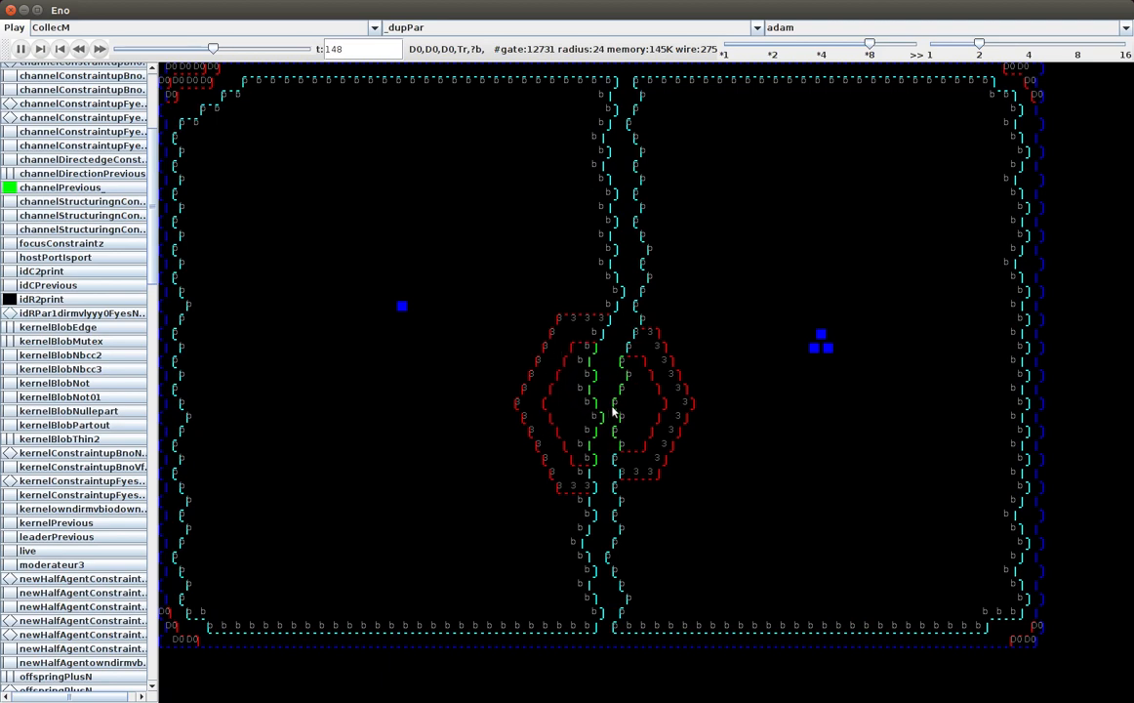
pyautogui.moveTo(601, 381)
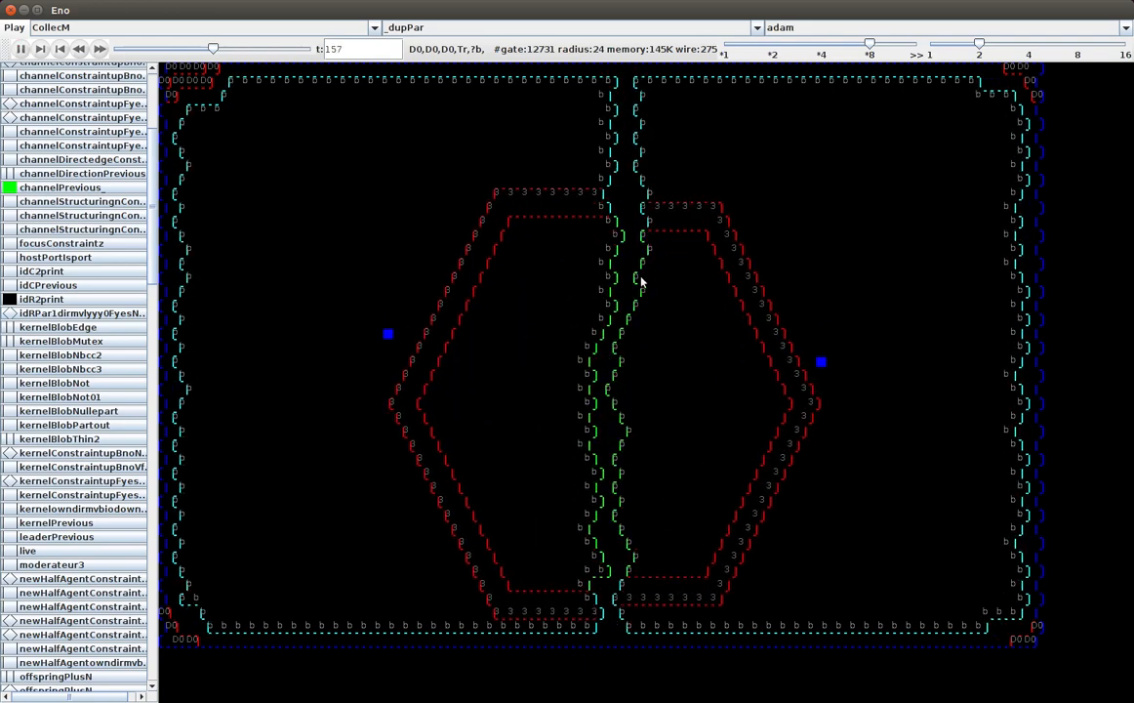
pyautogui.moveTo(543, 88)
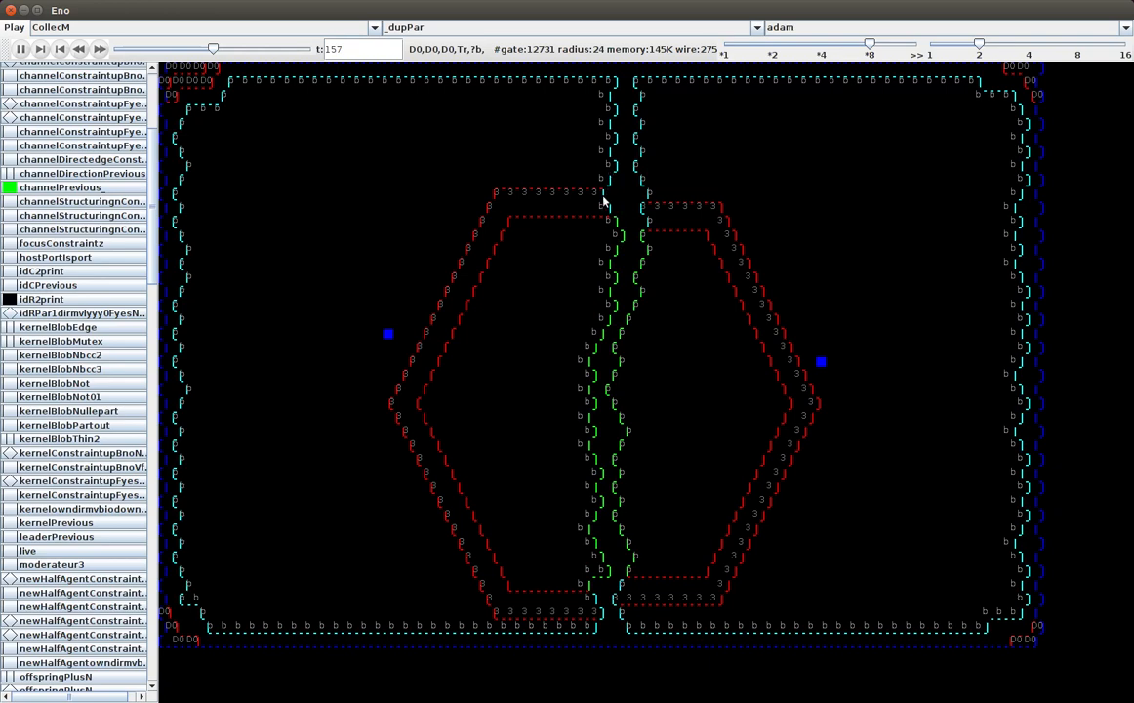
pyautogui.moveTo(616, 224)
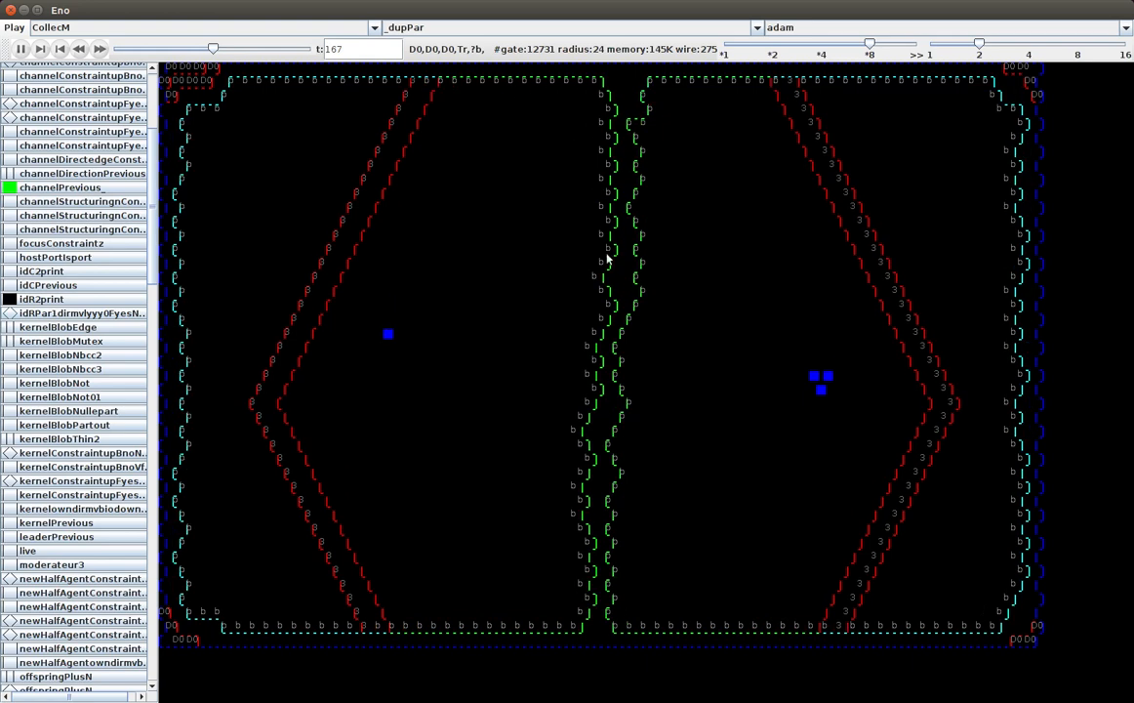
pyautogui.moveTo(186, 516)
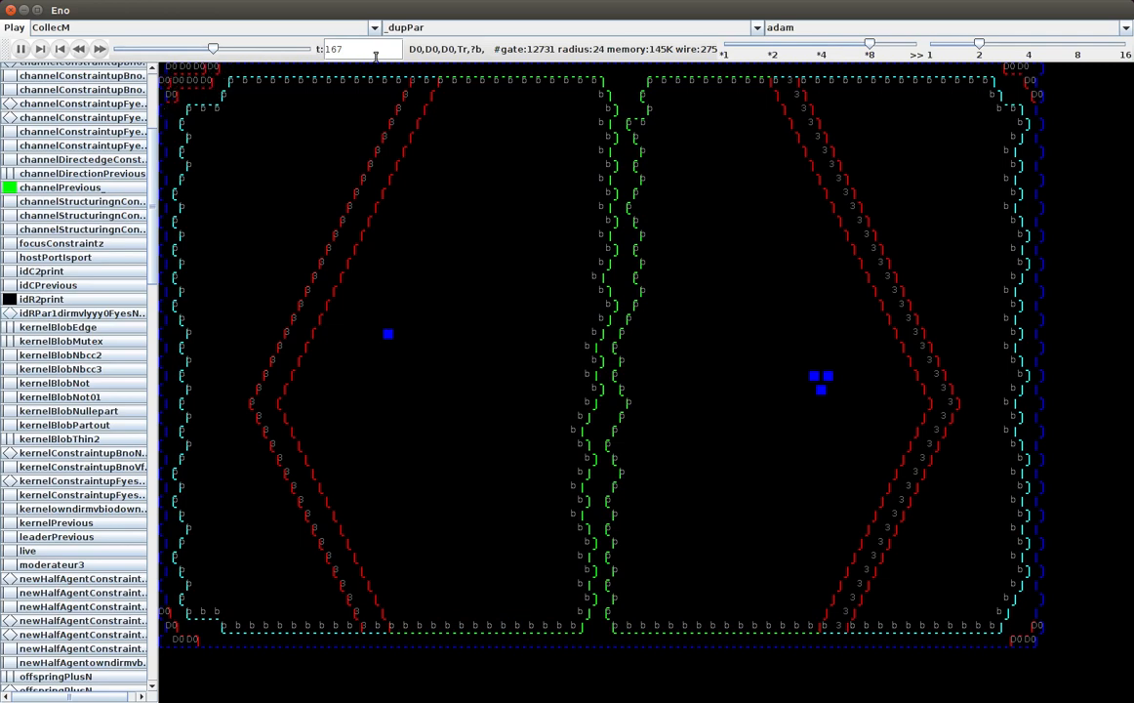
pyautogui.moveTo(595, 313)
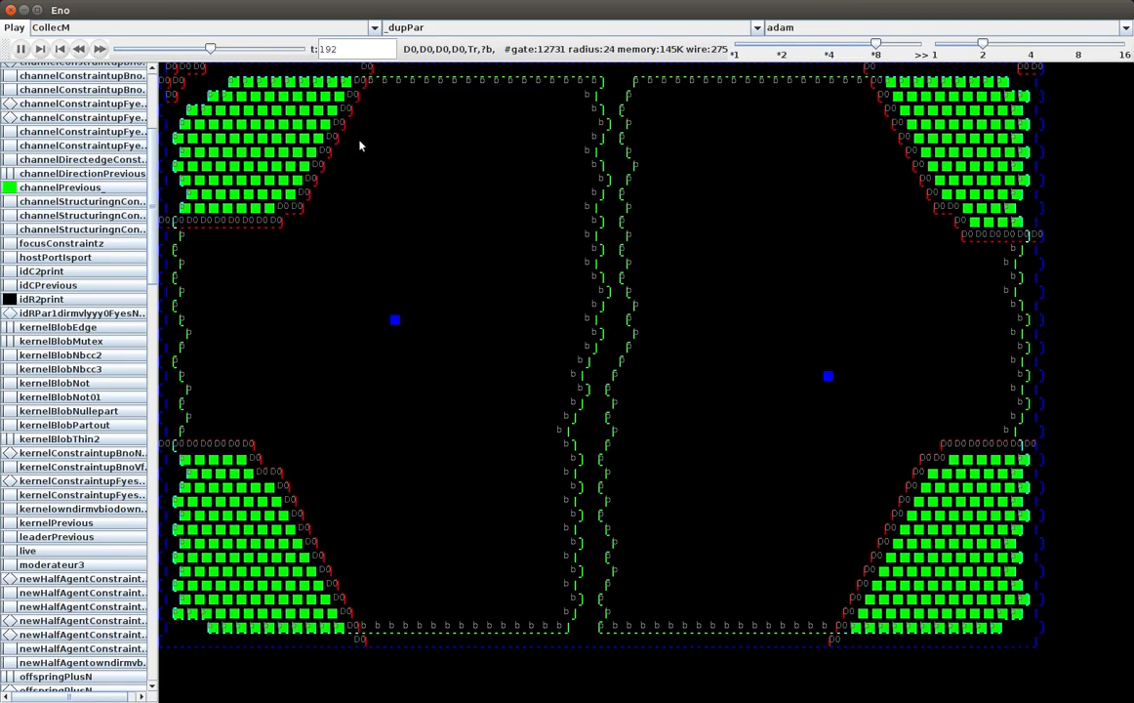
pyautogui.moveTo(366, 78)
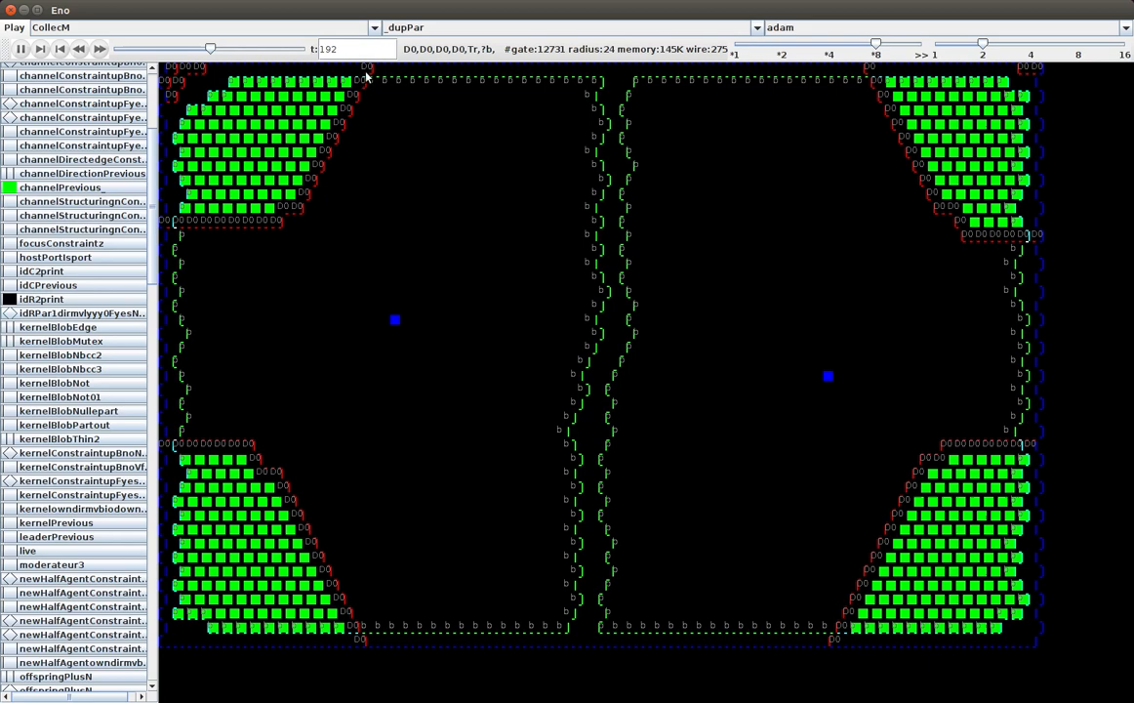
pyautogui.moveTo(317, 176)
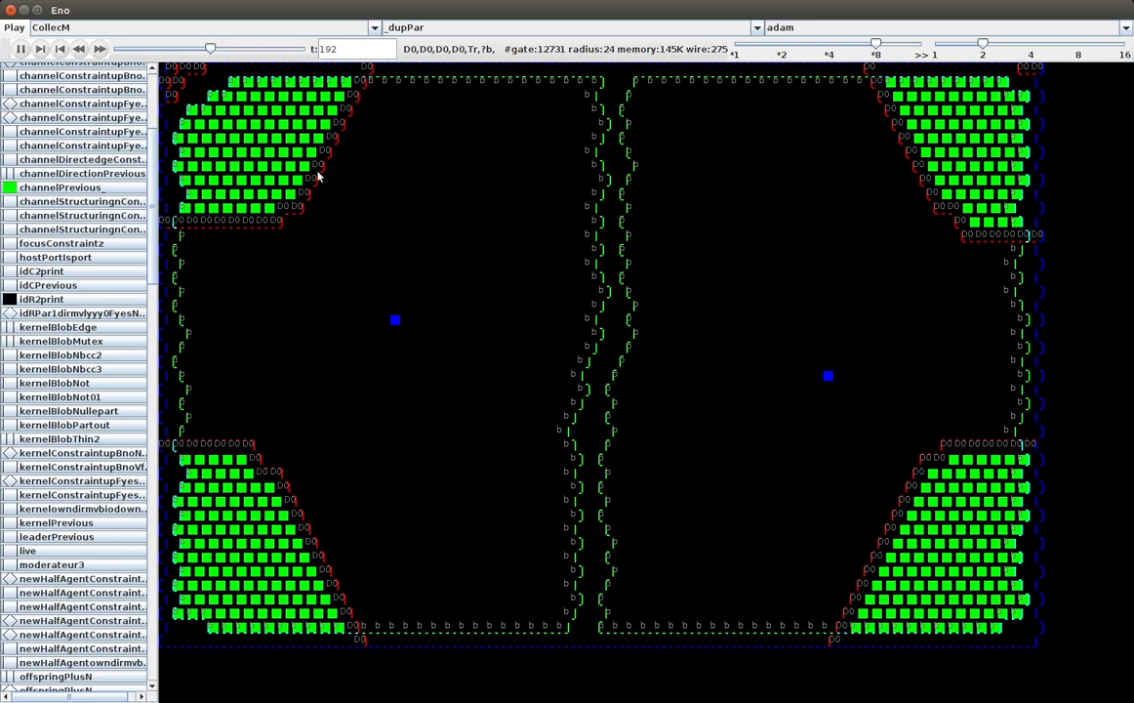
pyautogui.moveTo(368, 219)
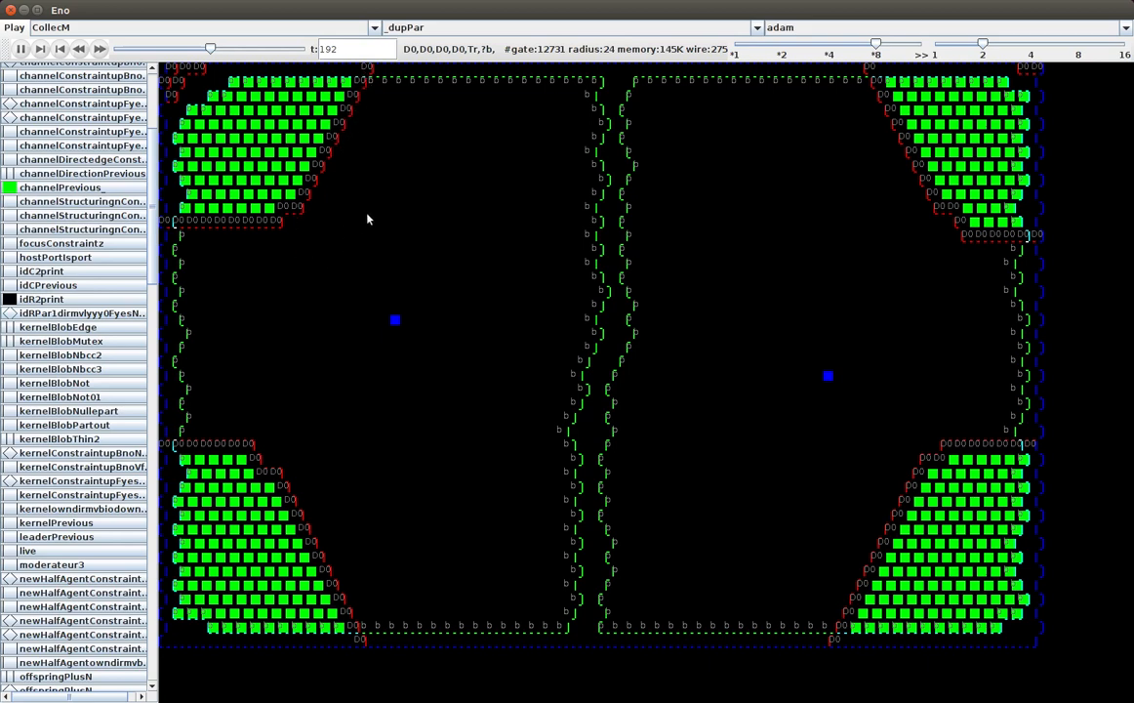
pyautogui.moveTo(254, 101)
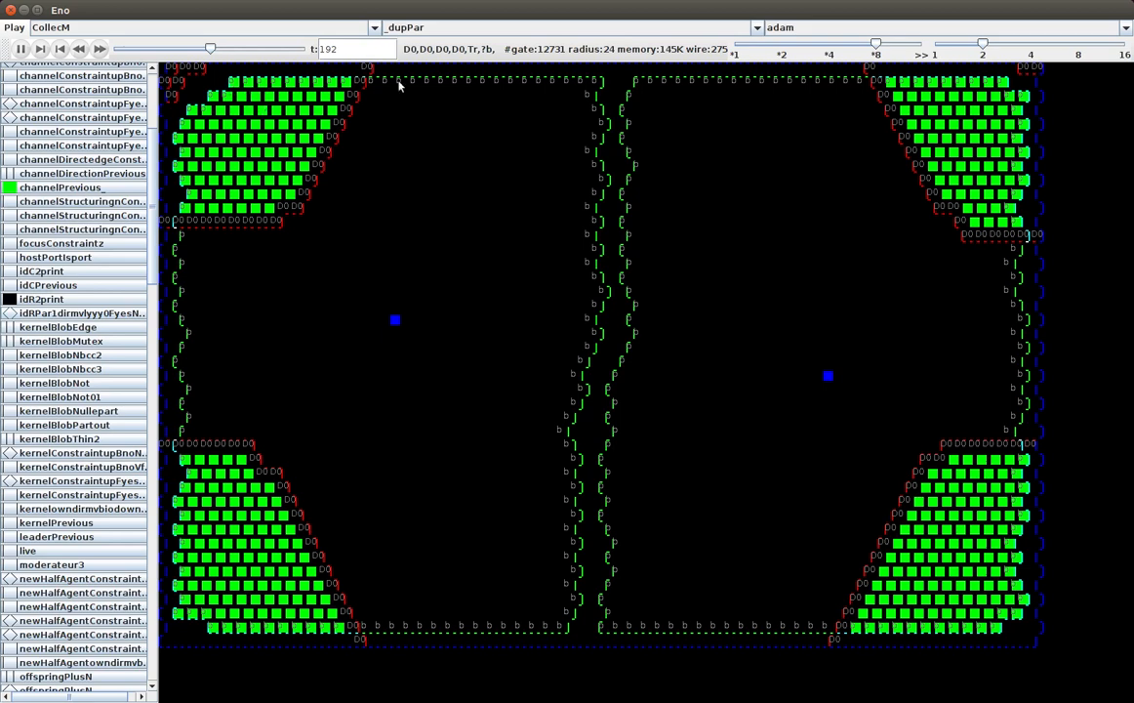
pyautogui.moveTo(124, 507)
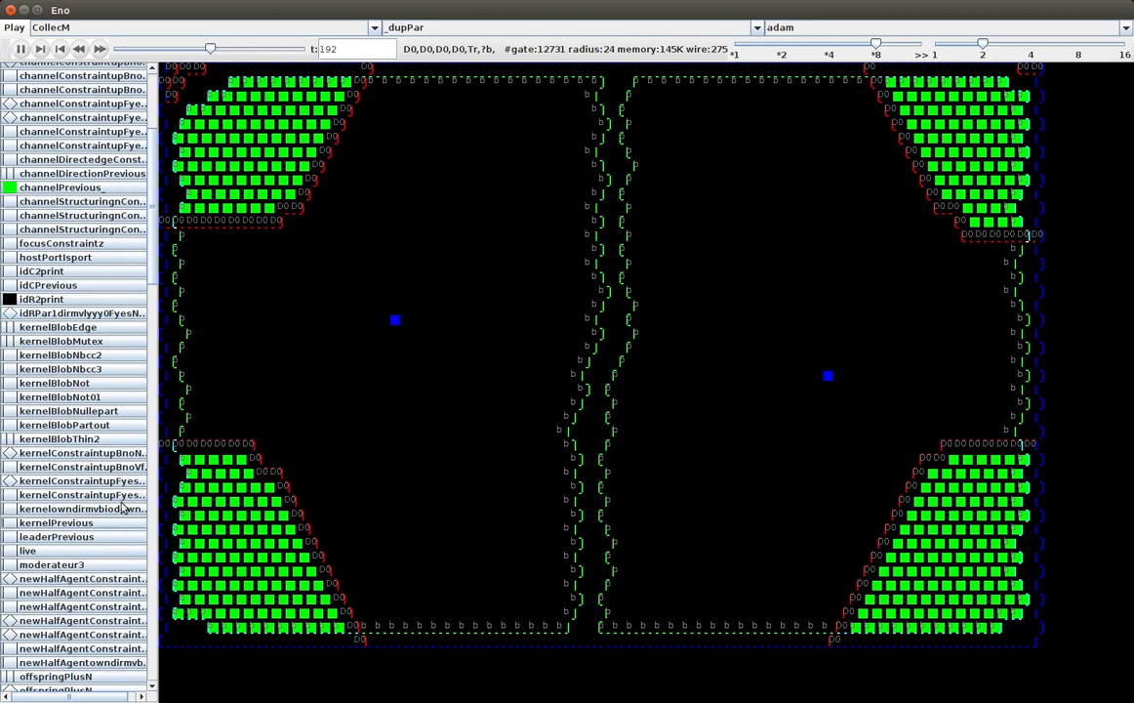
pyautogui.scroll(-3)
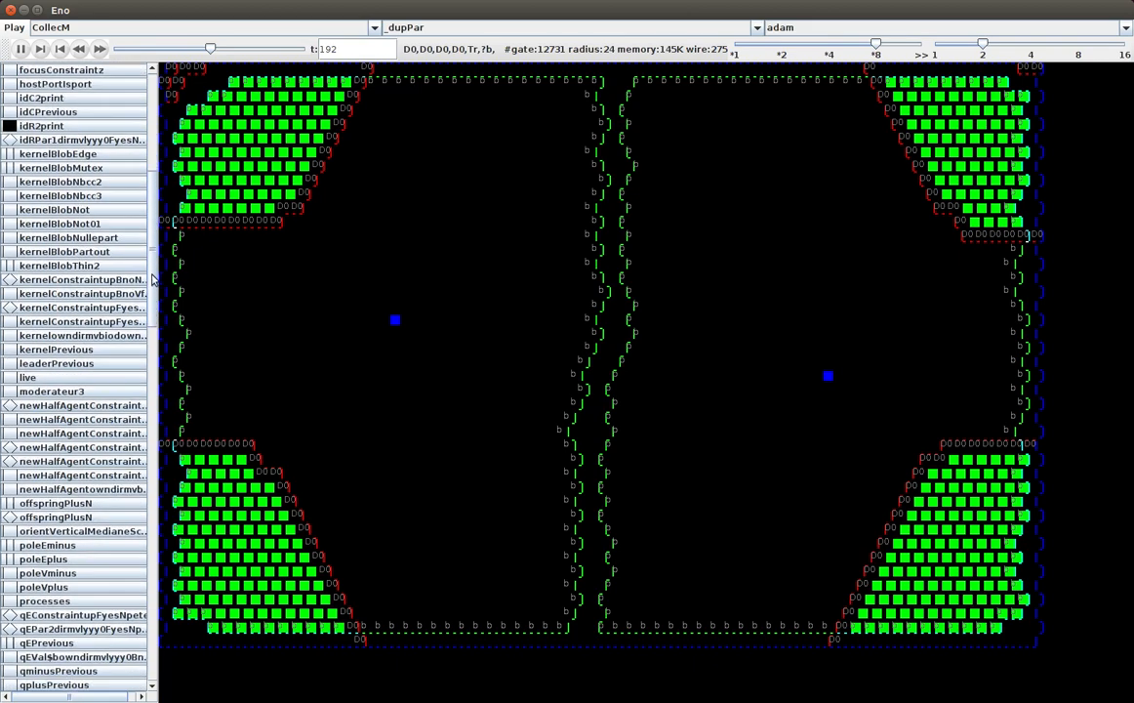
pyautogui.scroll(-3)
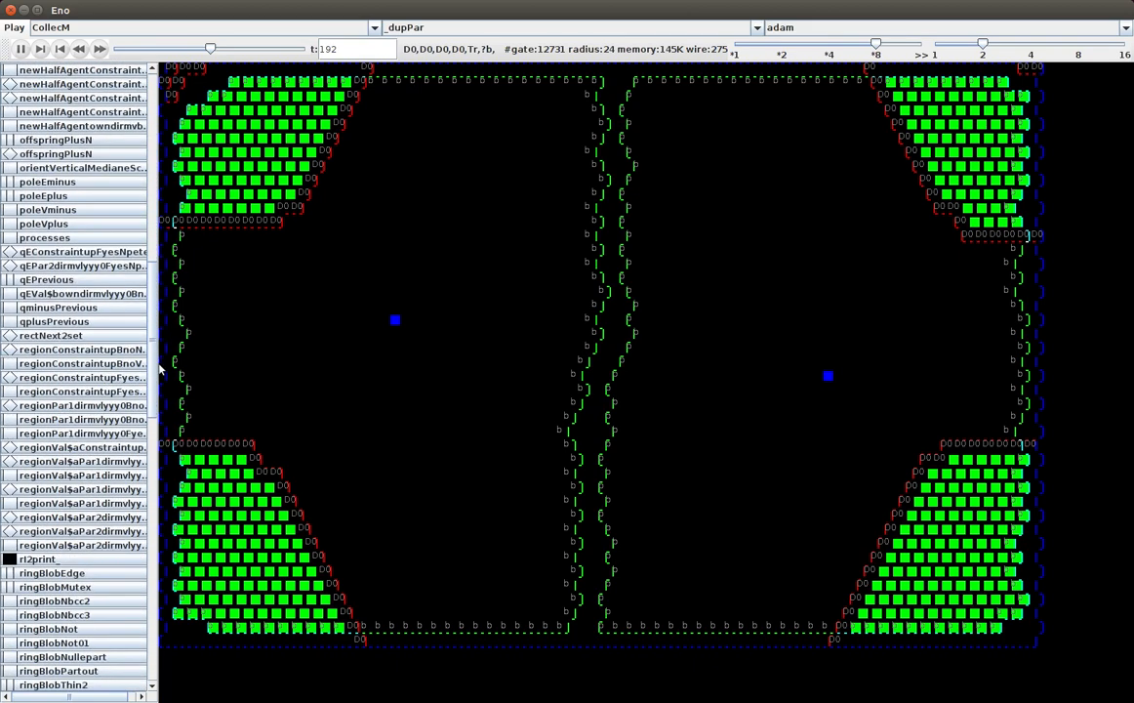
pyautogui.scroll(-3)
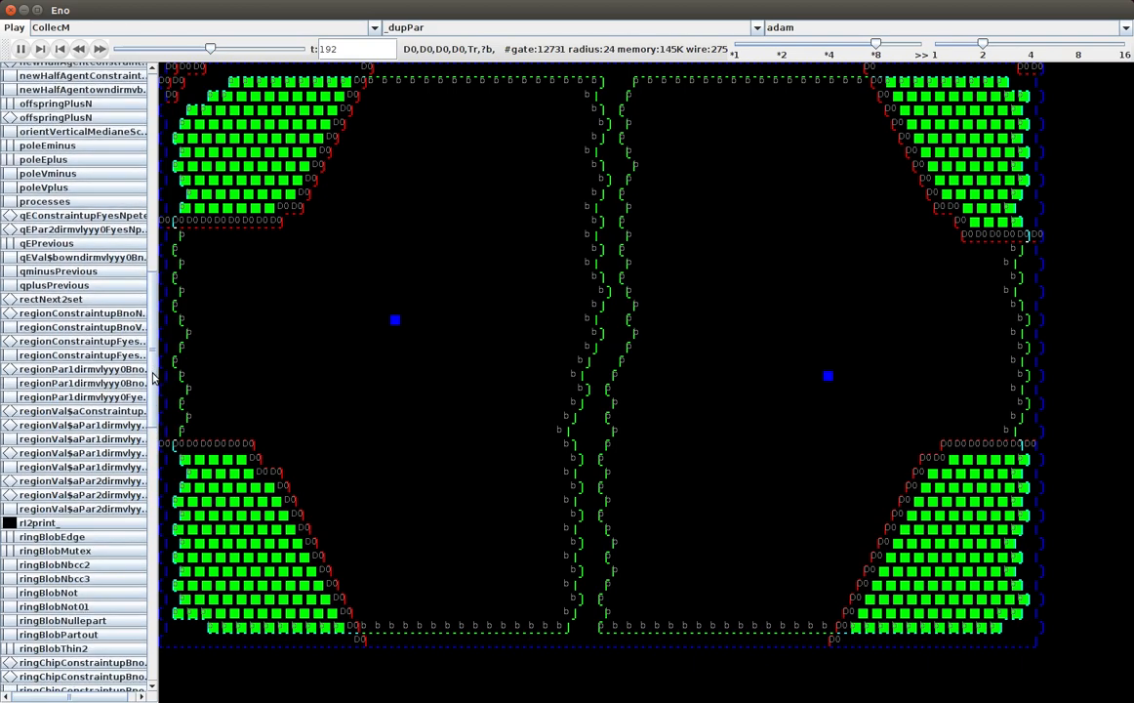
pyautogui.scroll(-3)
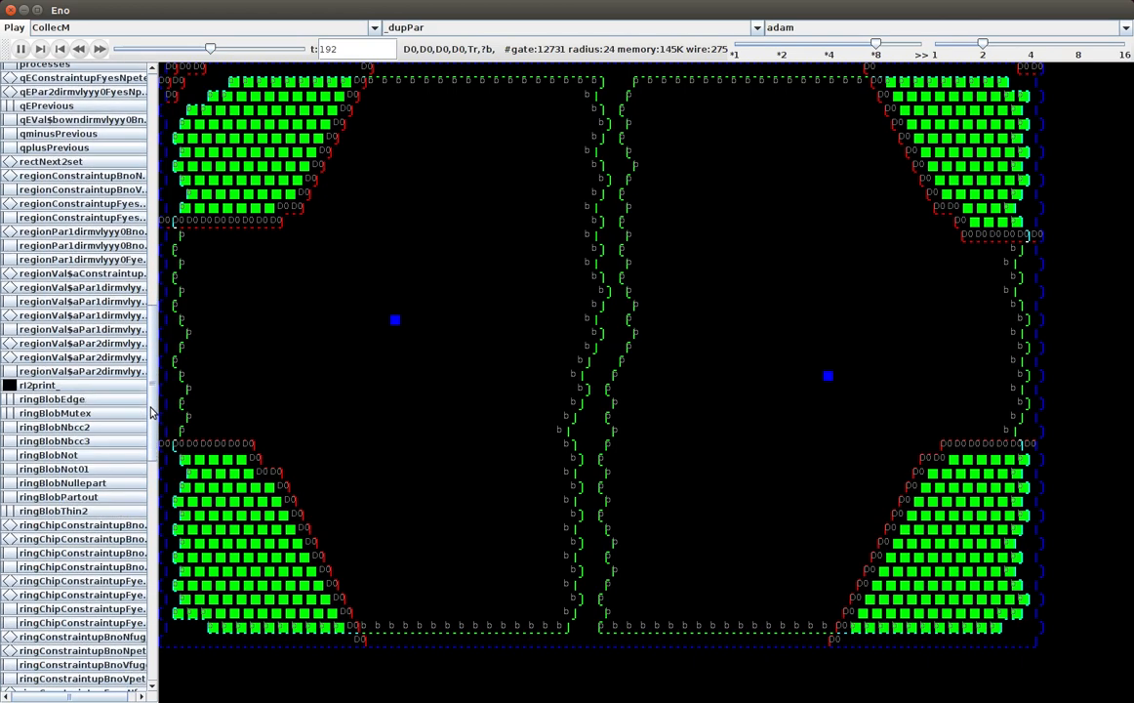
pyautogui.scroll(-3)
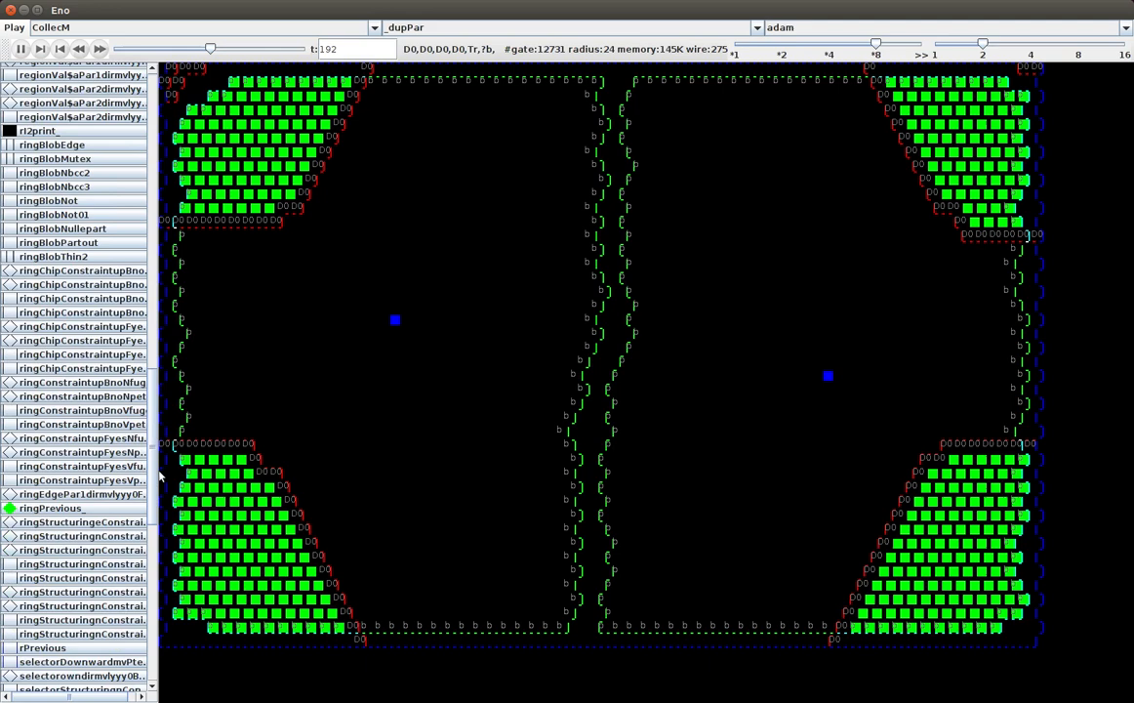
pyautogui.scroll(-3)
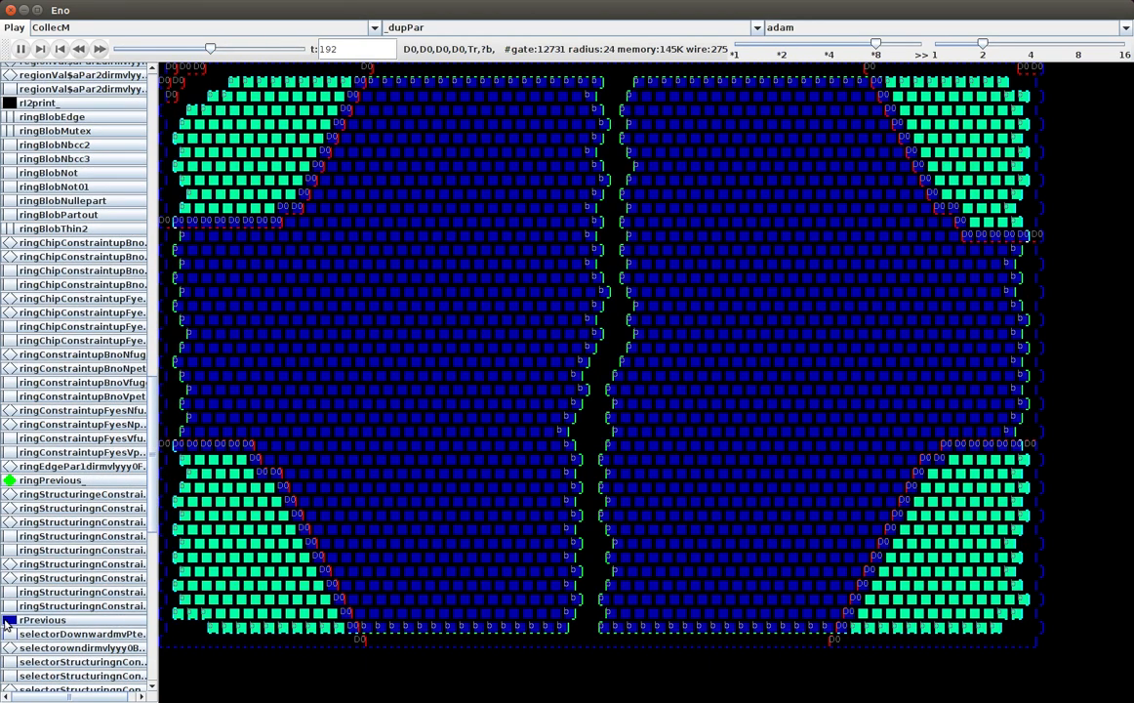
pyautogui.click(54, 620)
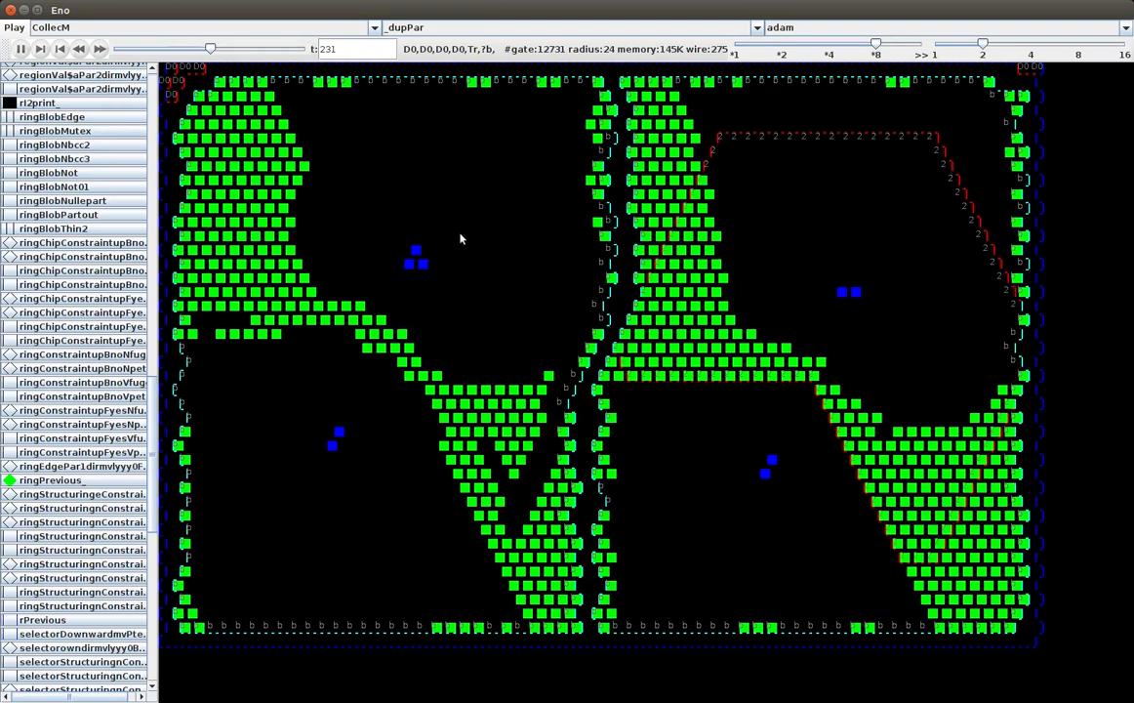
pyautogui.moveTo(556, 300)
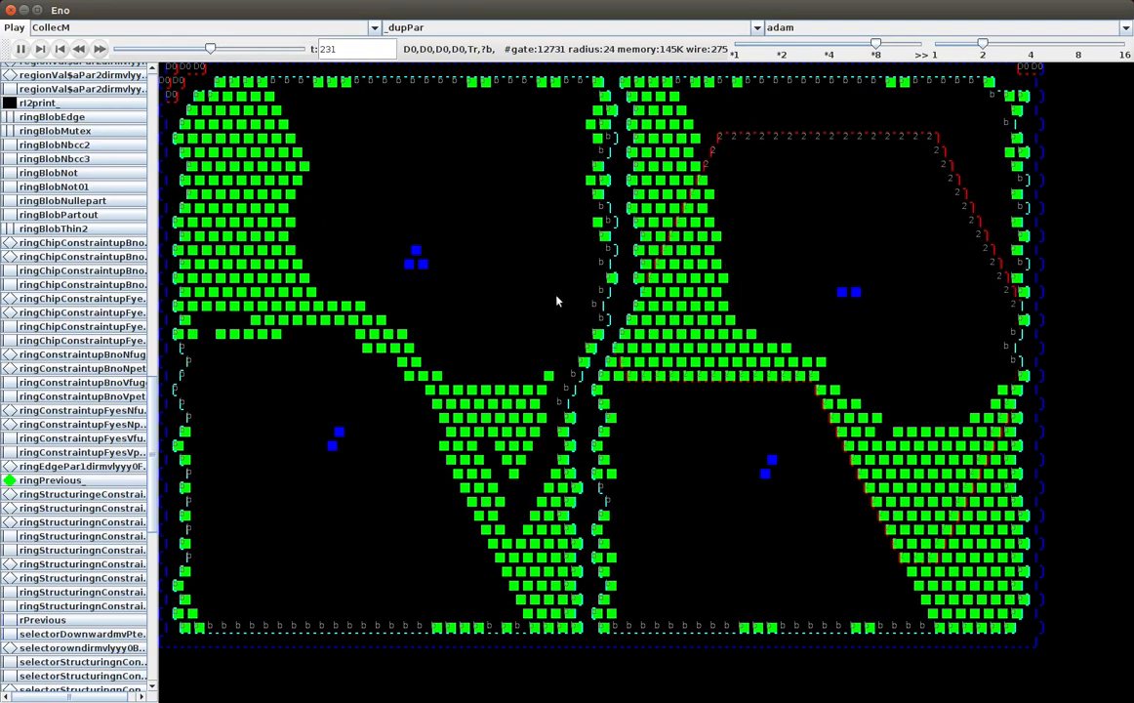
pyautogui.moveTo(823, 143)
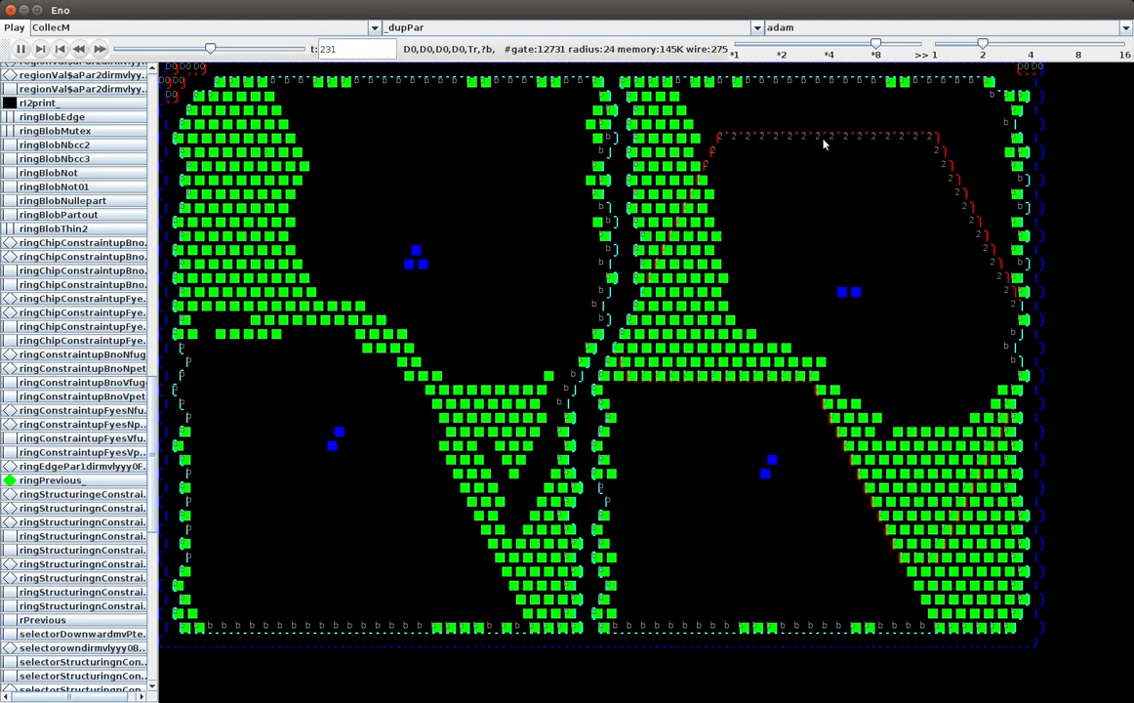
pyautogui.moveTo(649, 451)
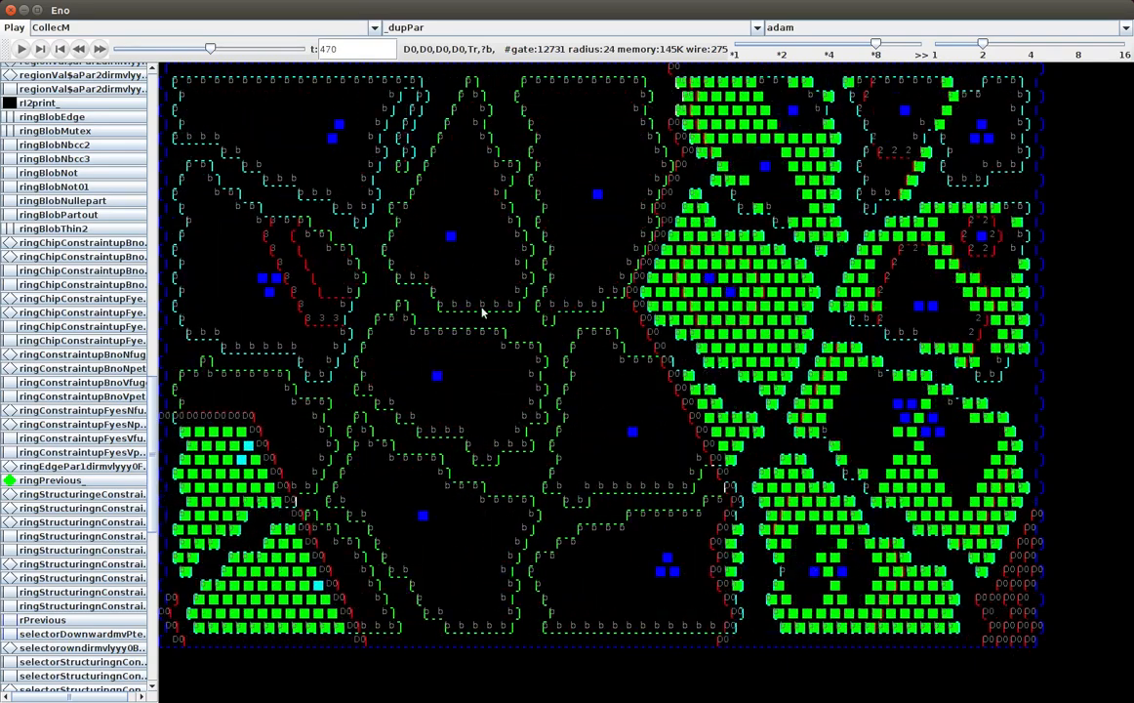
# Resume the _dupPar run so it continues toward step 698.
pyautogui.click(20, 48)
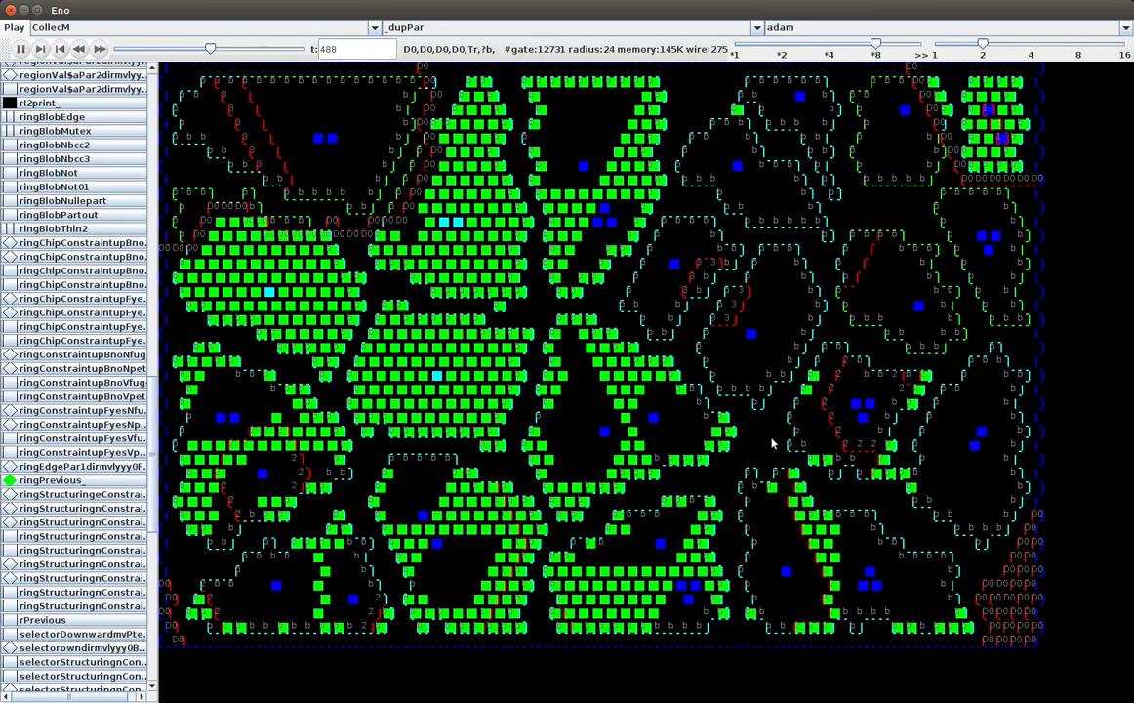
pyautogui.moveTo(673, 438)
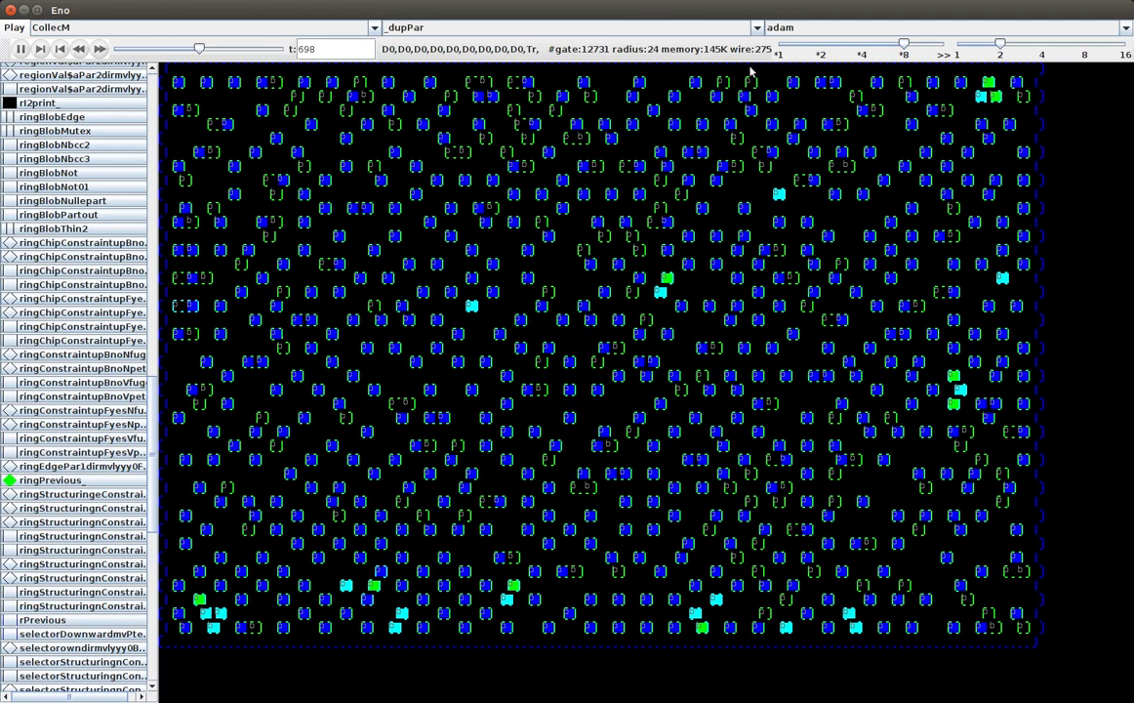
# Select _dupSeq from the program dropdown beside _dupPar.
pyautogui.click(757, 27)
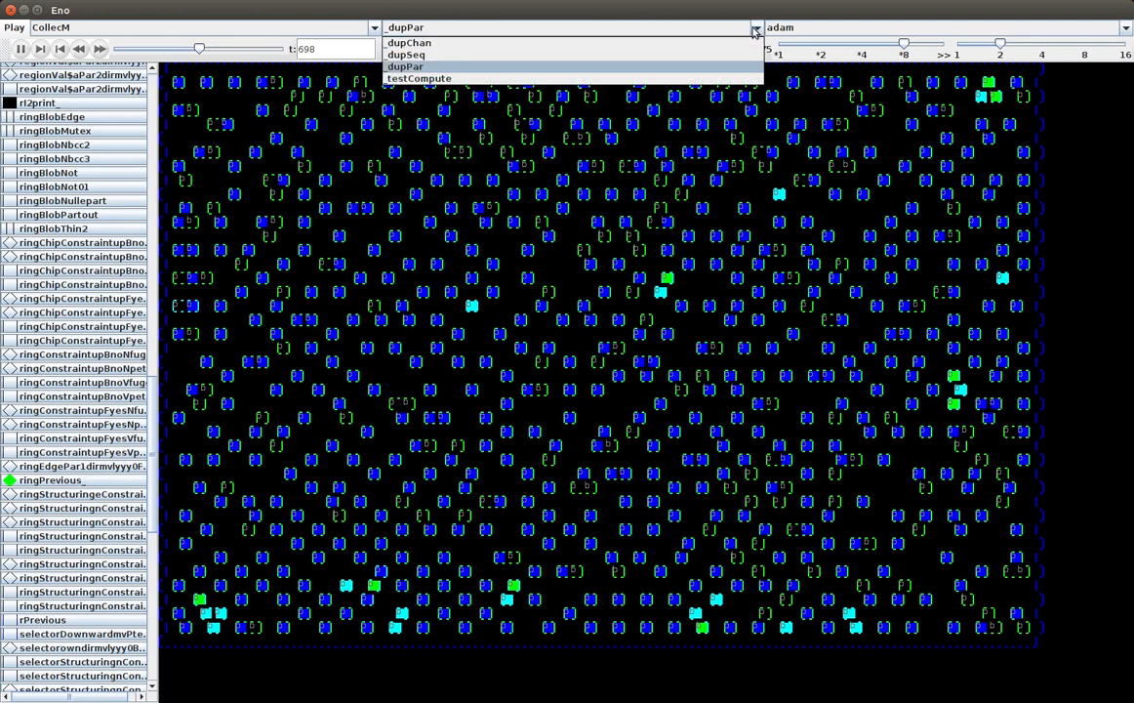
pyautogui.moveTo(732, 61)
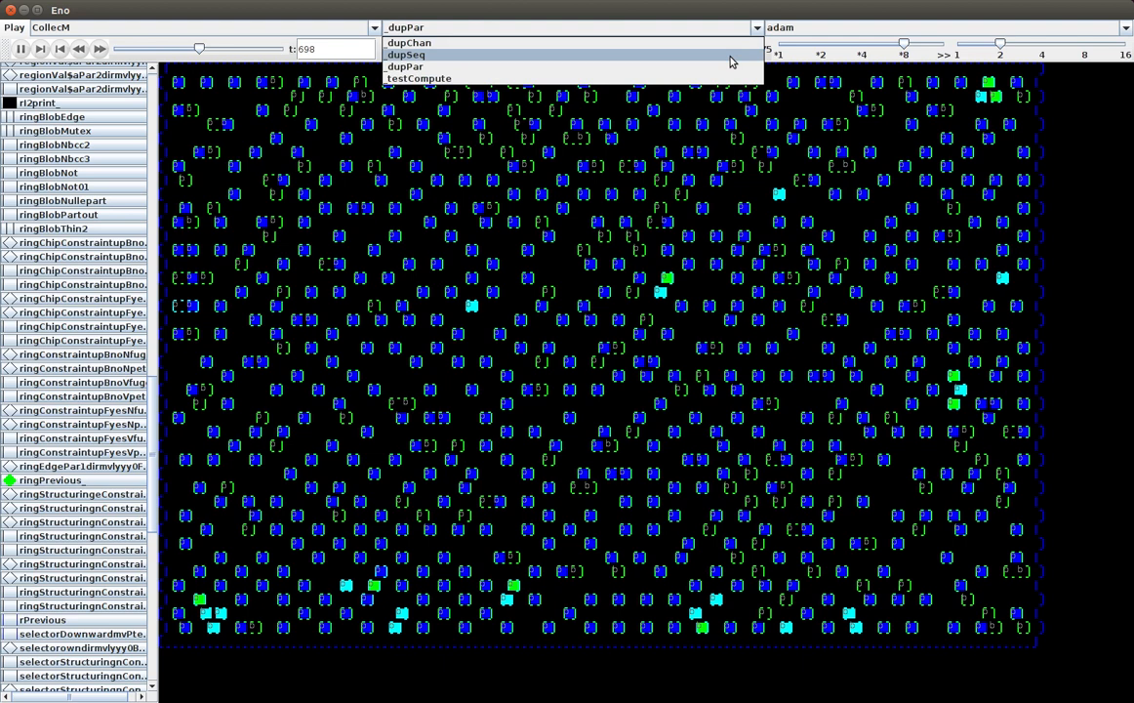
pyautogui.click(407, 55)
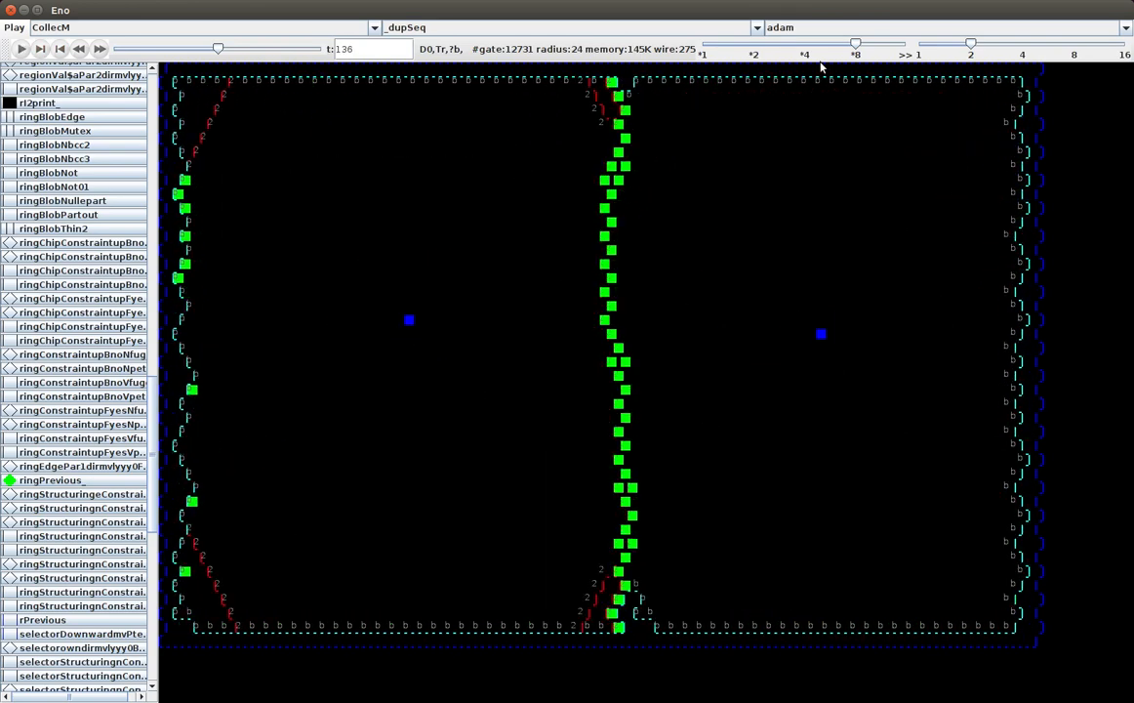
# Start the _dupSeq run and scroll the layer list as it reaches step 224.
pyautogui.click(18, 49)
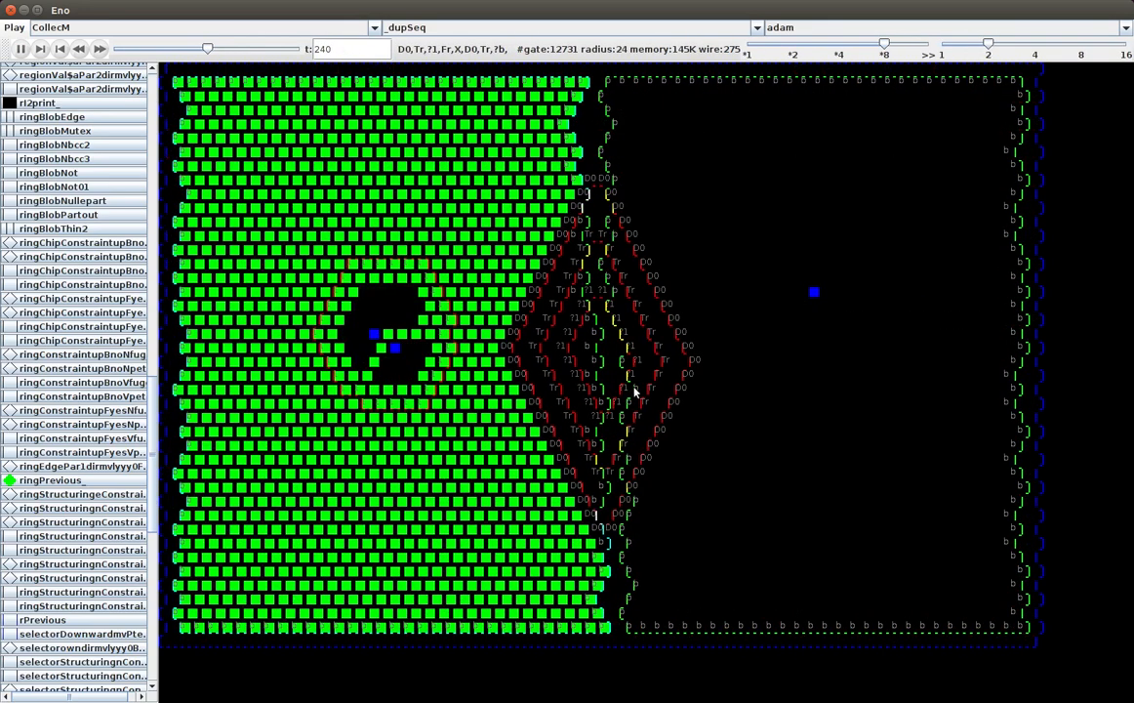
pyautogui.moveTo(507, 323)
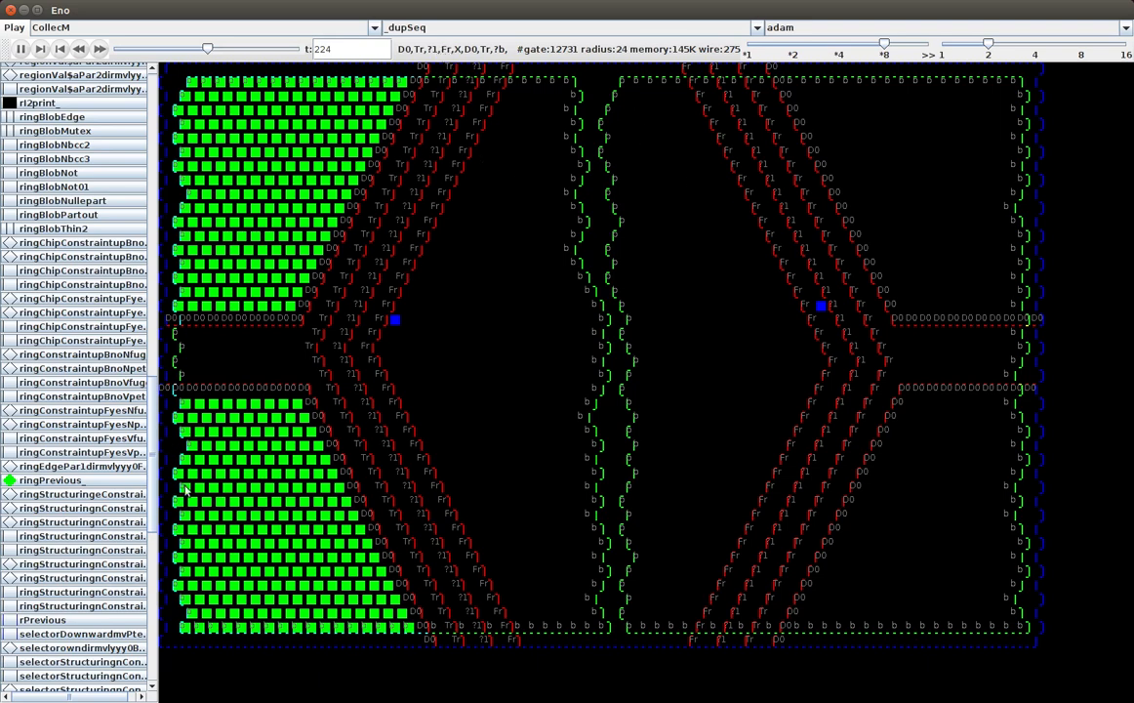
pyautogui.moveTo(166, 283)
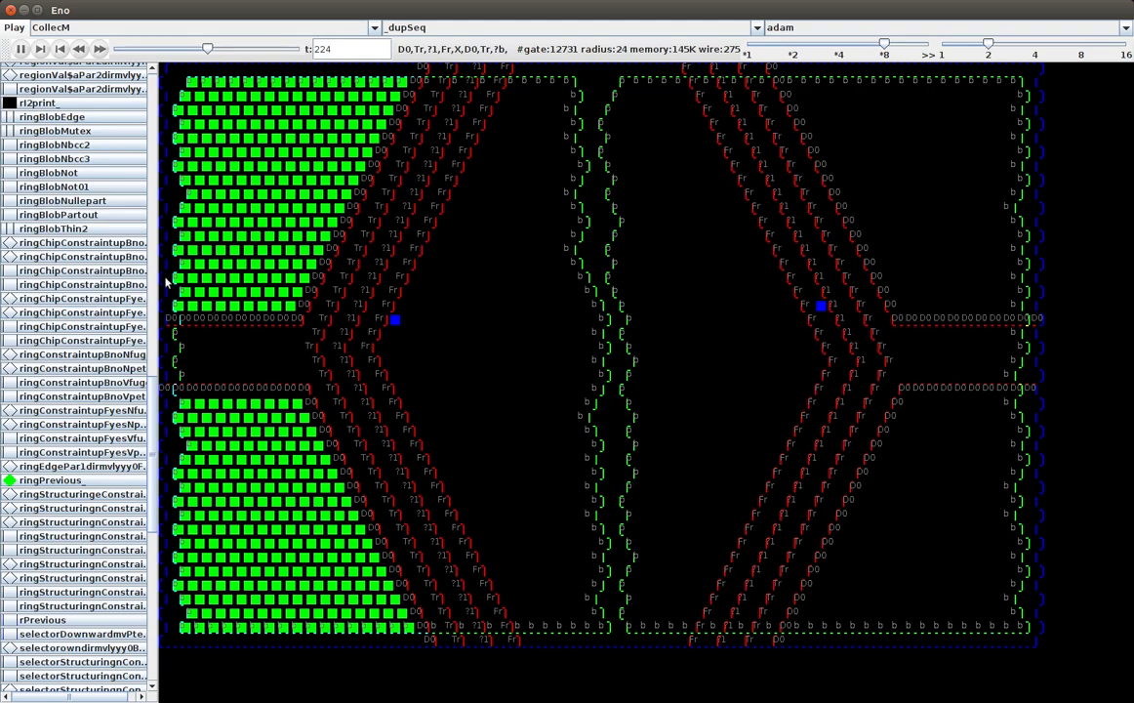
pyautogui.scroll(-3)
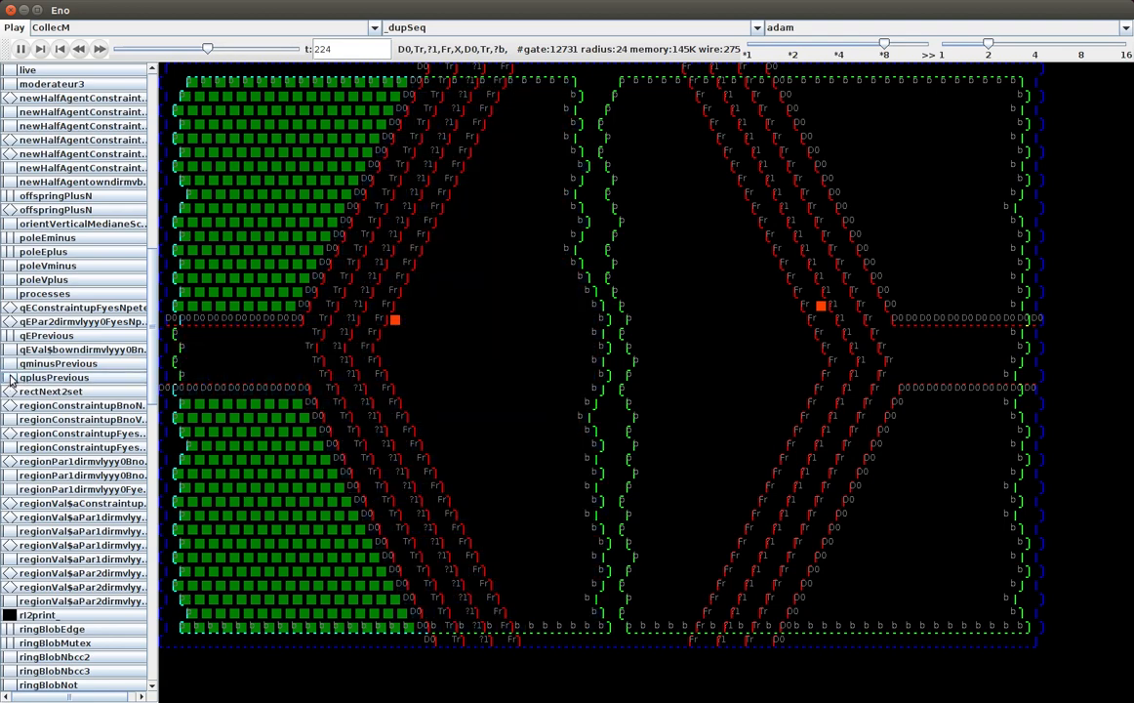
# Keep the _dupSeq division running until step 3072, tiling the grid with hexagons.
pyautogui.click(54, 377)
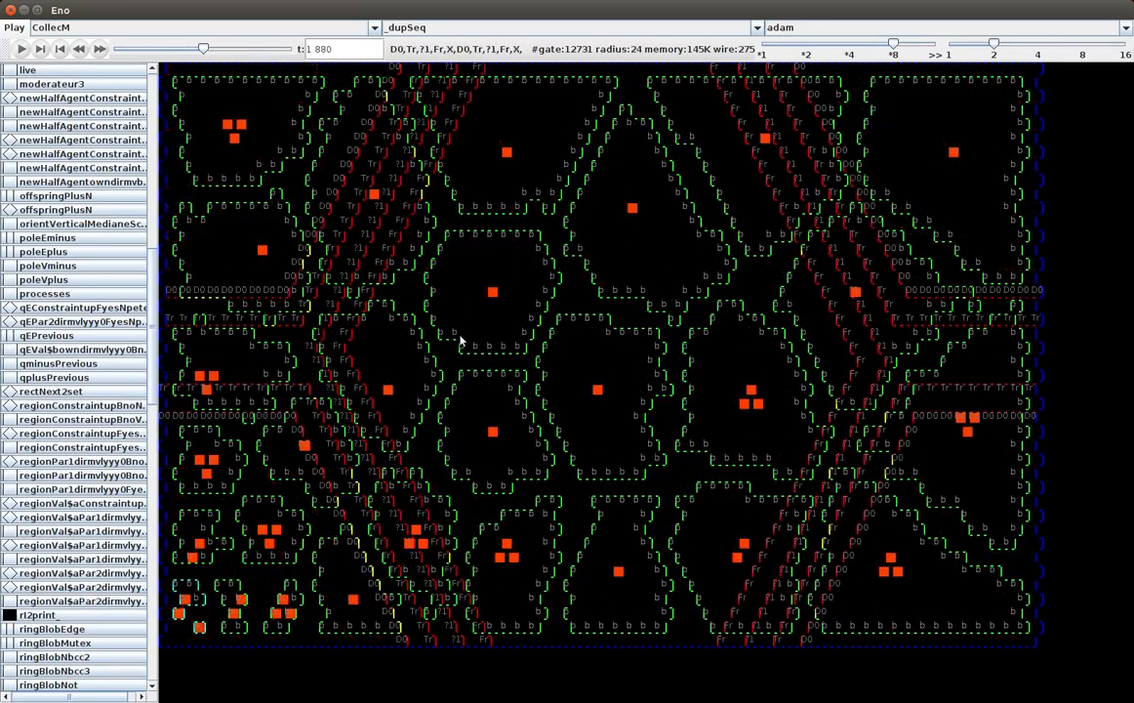
pyautogui.click(19, 49)
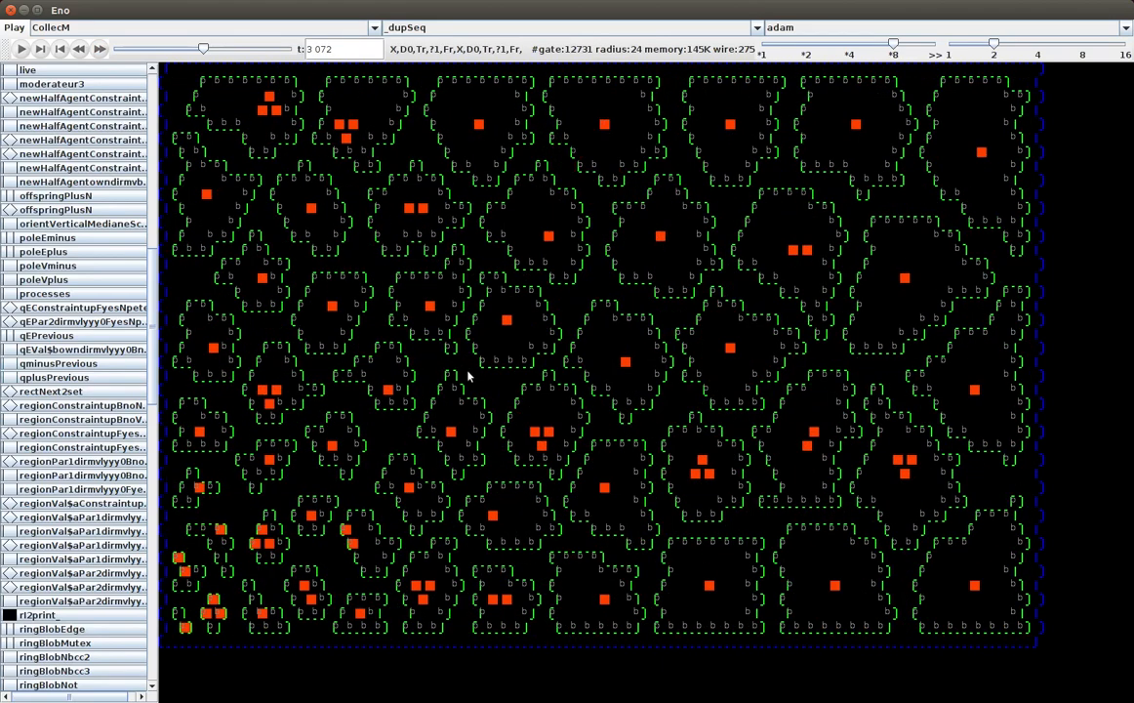
# Resume the sequential division through step 4967 as new walls cut the cells.
pyautogui.click(41, 48)
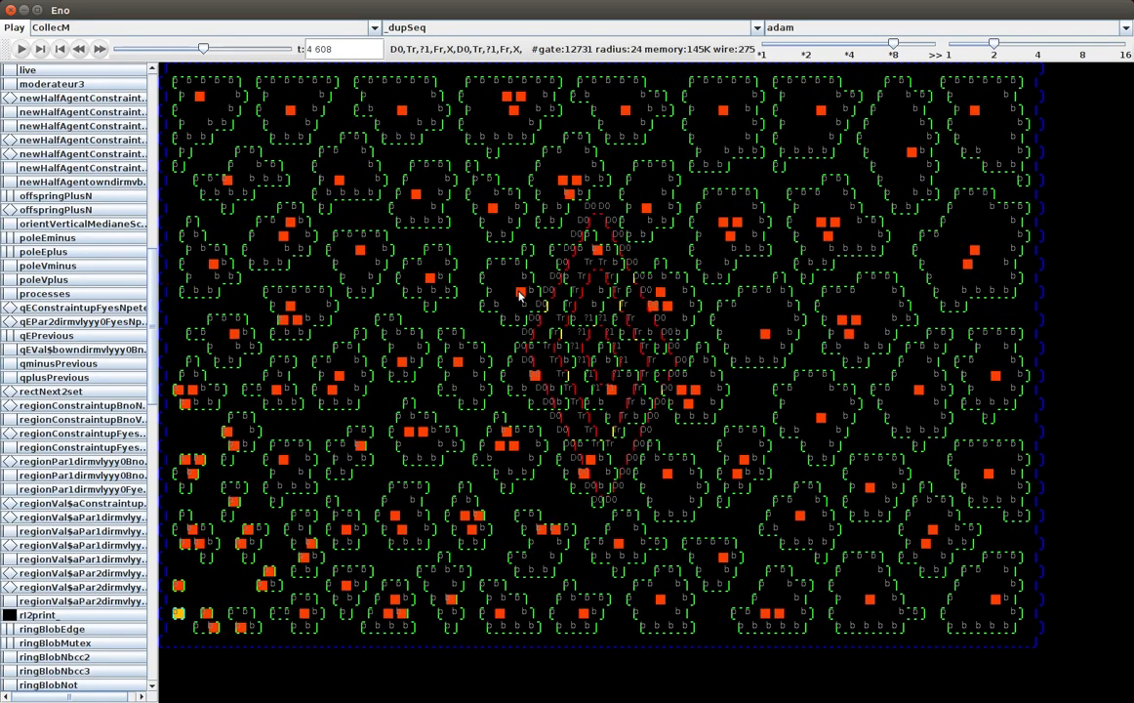
pyautogui.click(20, 49)
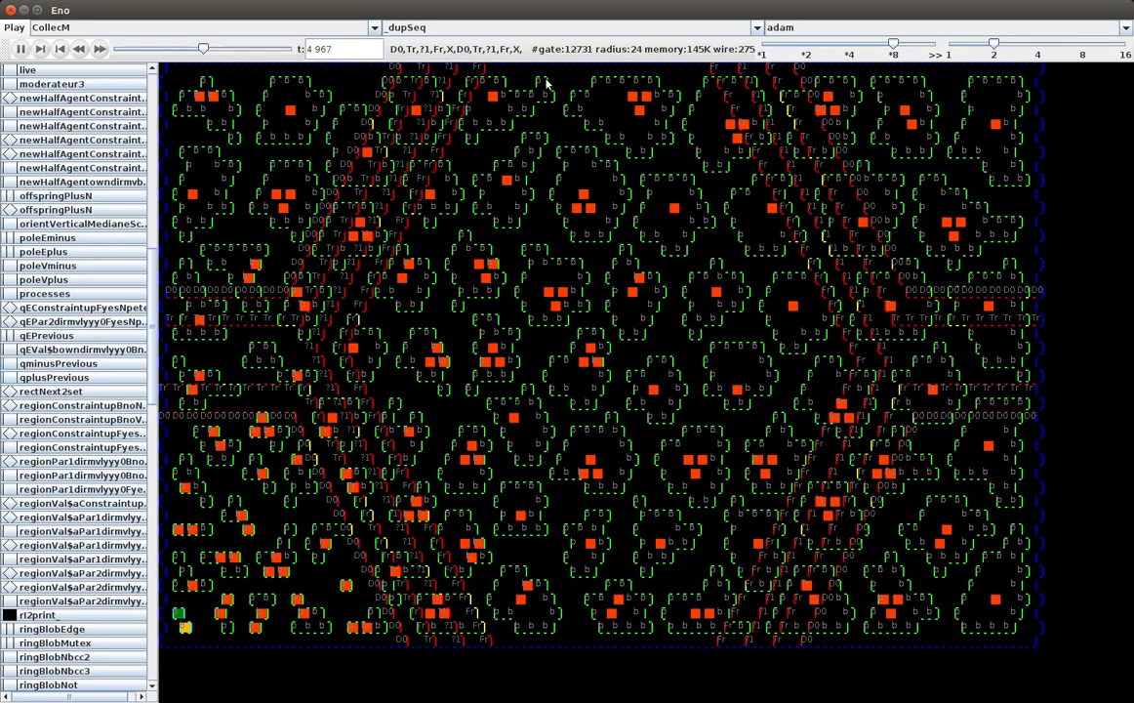
pyautogui.moveTo(613, 71)
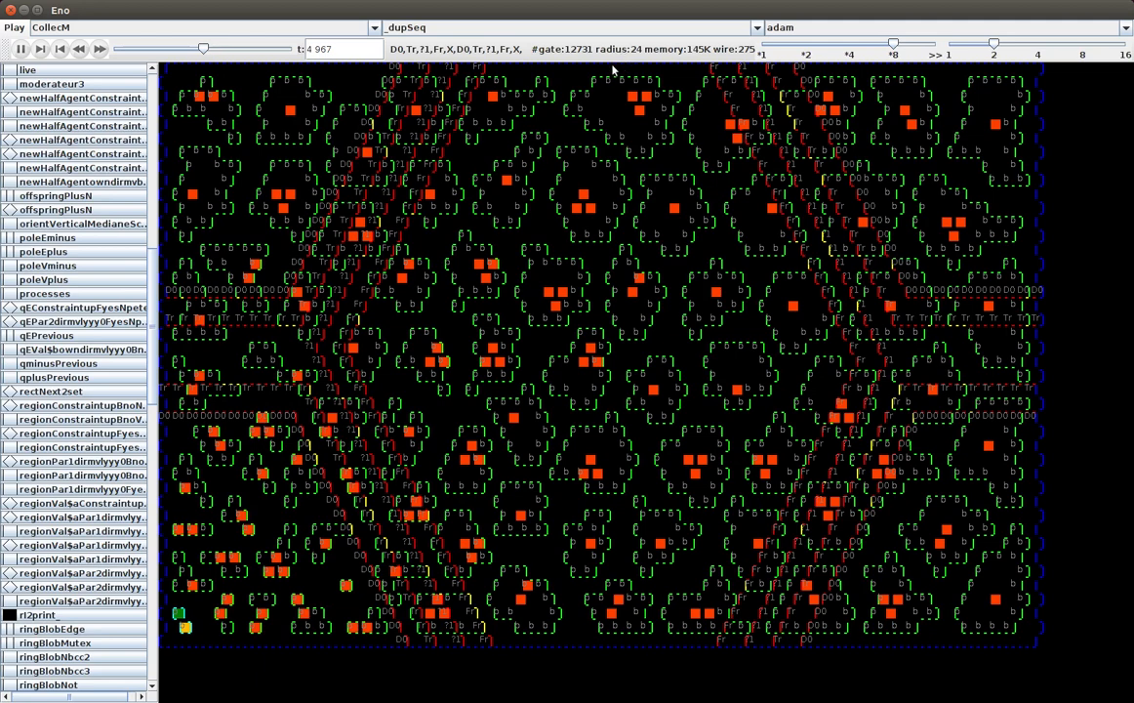
pyautogui.moveTo(552, 187)
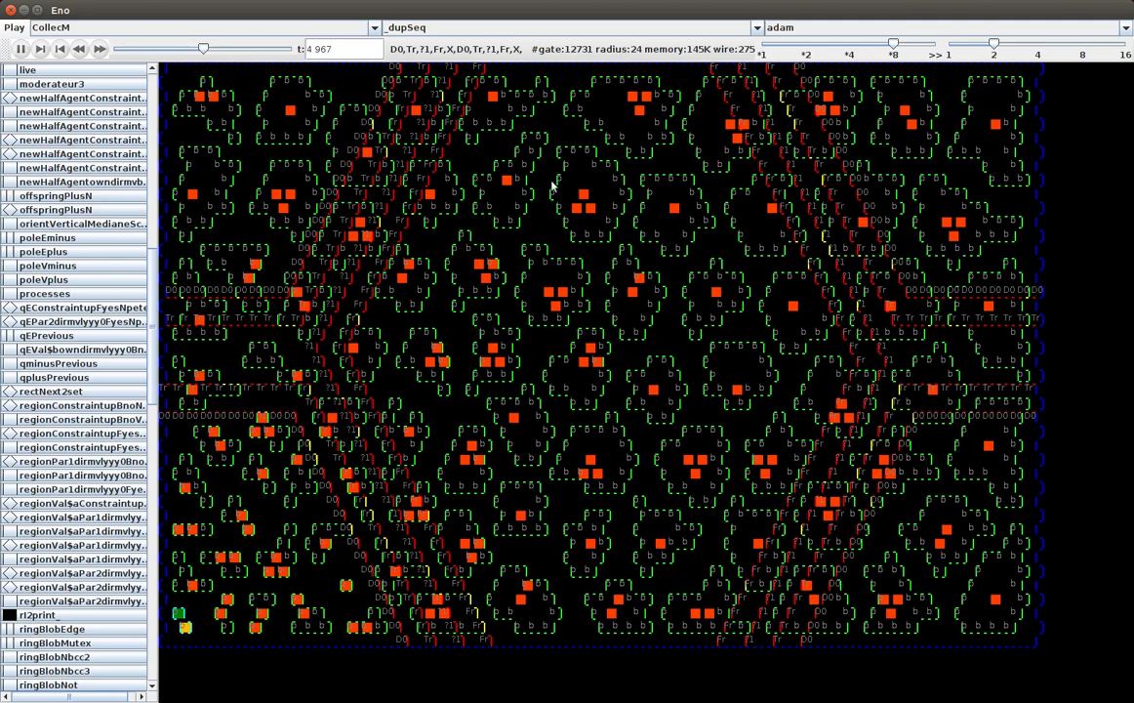
pyautogui.moveTo(656, 340)
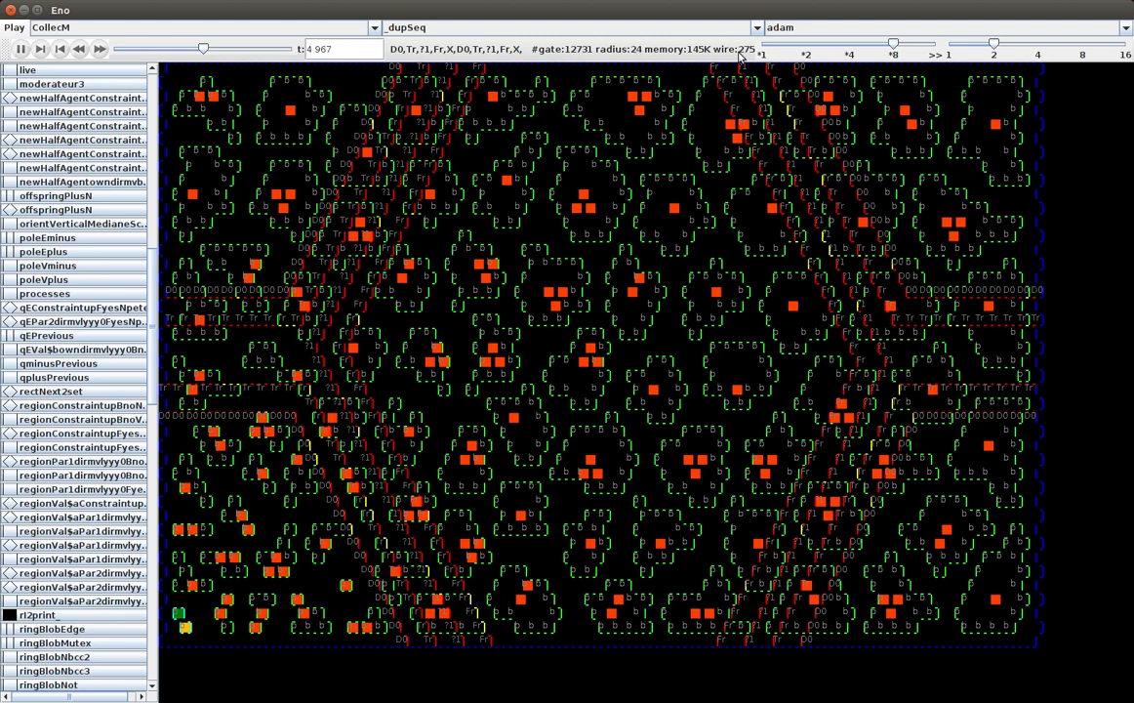
pyautogui.moveTo(744, 55)
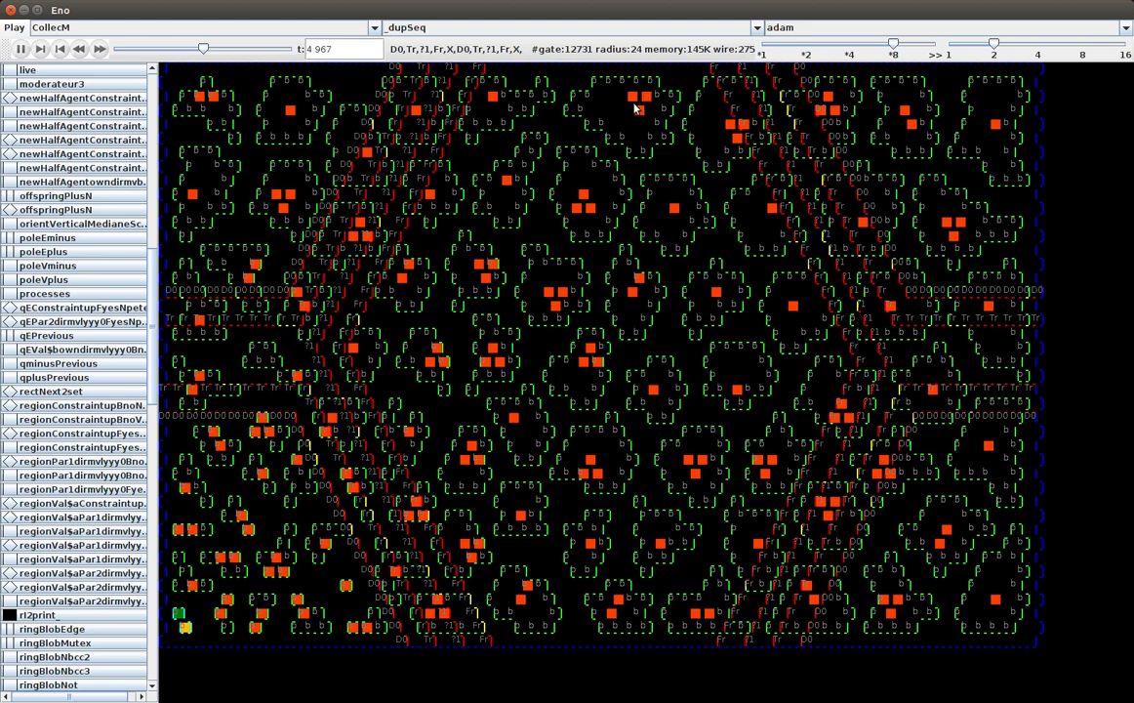
pyautogui.moveTo(571, 58)
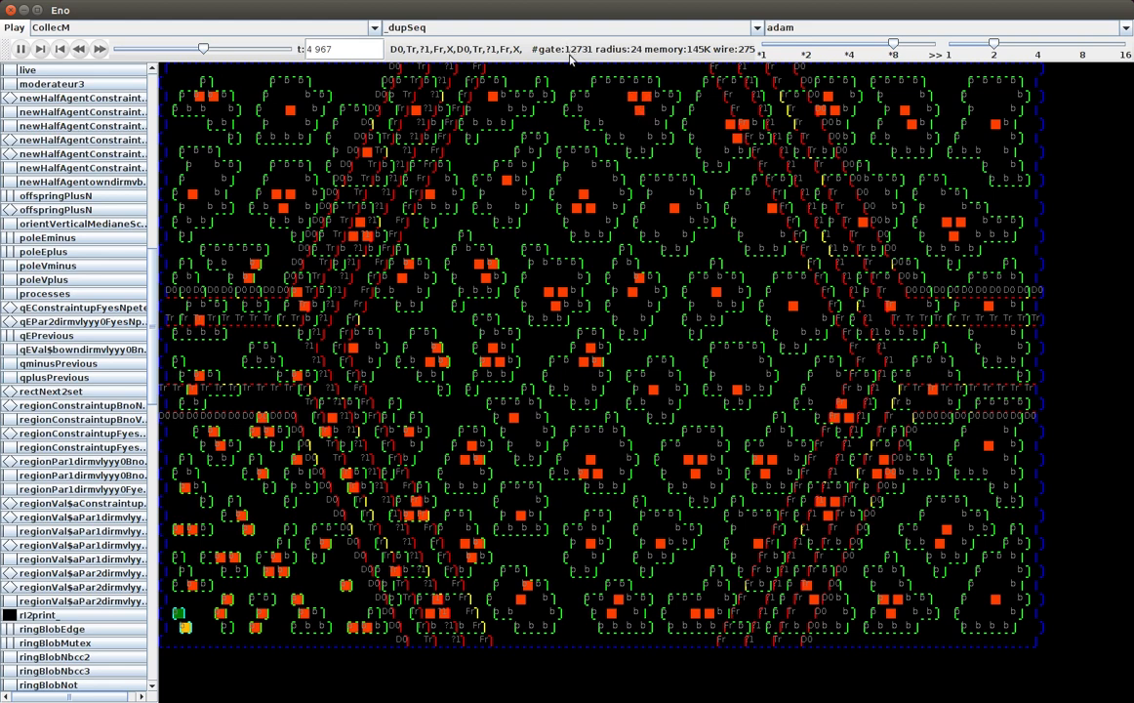
pyautogui.moveTo(632, 102)
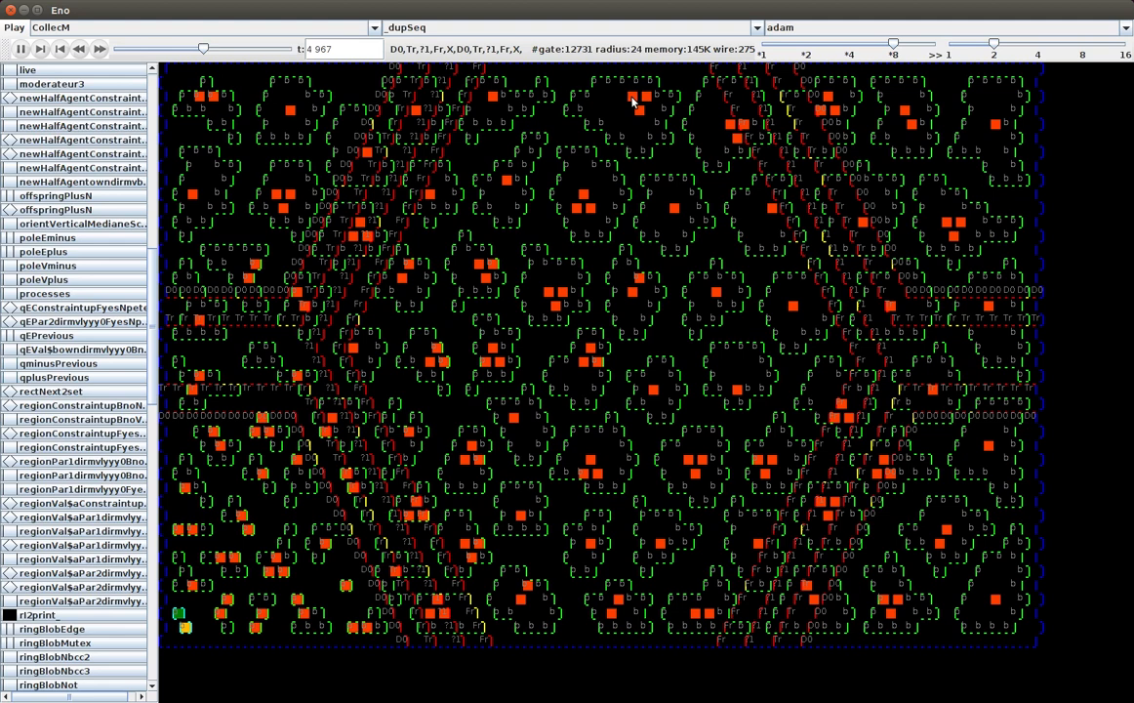
pyautogui.moveTo(532, 101)
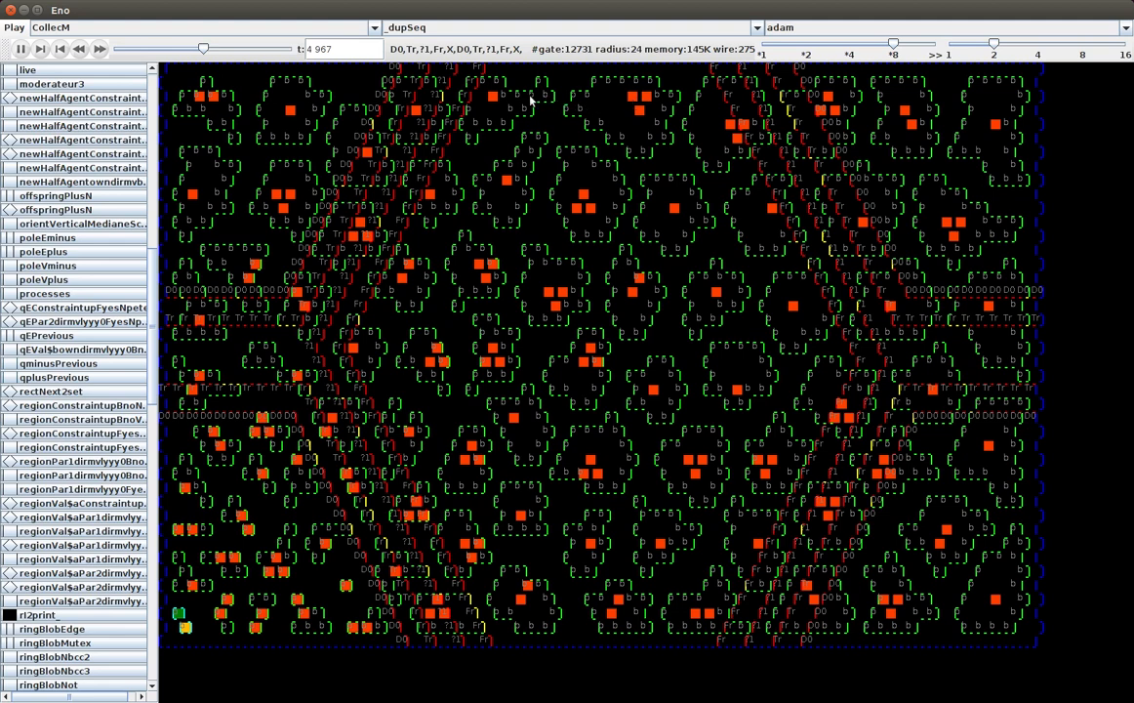
pyautogui.moveTo(417, 100)
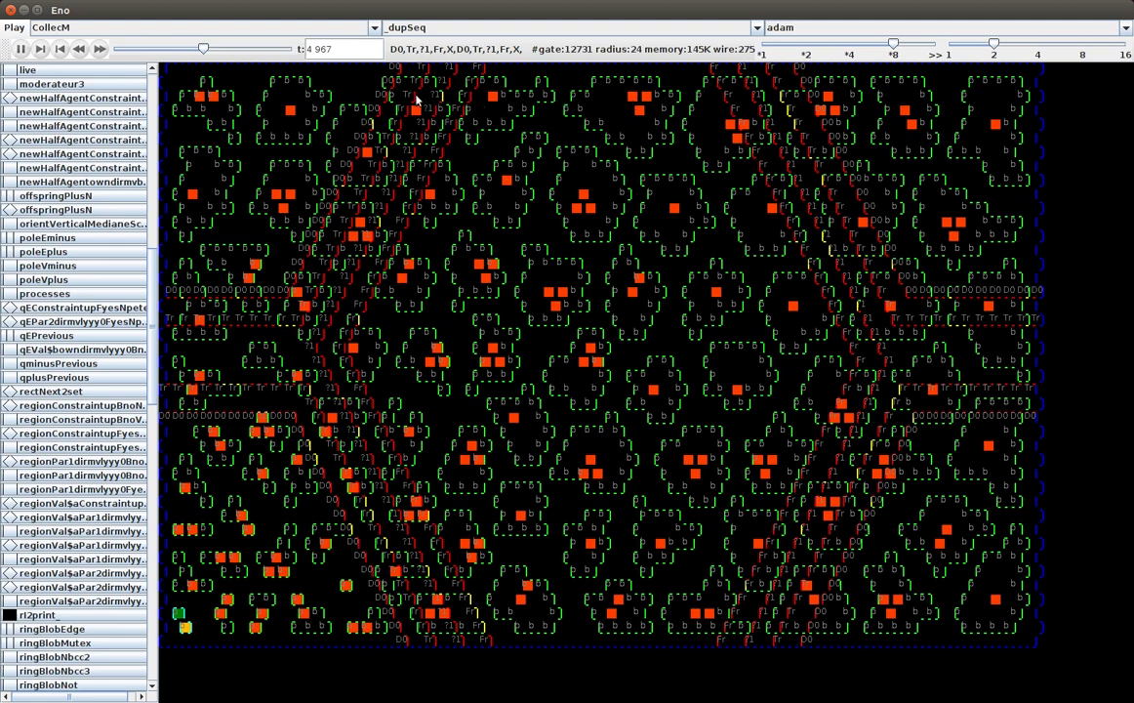
pyautogui.moveTo(688, 430)
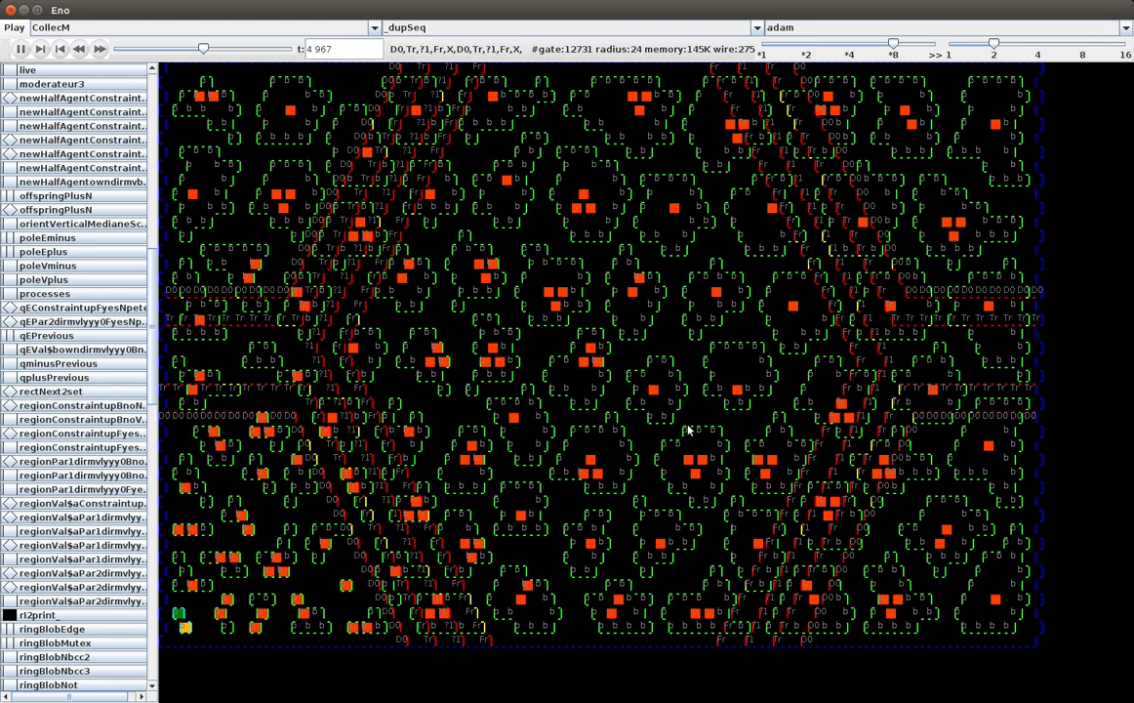
pyautogui.moveTo(516, 216)
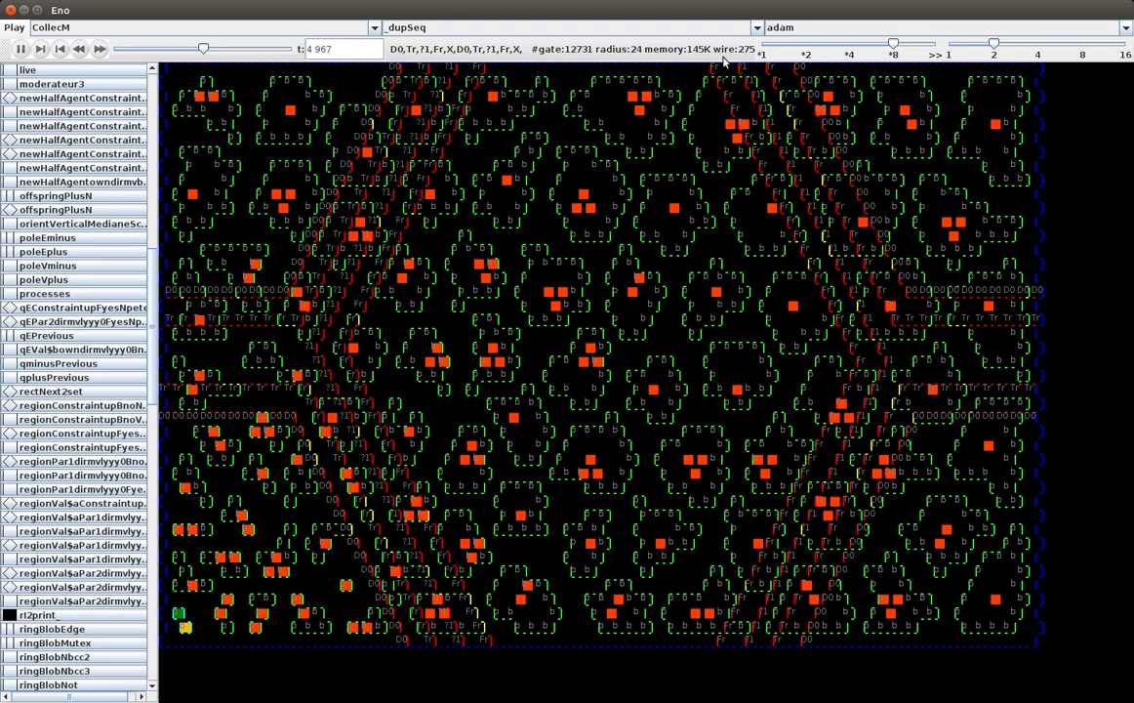
pyautogui.moveTo(490, 42)
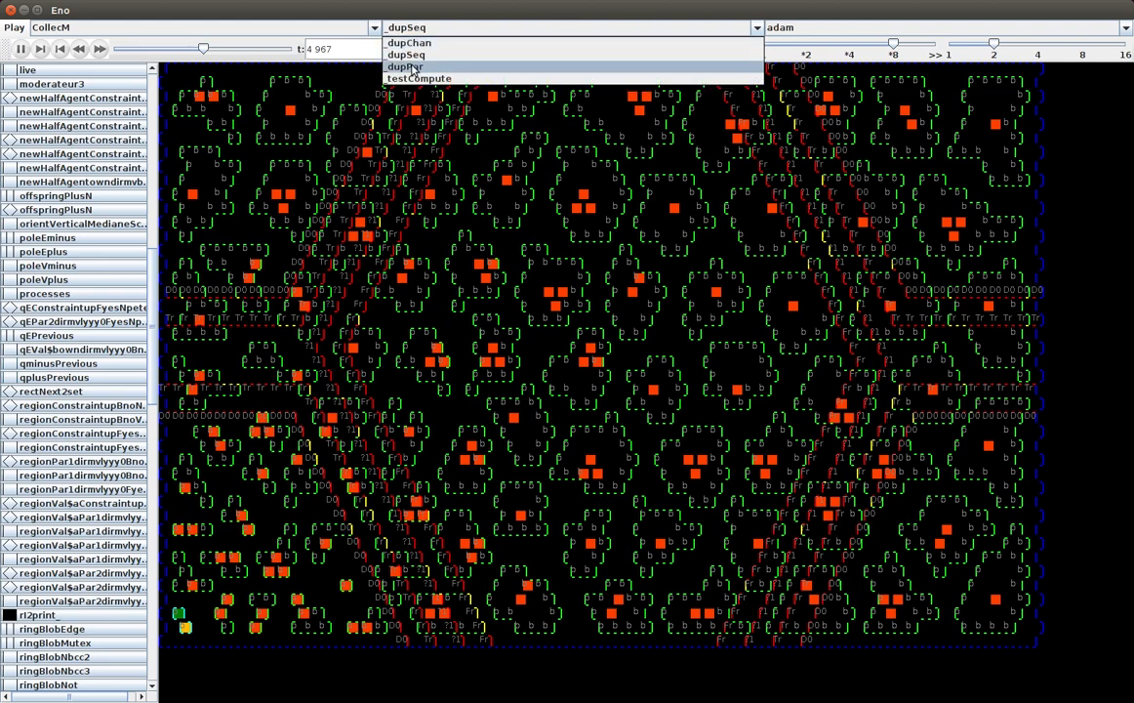
# Run the exponential _dupPar rule, stopping near step 696 once small red cells fill the grid.
pyautogui.click(404, 65)
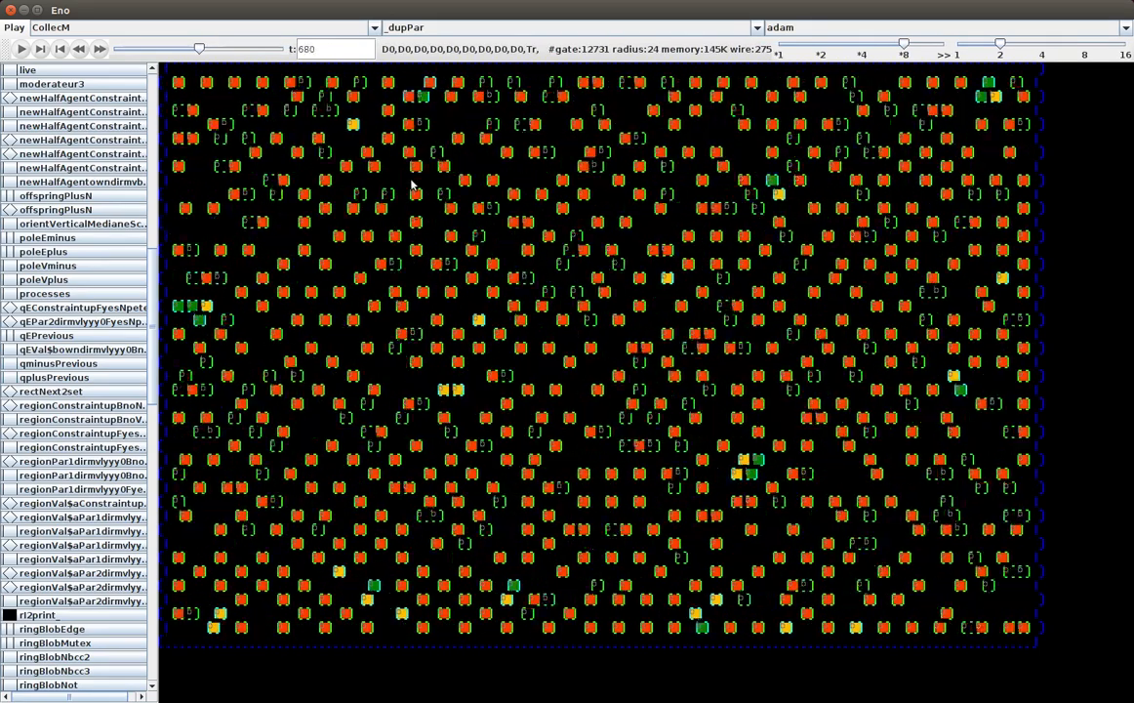
pyautogui.click(19, 49)
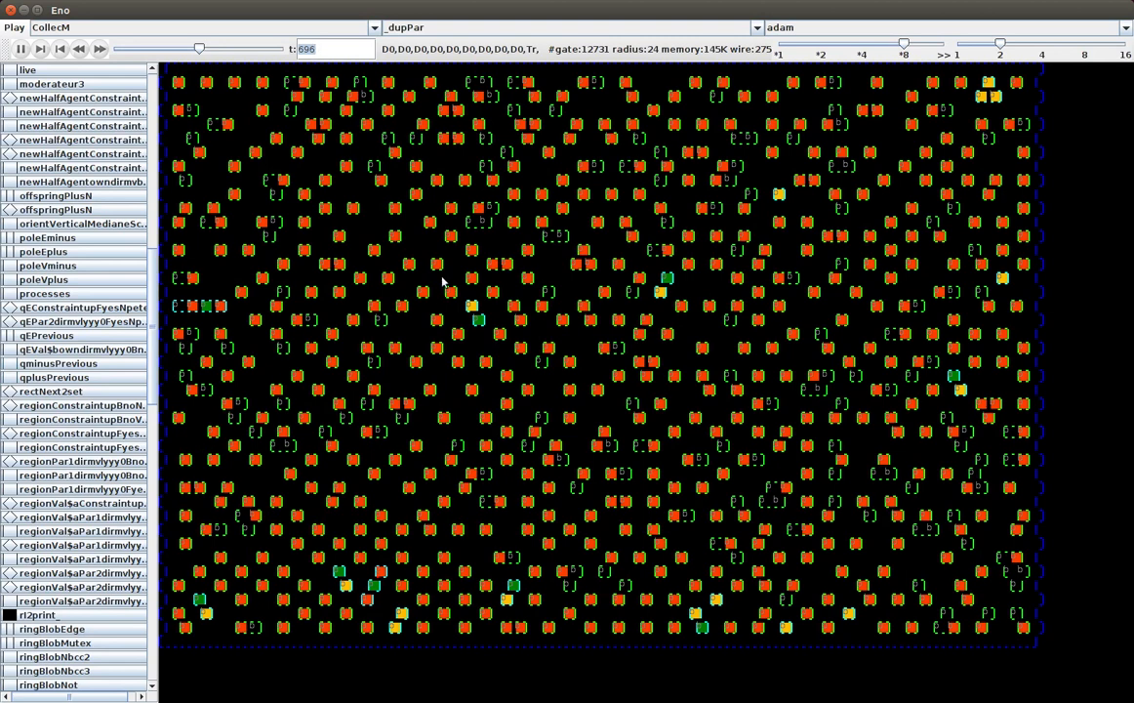
pyautogui.moveTo(781, 364)
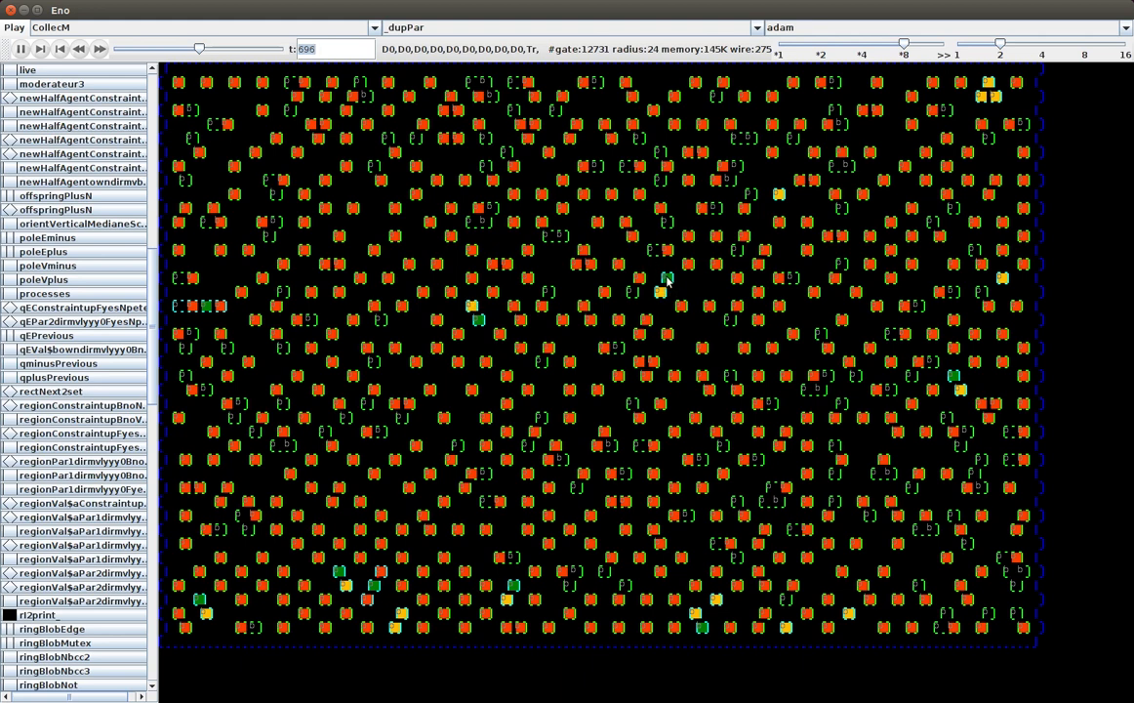
pyautogui.moveTo(590, 386)
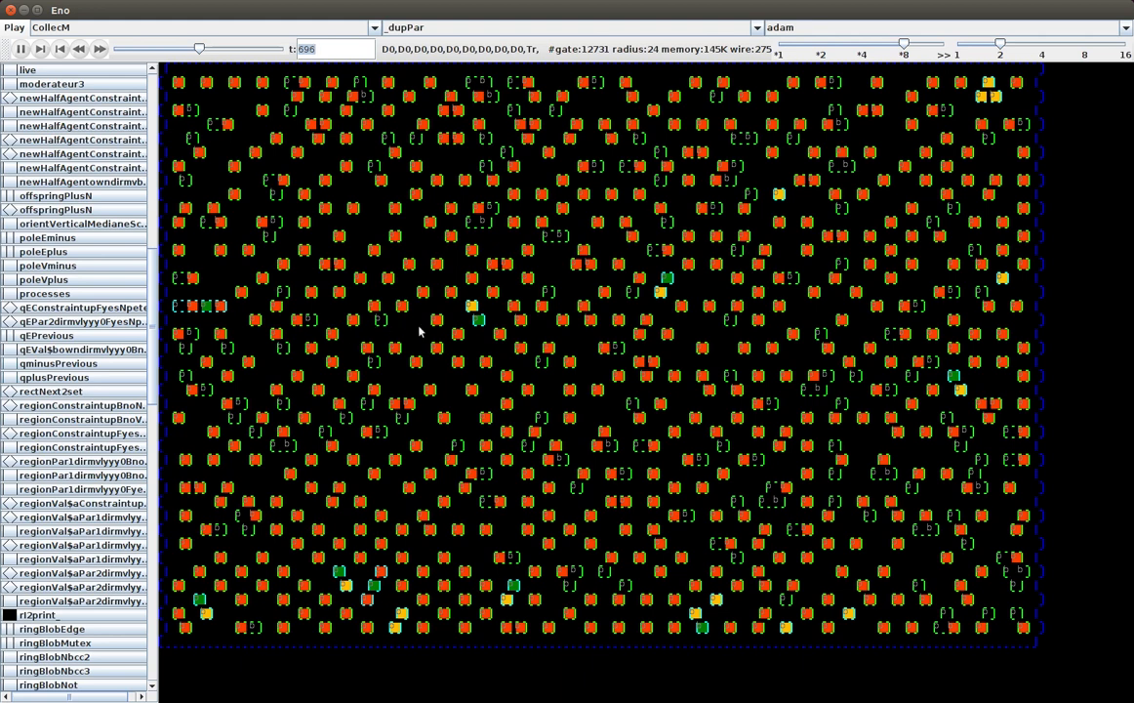
pyautogui.moveTo(410, 467)
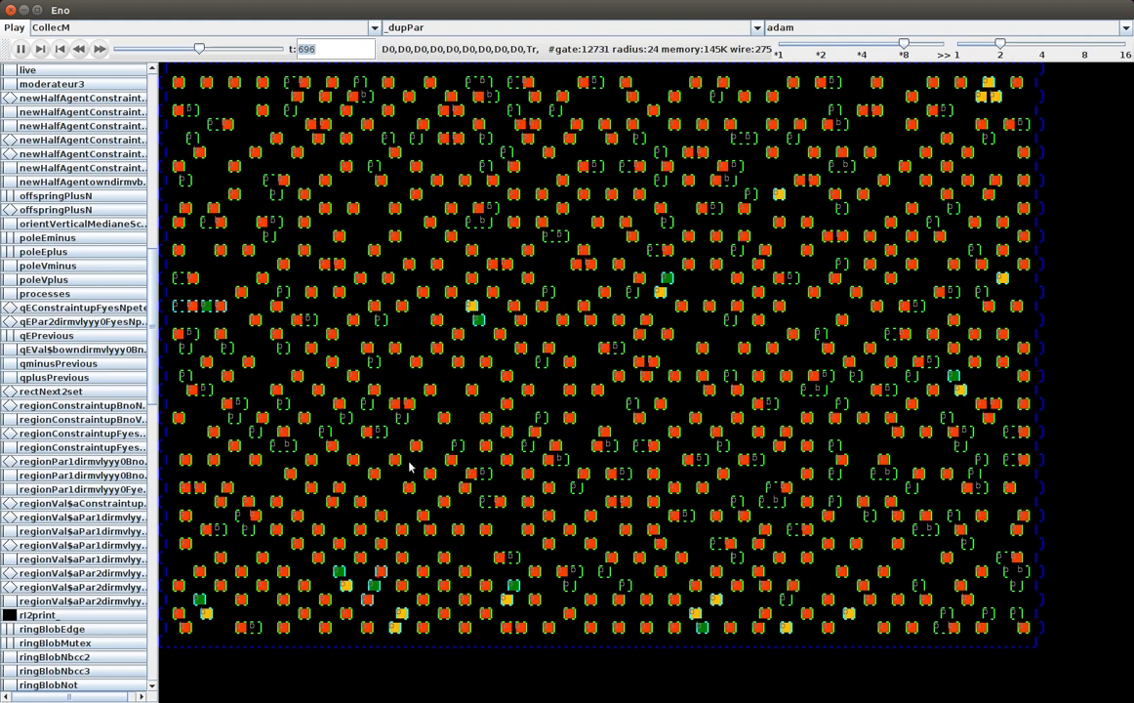
pyautogui.moveTo(376, 500)
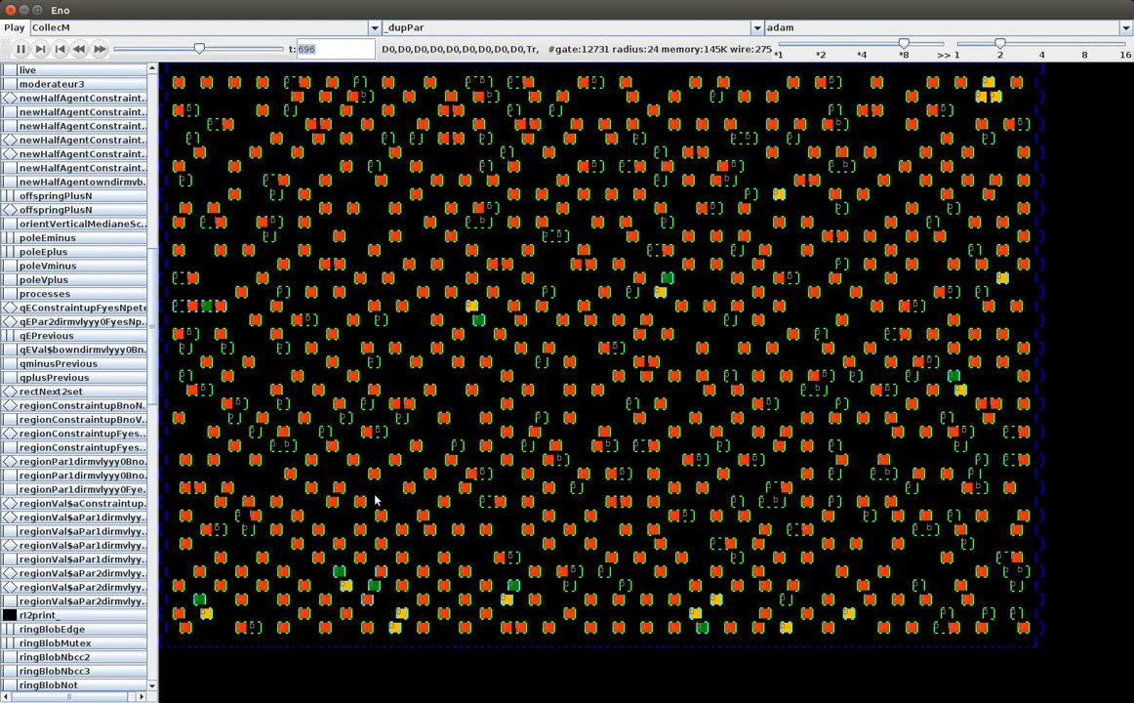